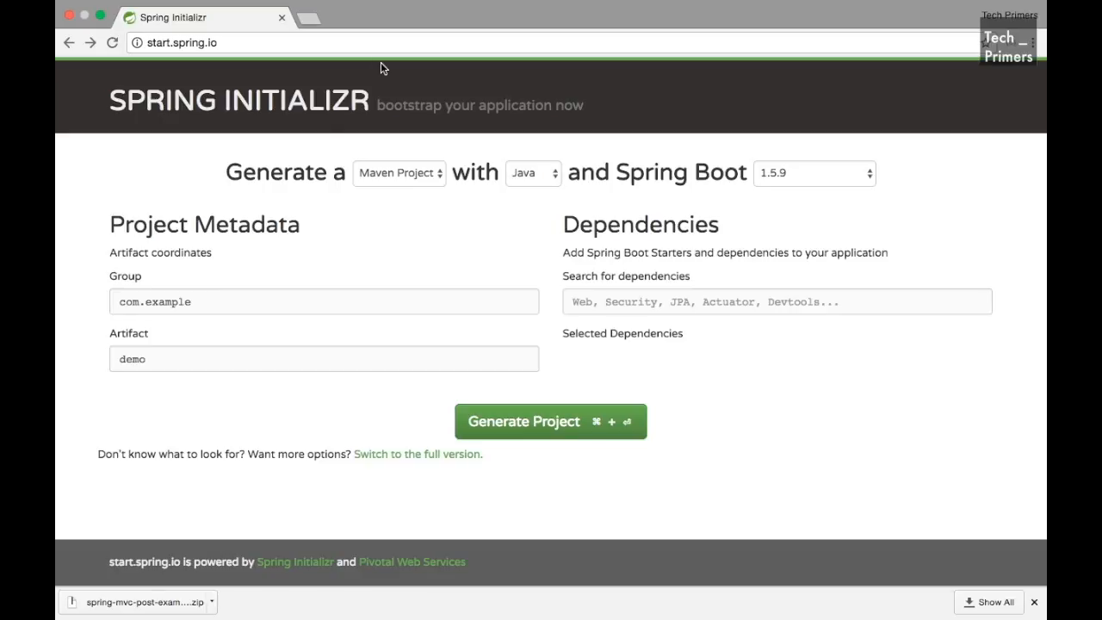
Step: Enter group com.techprimers and artifact spring-mvc-post-example in the Initializr project metadata
text(com.techprimer)
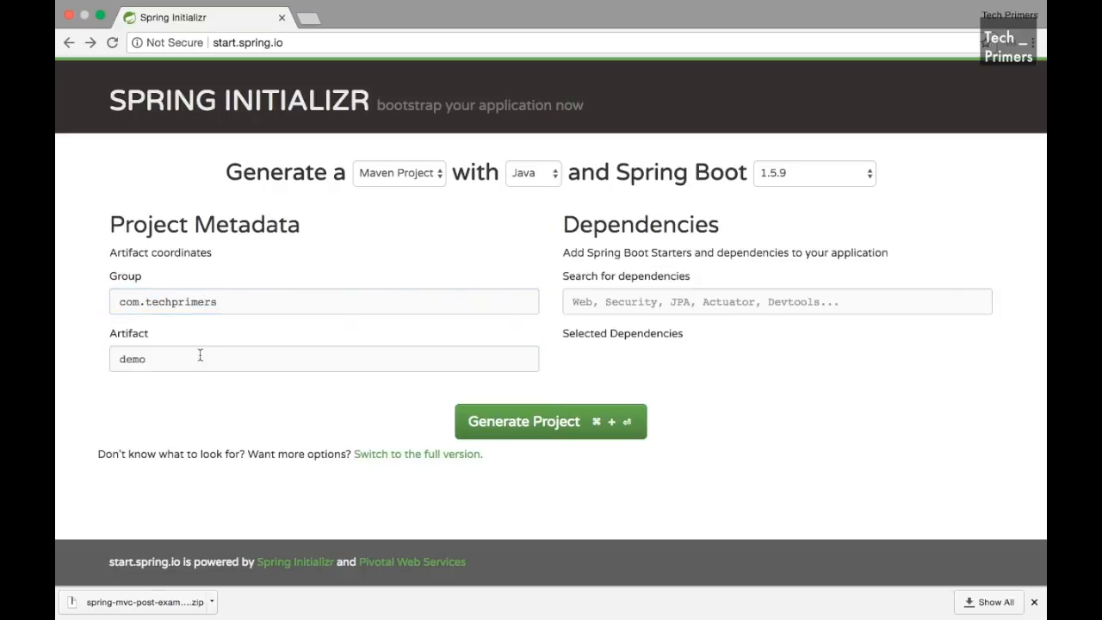
text(spring)
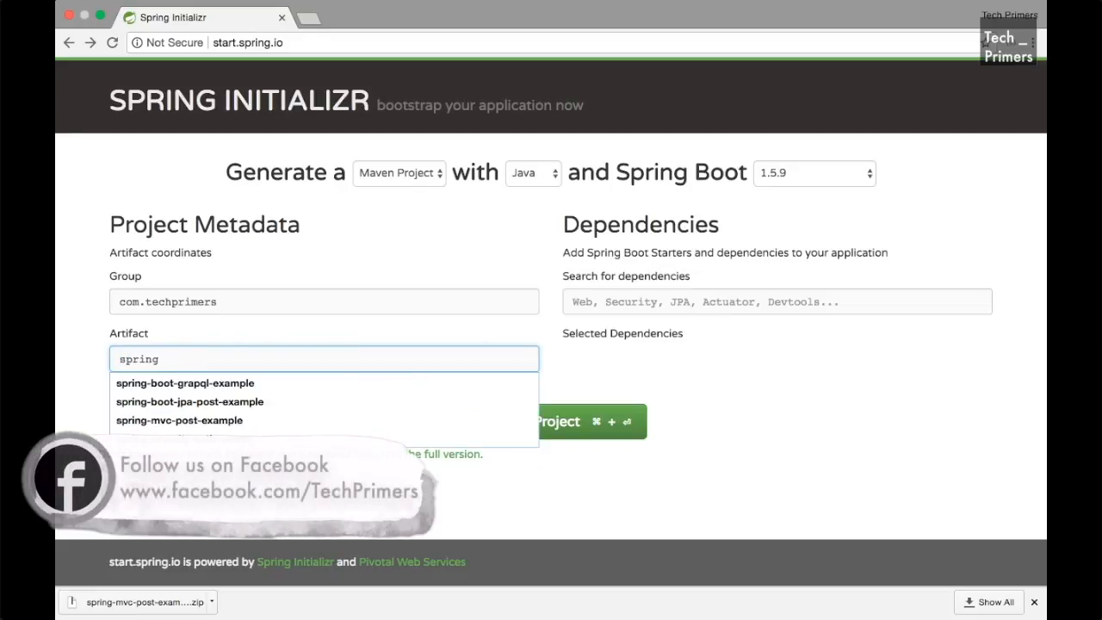
click(179, 420)
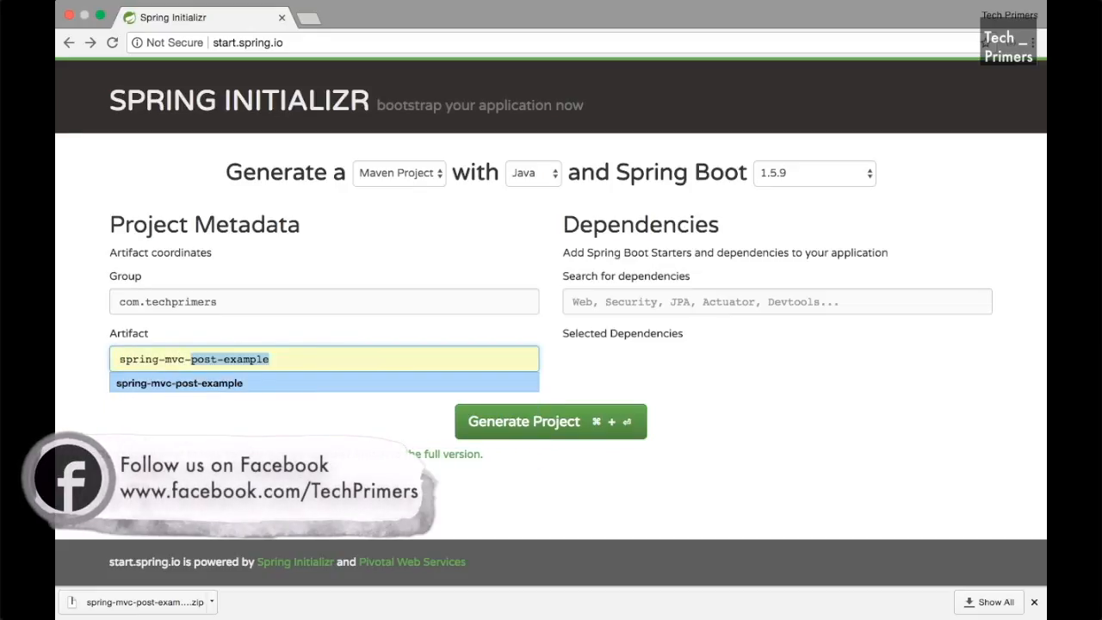
click(774, 301)
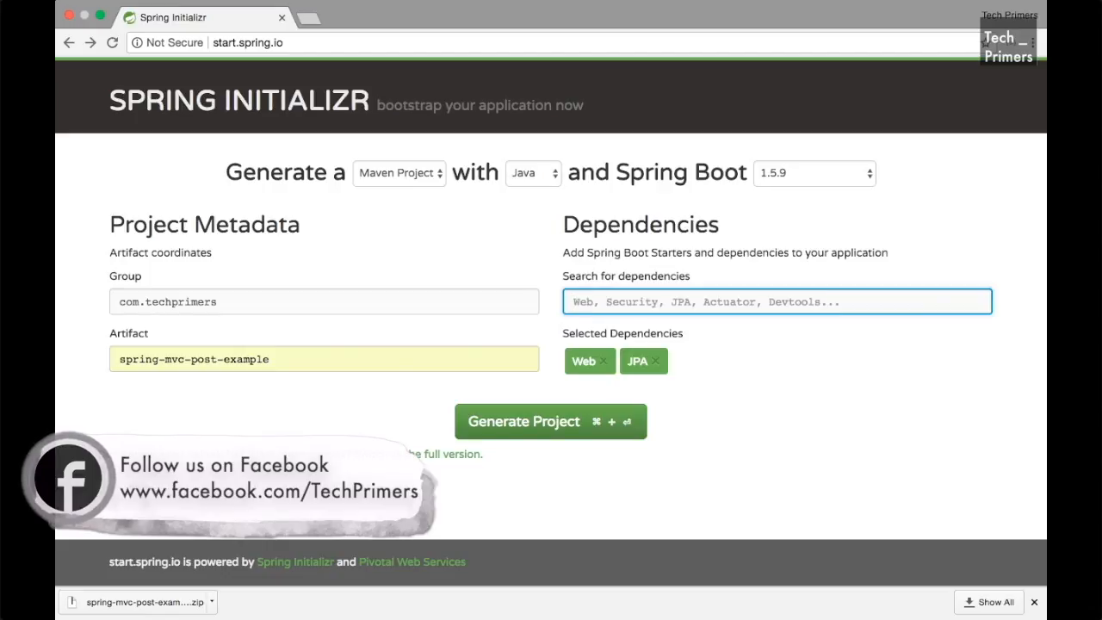
Step: Add the H2 database dependency and generate the spring-mvc-post-example project zip
text(h2)
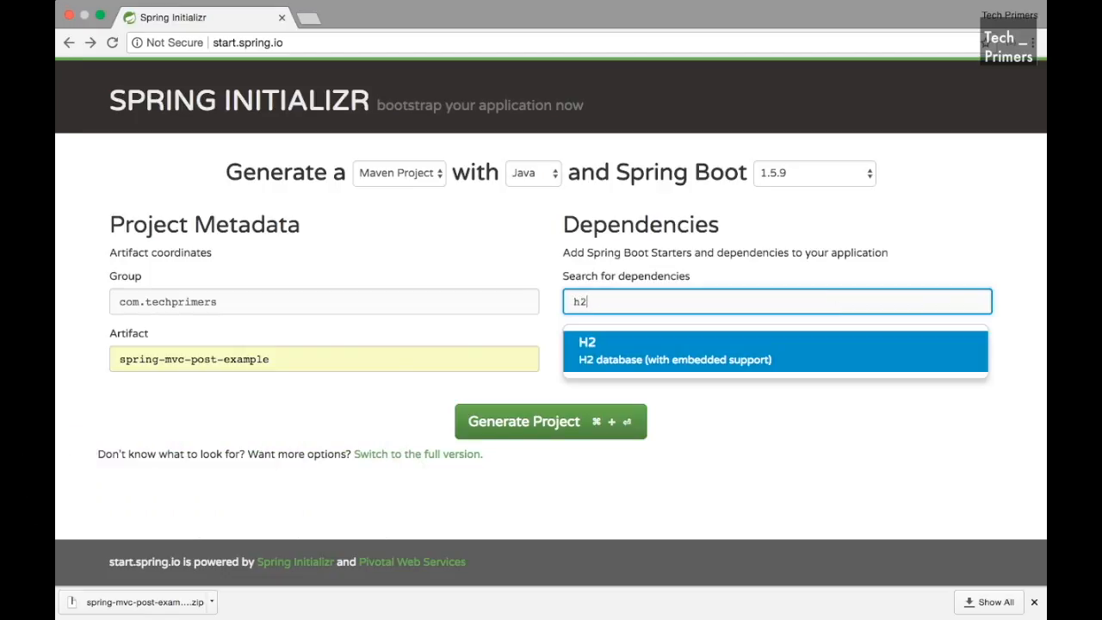
click(773, 350)
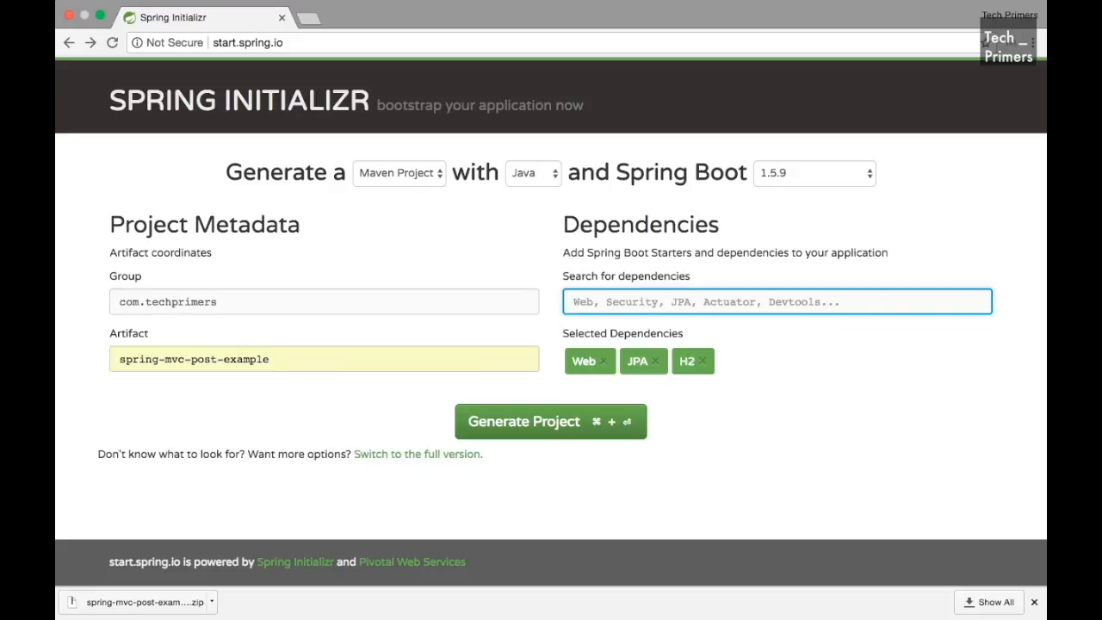
text(mySQL)
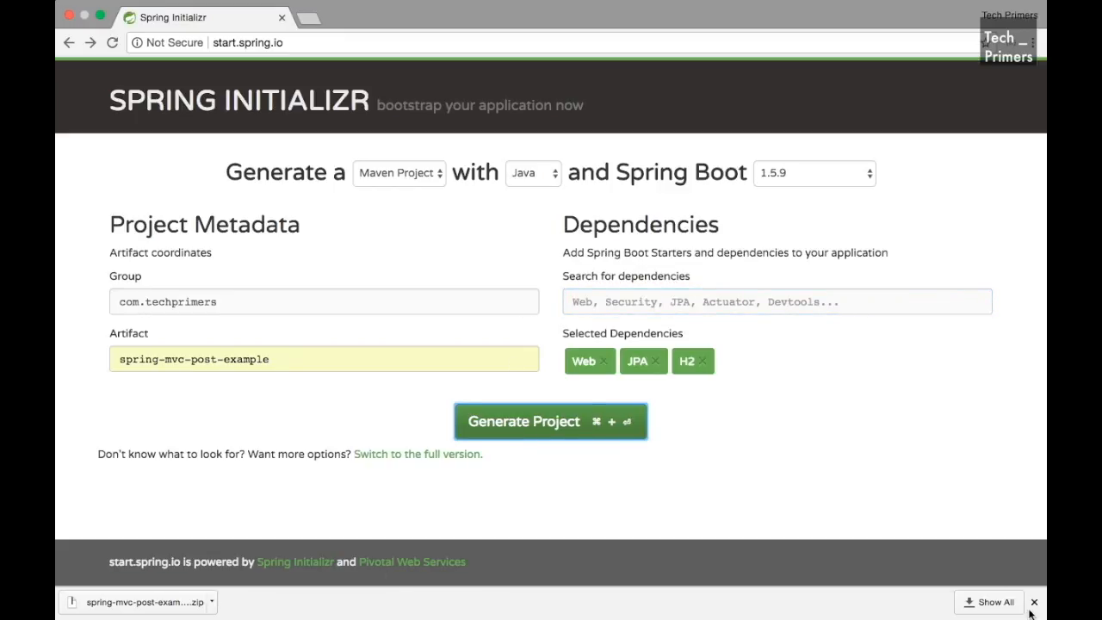
click(550, 421)
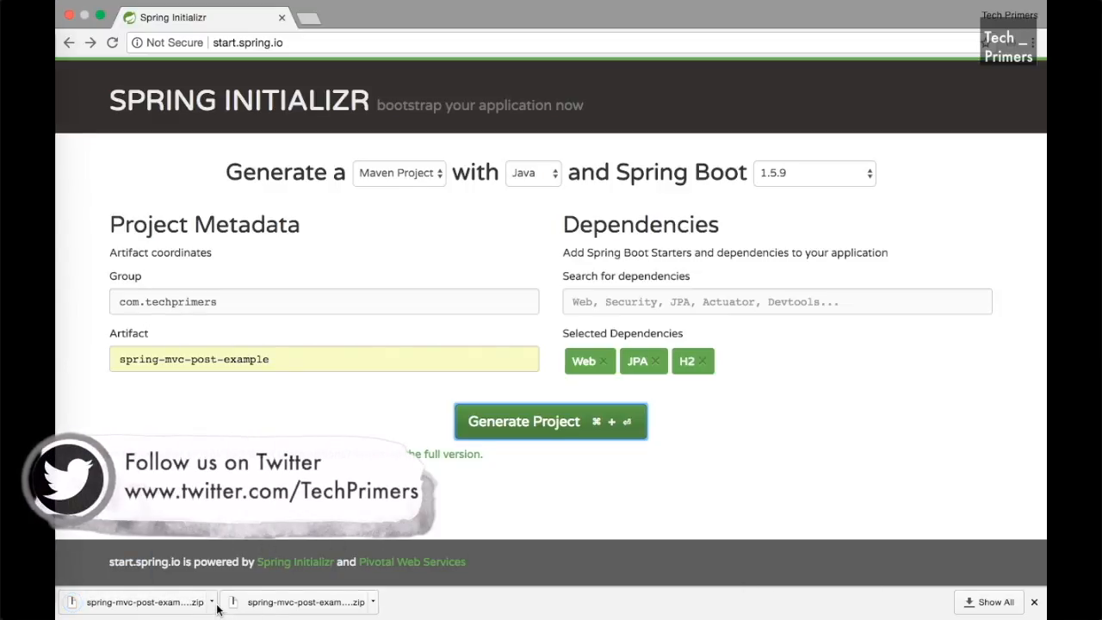
mouse_move(254, 582)
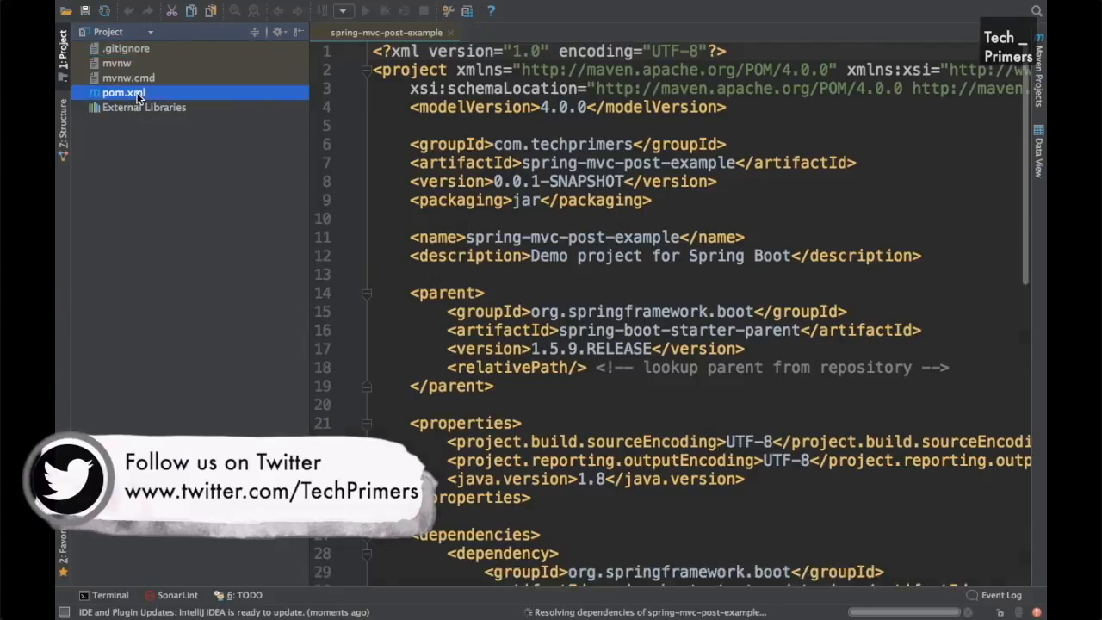
Step: Review pom.xml for the web, data-jpa and h2 starters, then expand the src folder
scroll(down, 3)
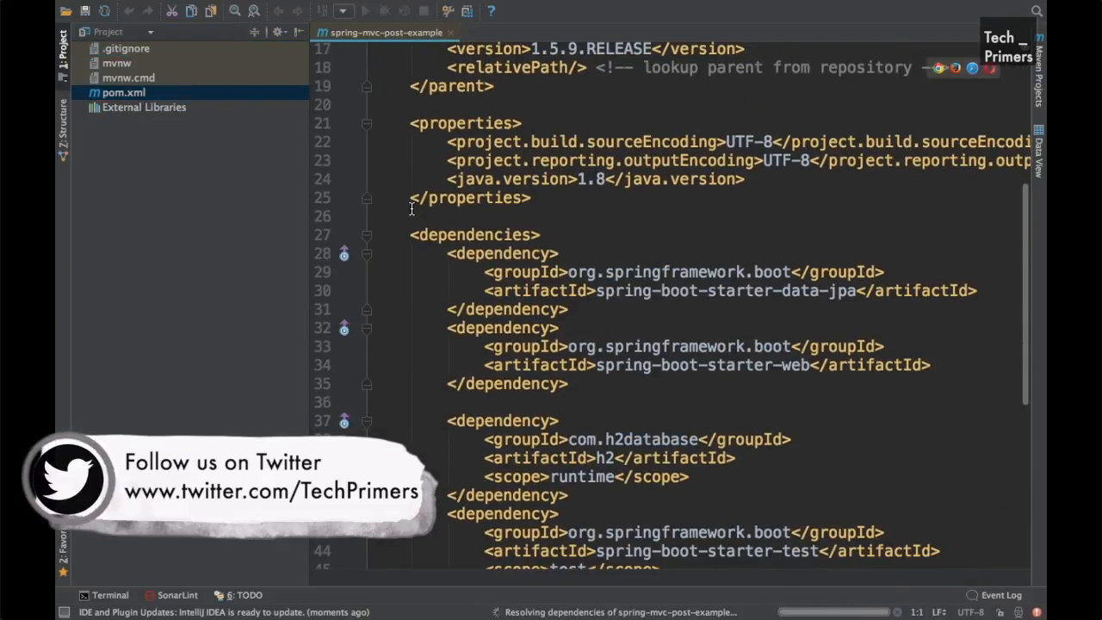
scroll(down, 3)
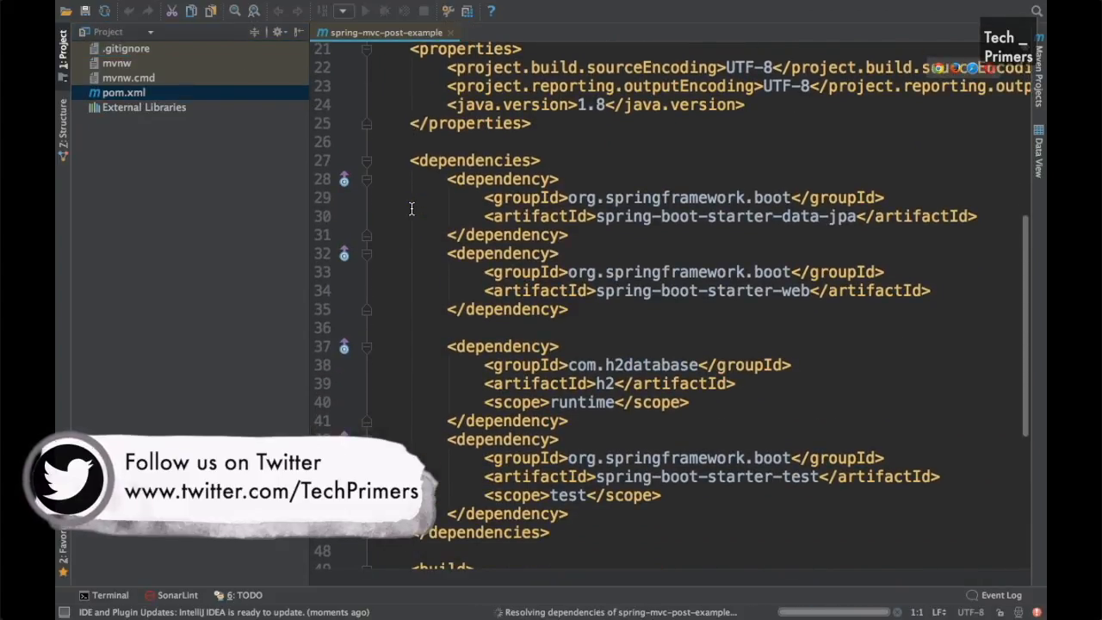
click(76, 48)
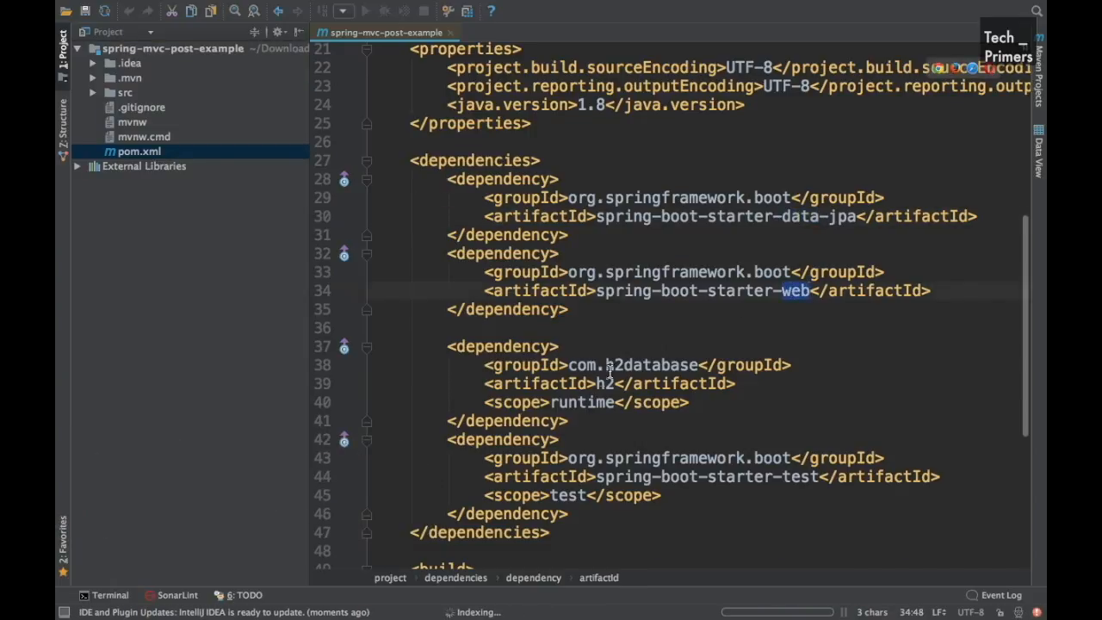
scroll(down, 3)
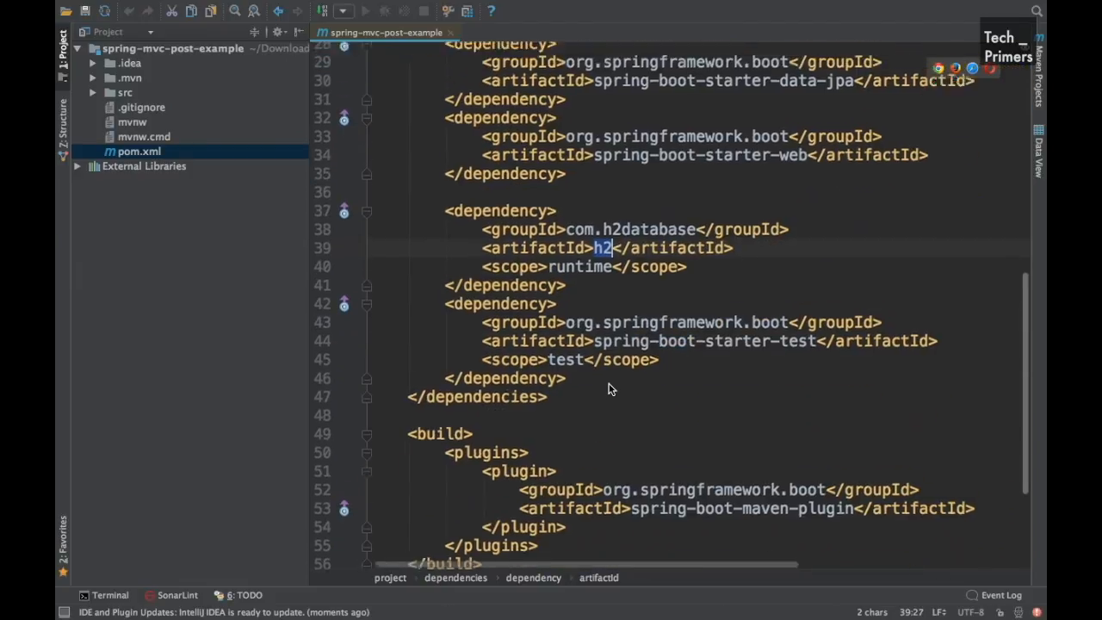
scroll(up, 3)
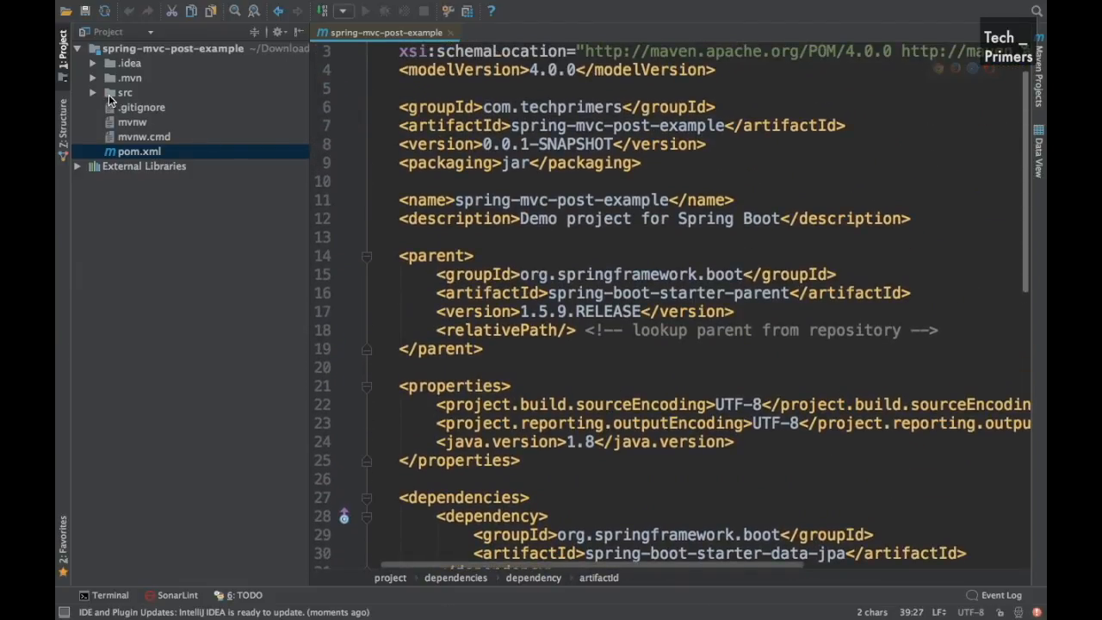
click(125, 92)
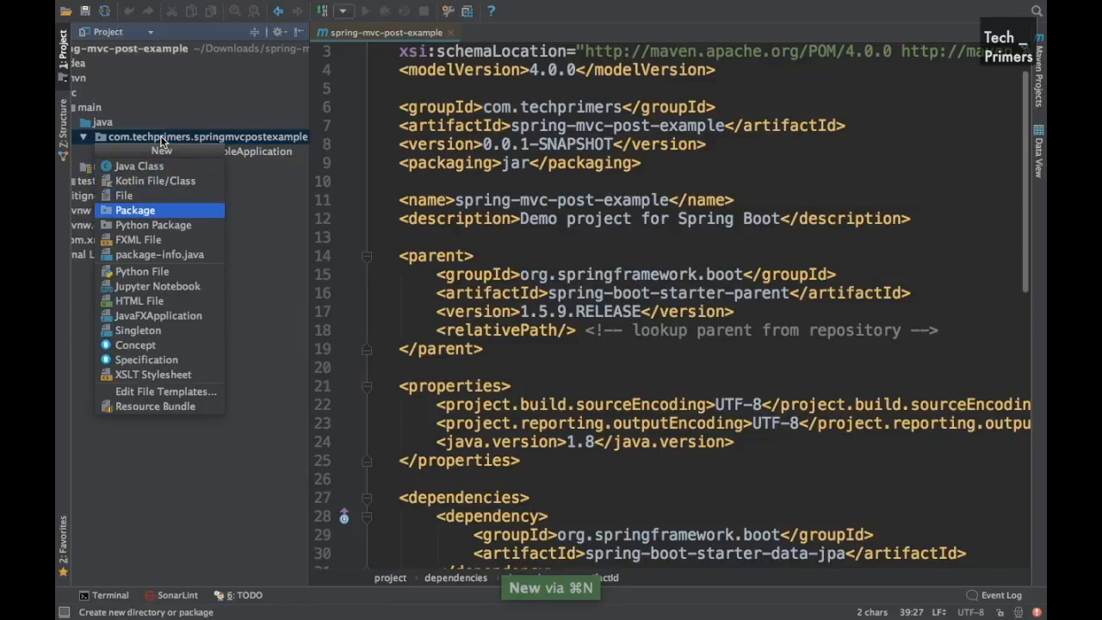
Step: Create four packages under the base package: model, service, resource and repository
click(135, 210)
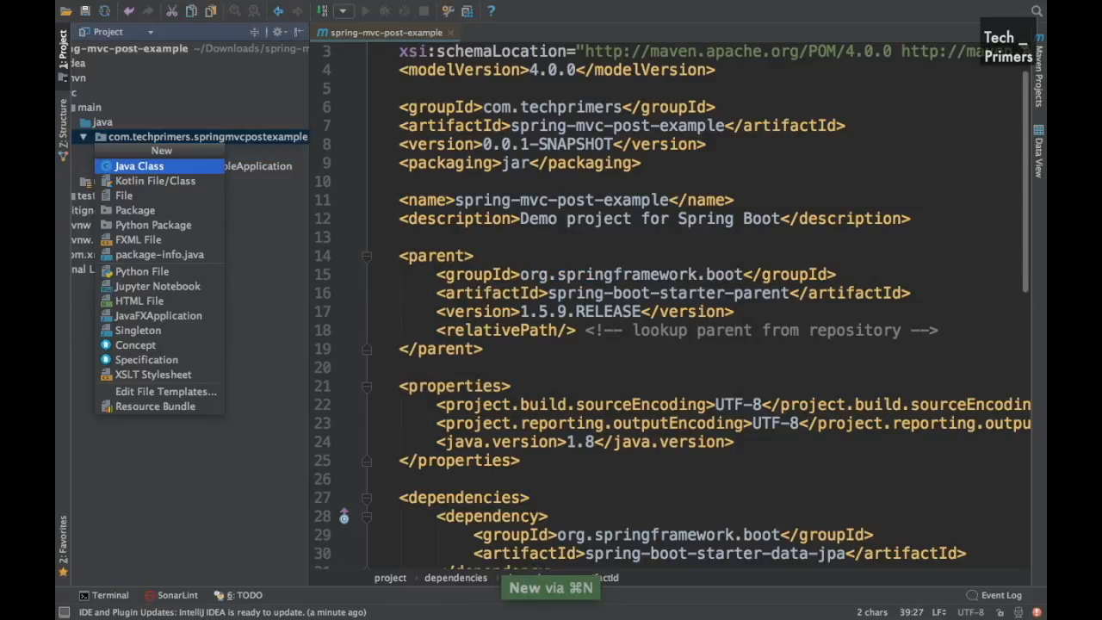
click(135, 210)
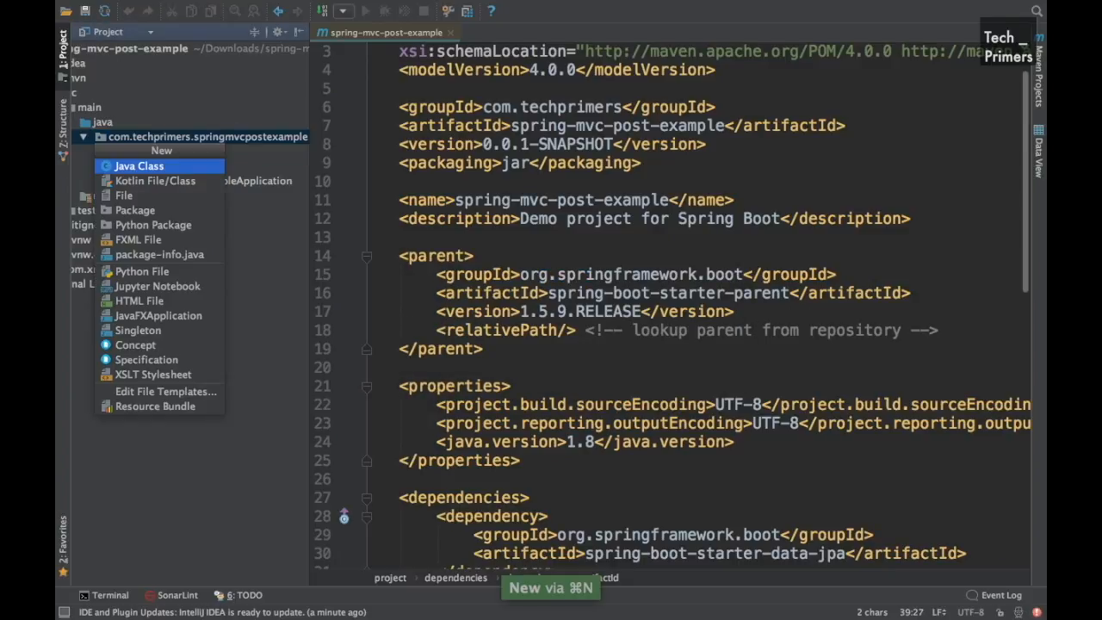
click(135, 209)
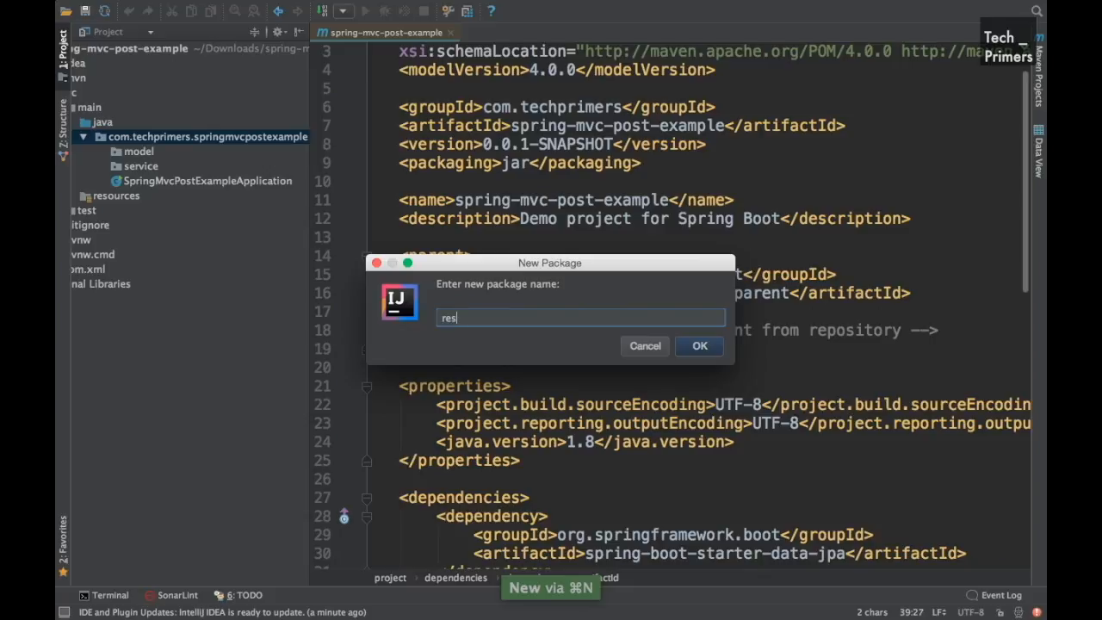
click(699, 345)
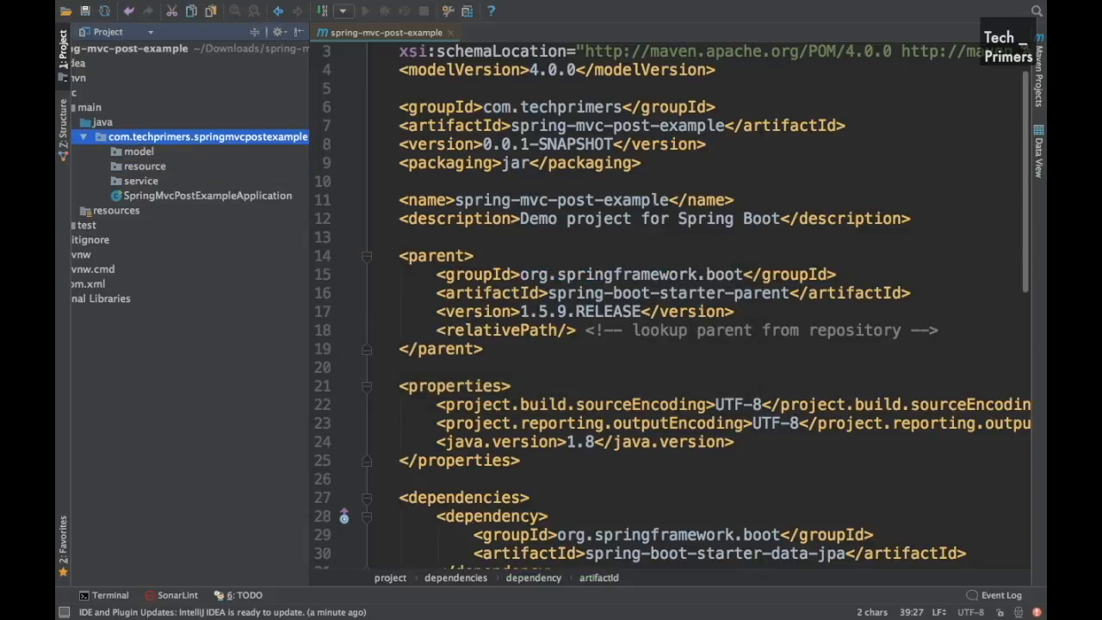
text(rep)
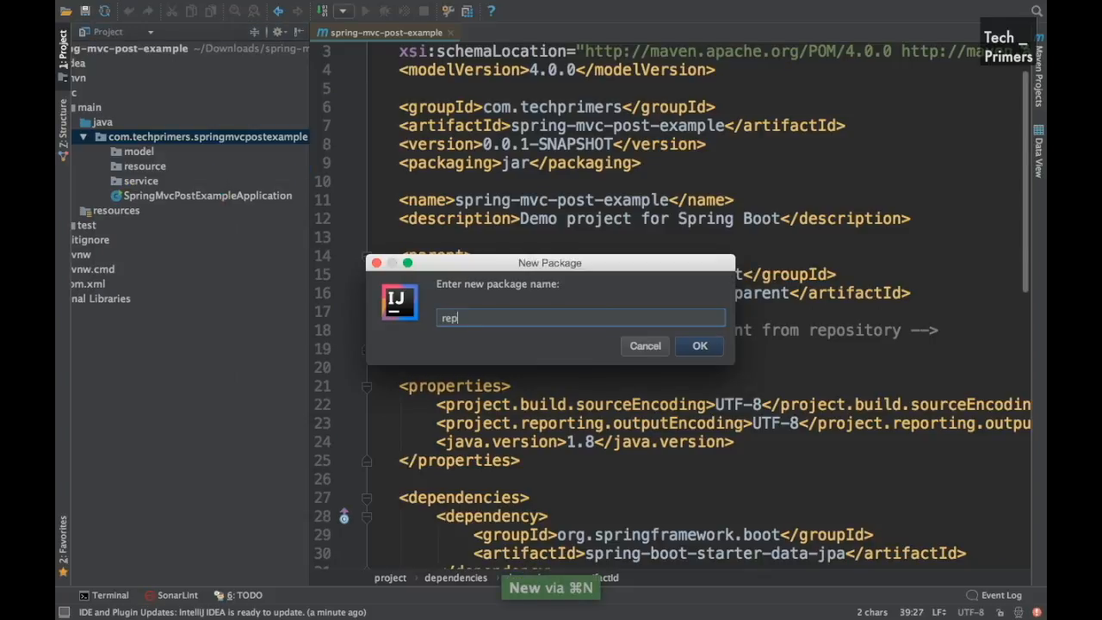
click(698, 345)
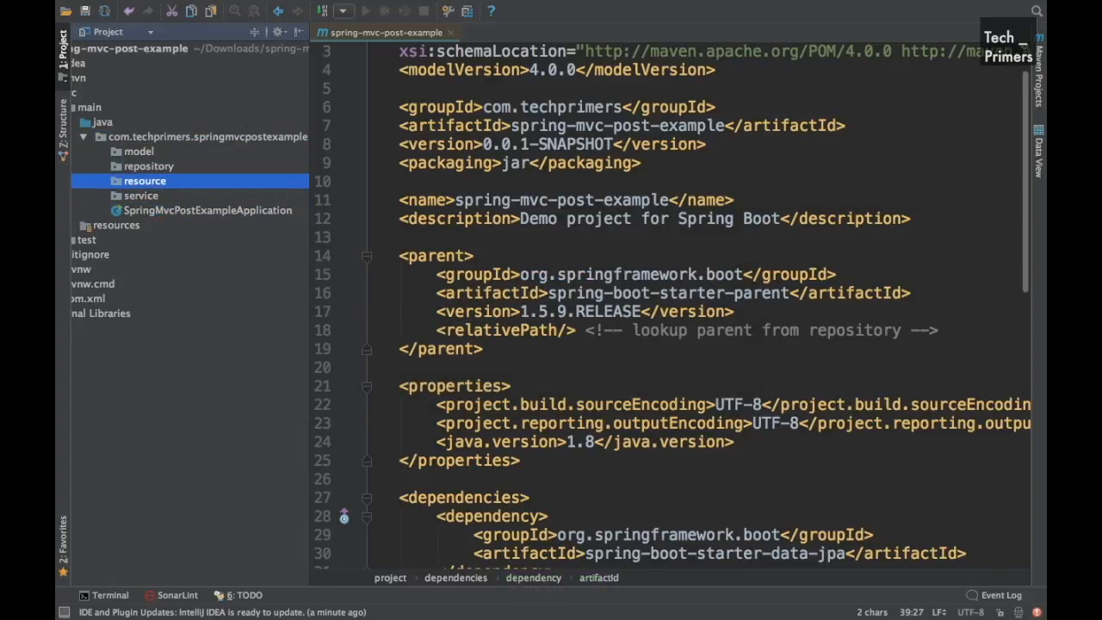
Step: Create a UserResource Java class in the resource package
click(176, 193)
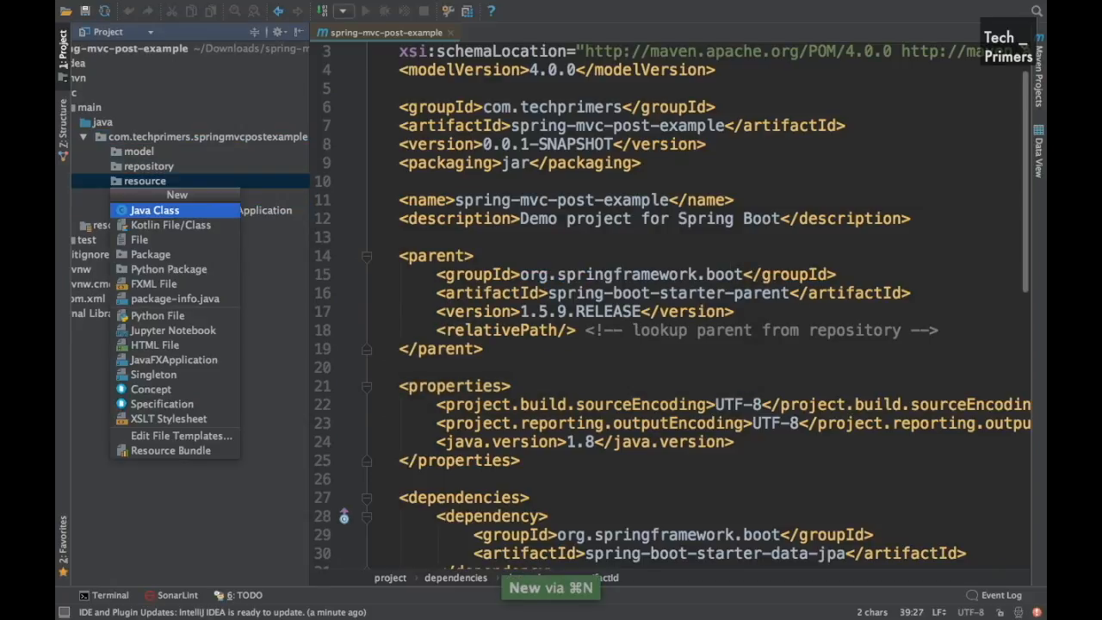
click(154, 210)
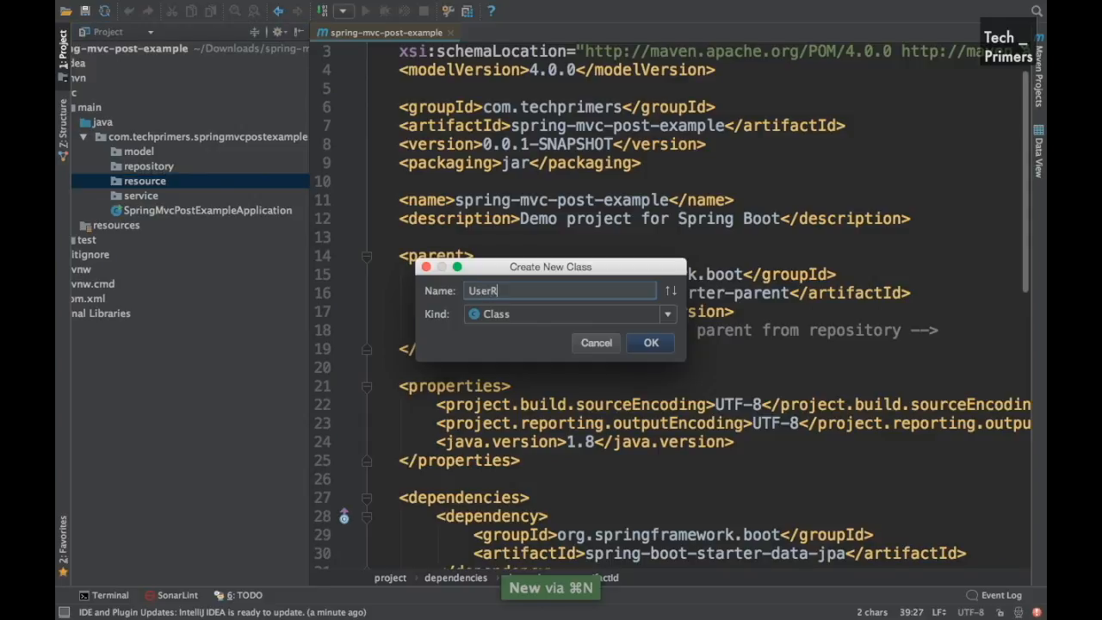
click(650, 343)
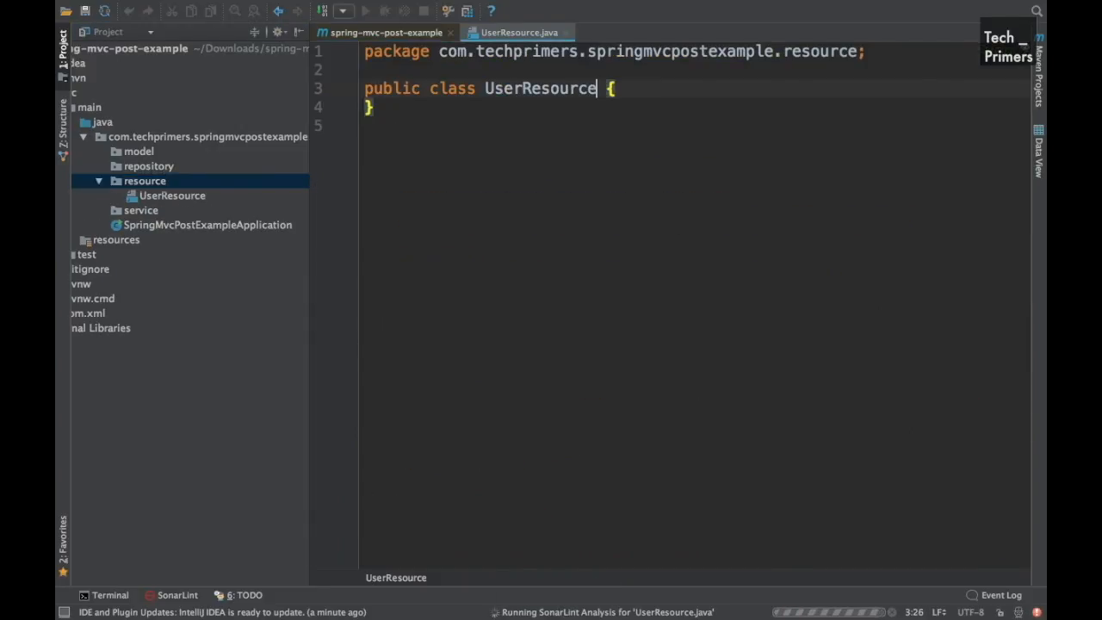
text(@)
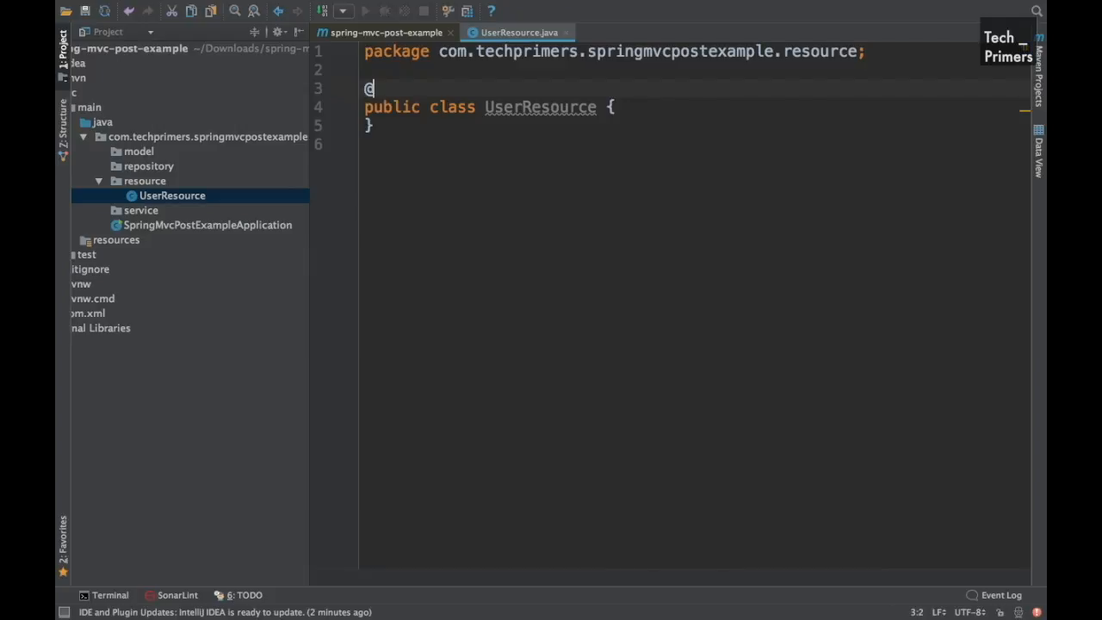
text(RestController)
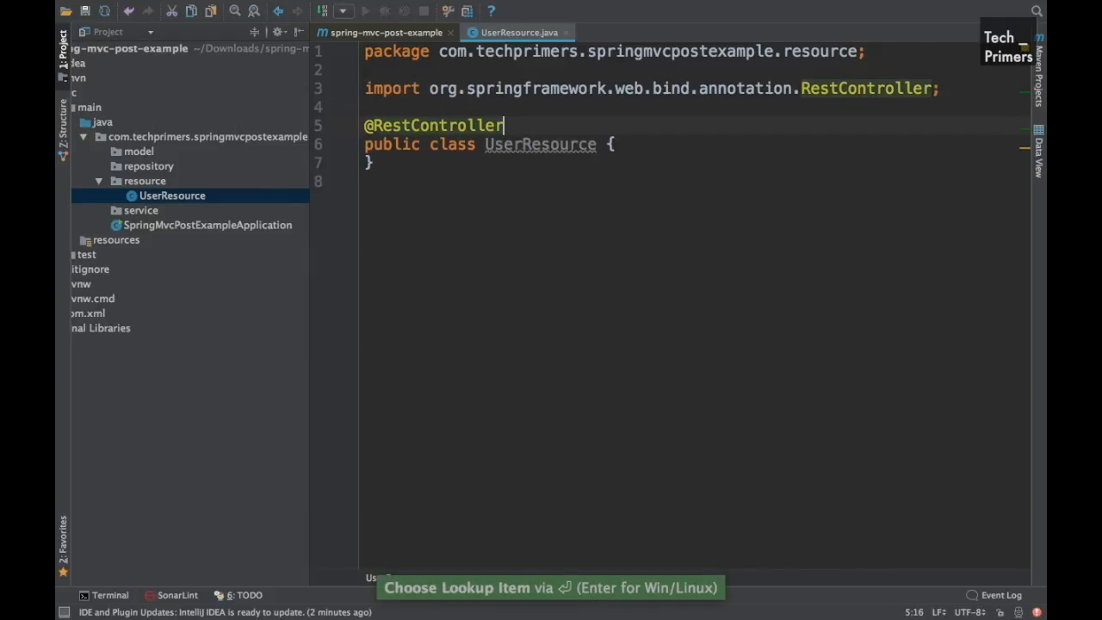
text(@Requ)
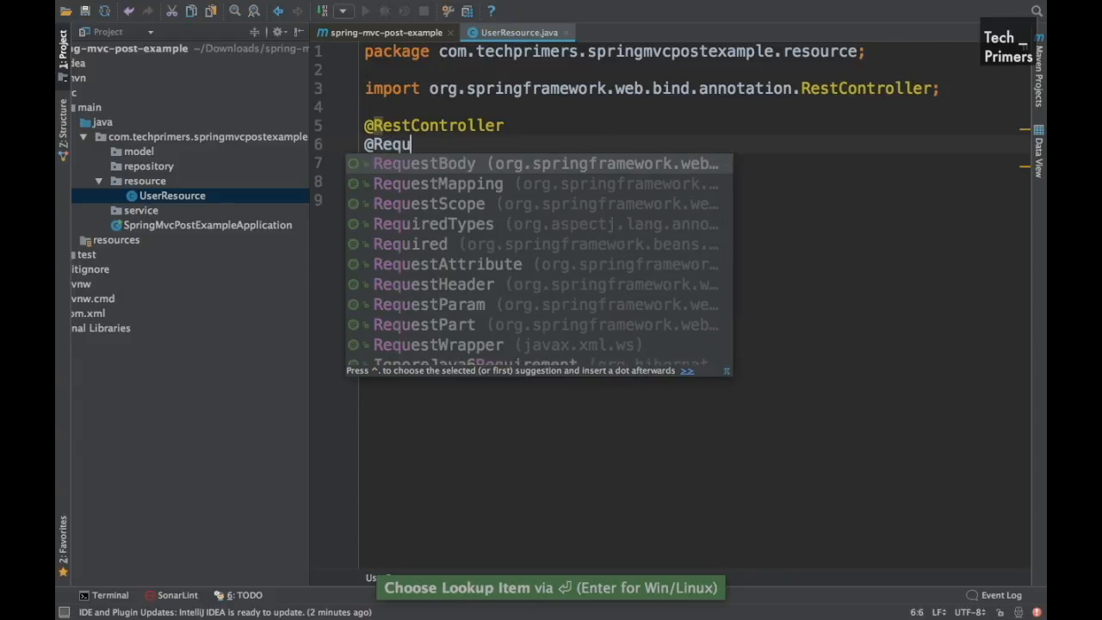
click(437, 183)
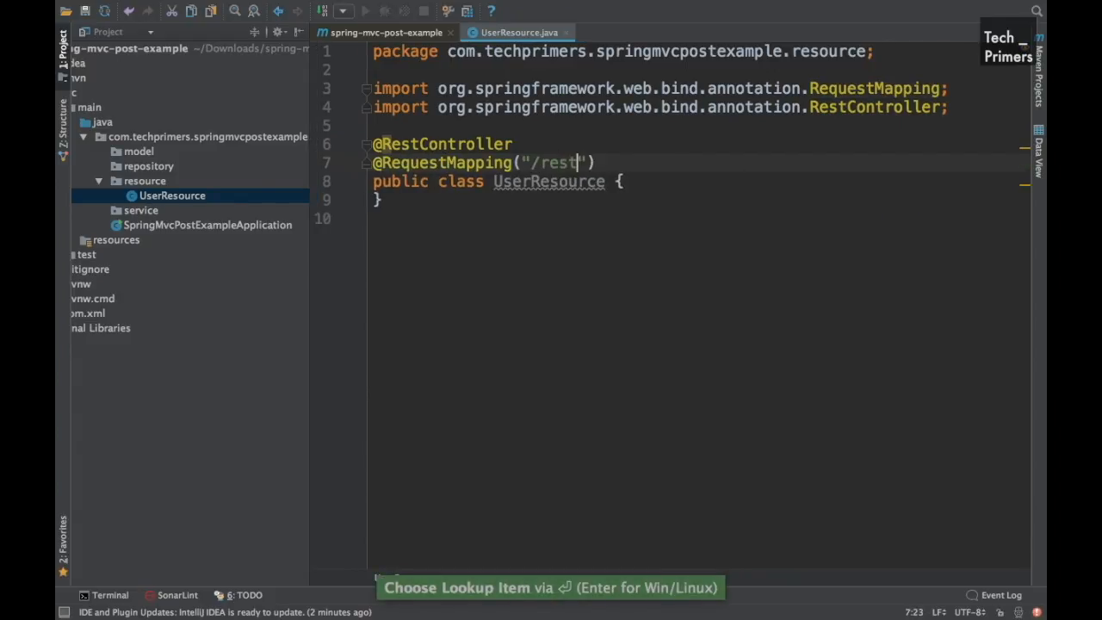
text(/user)
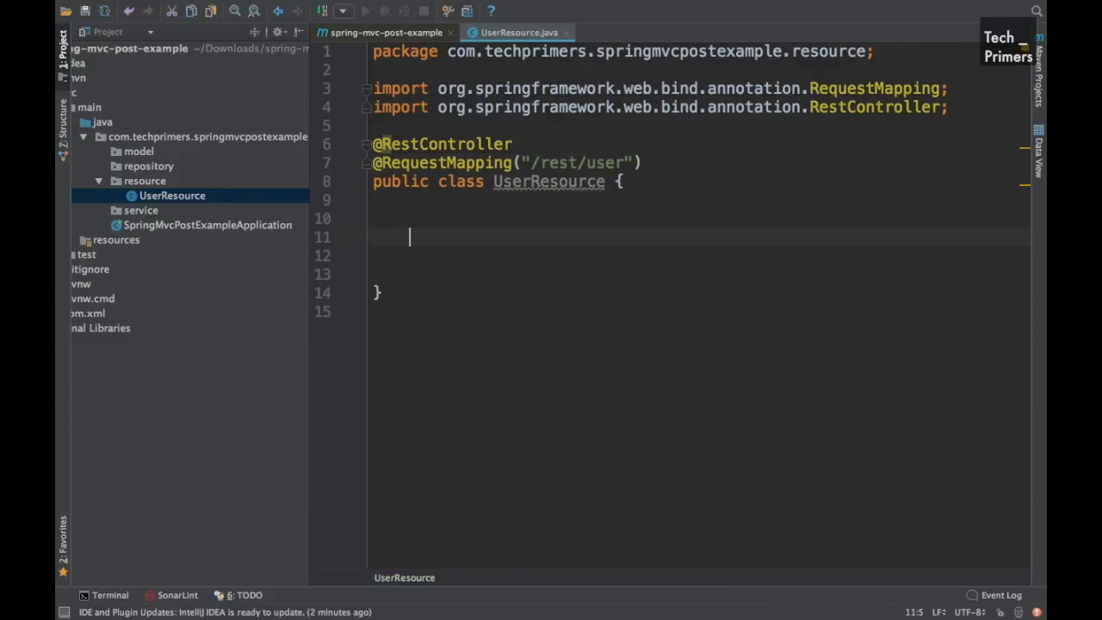
text(@po)
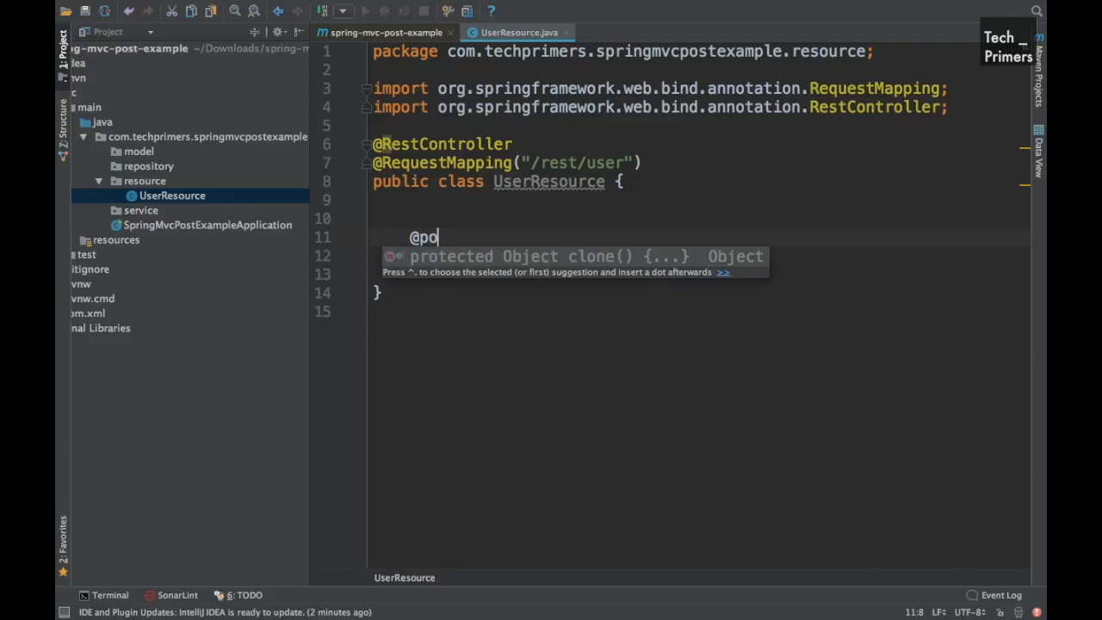
text(st)
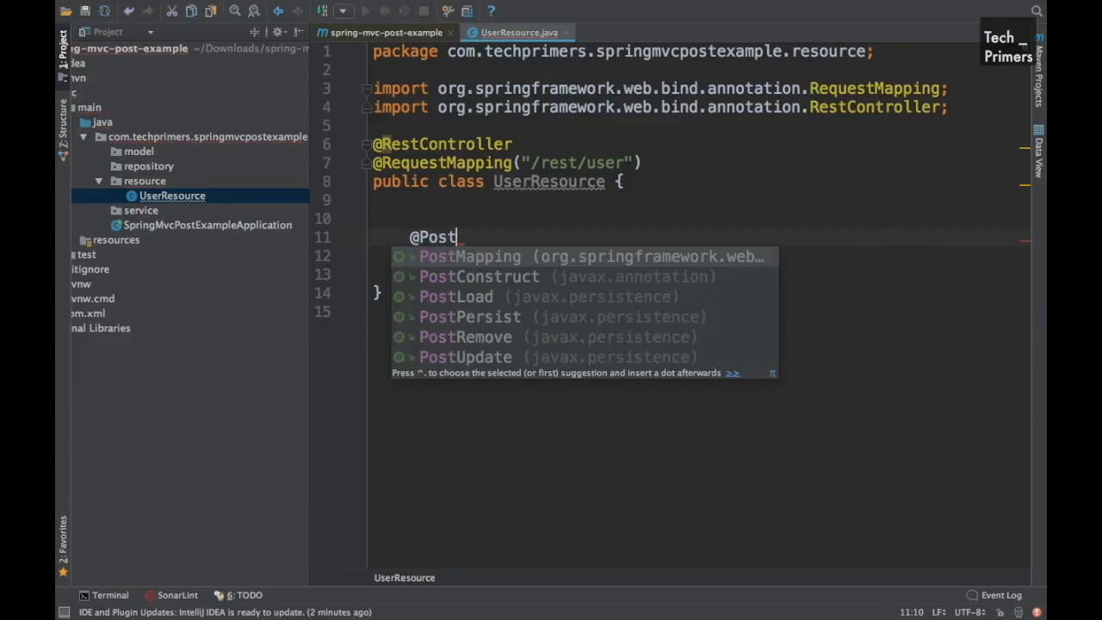
click(469, 255)
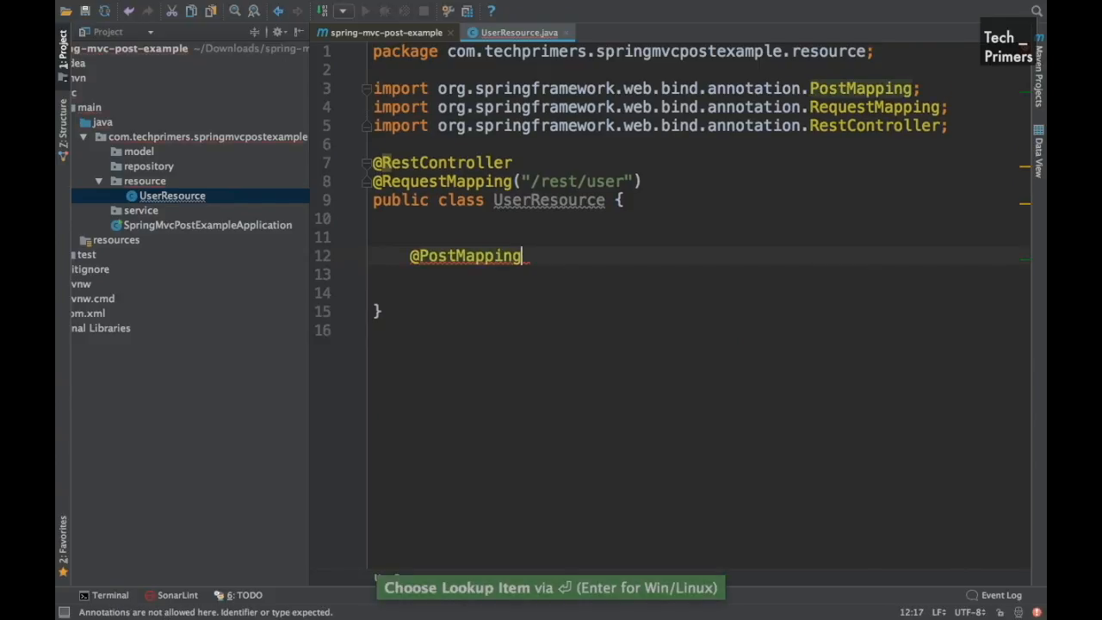
text(())
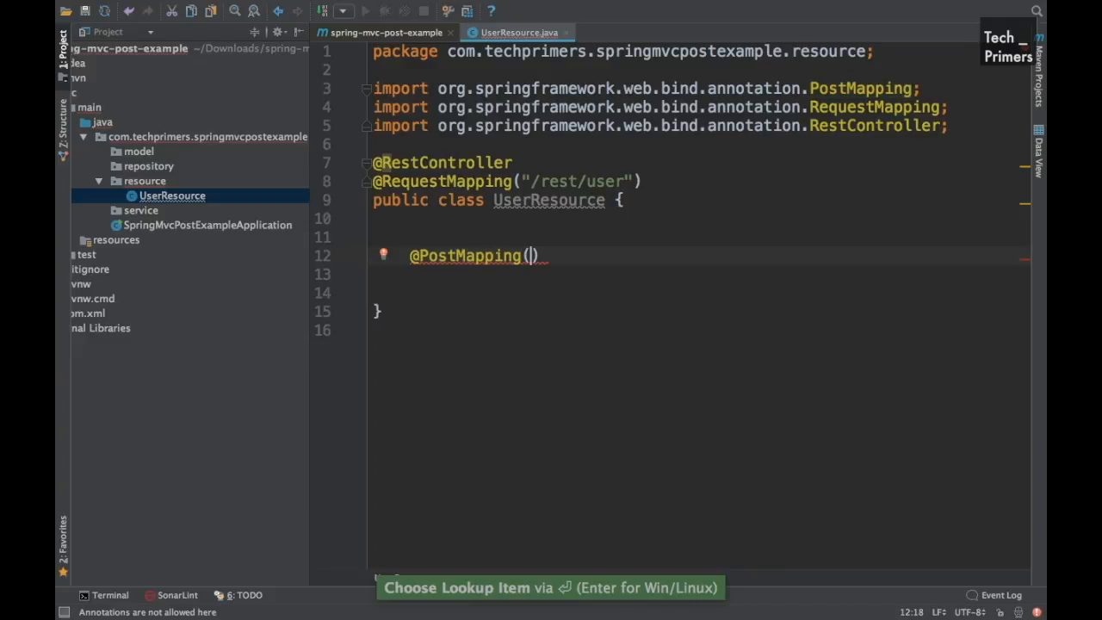
click(528, 254)
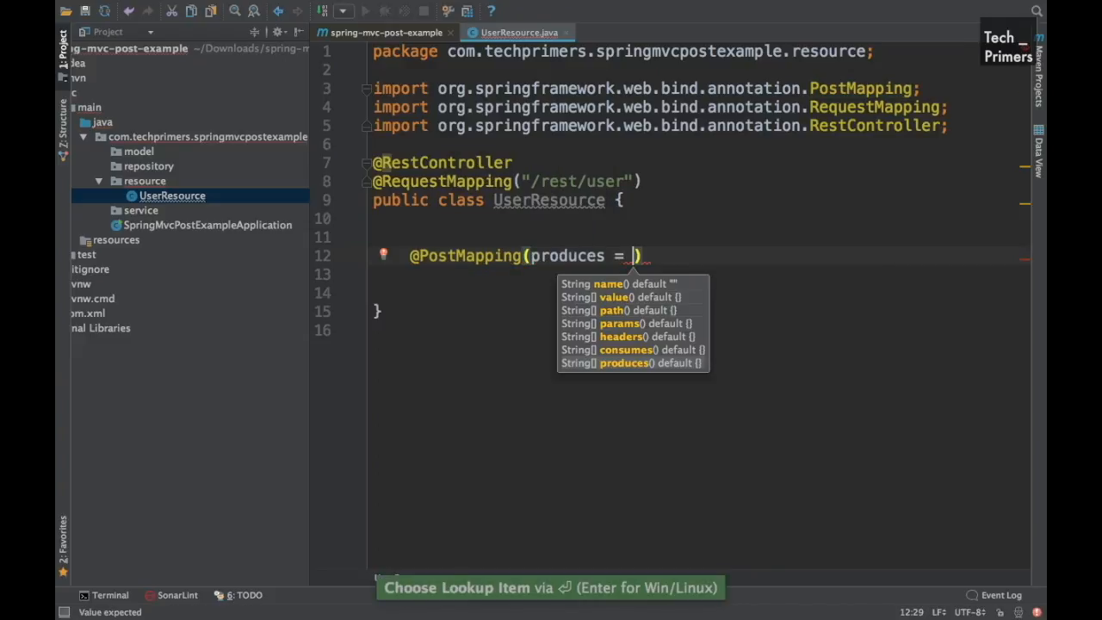
text(MediatT)
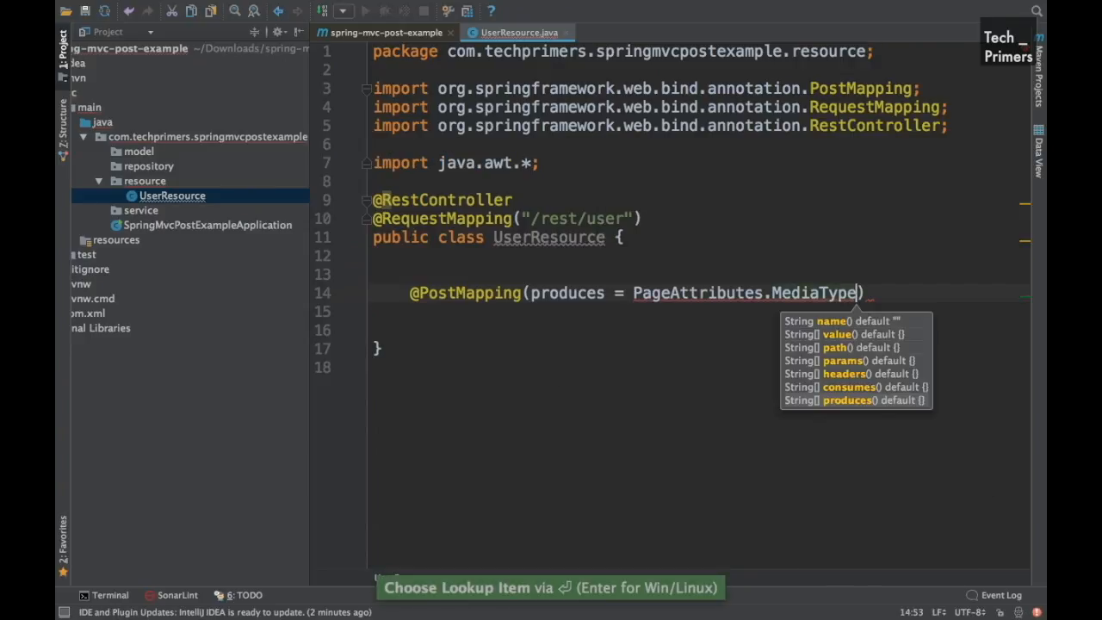
key(ctrl+z)
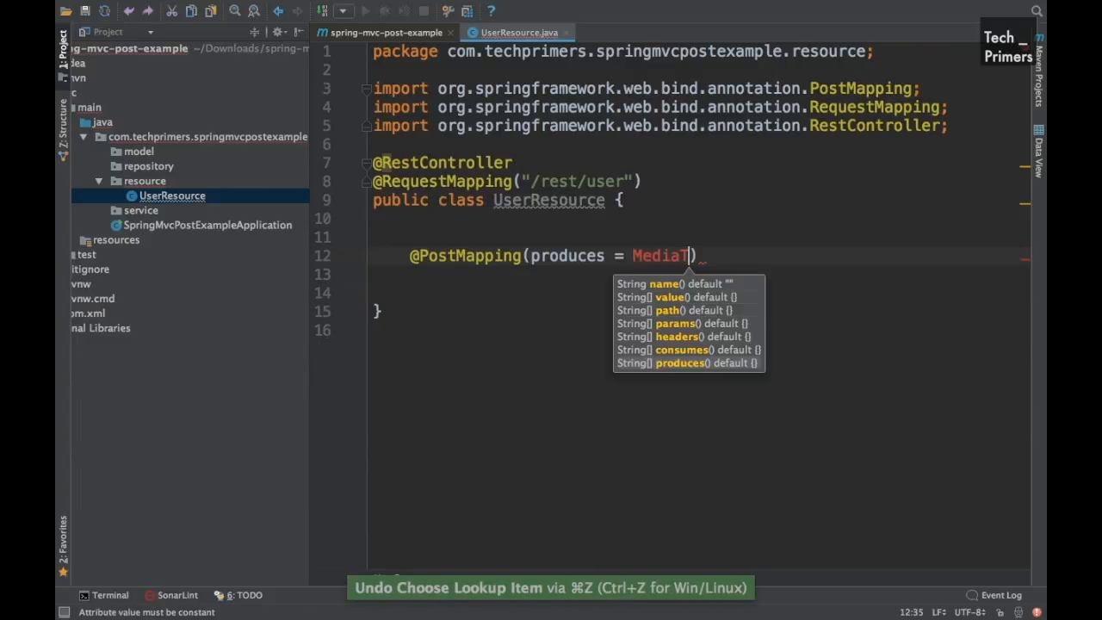
text(ype.APPLICATION_JSON_VALUE,)
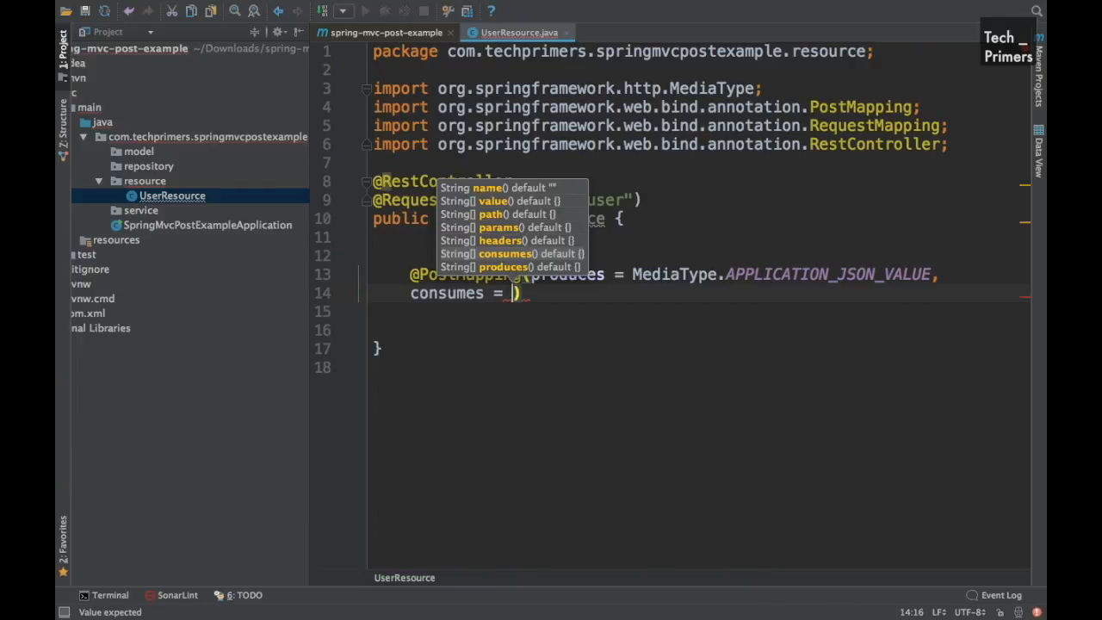
text(JSO)
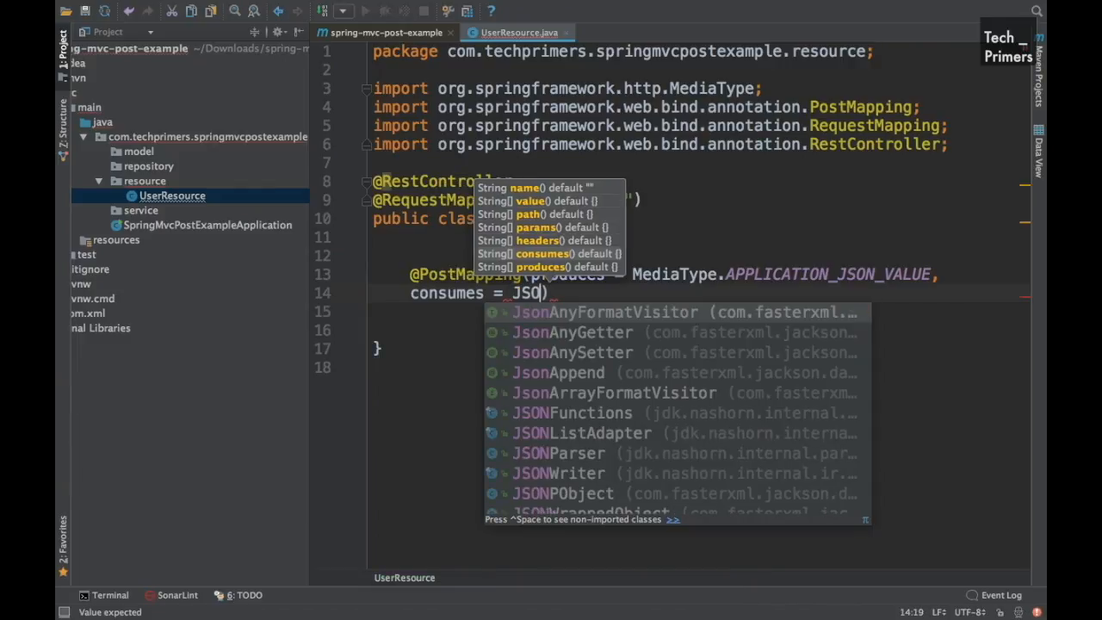
text(MediaType.APPLICATION_)
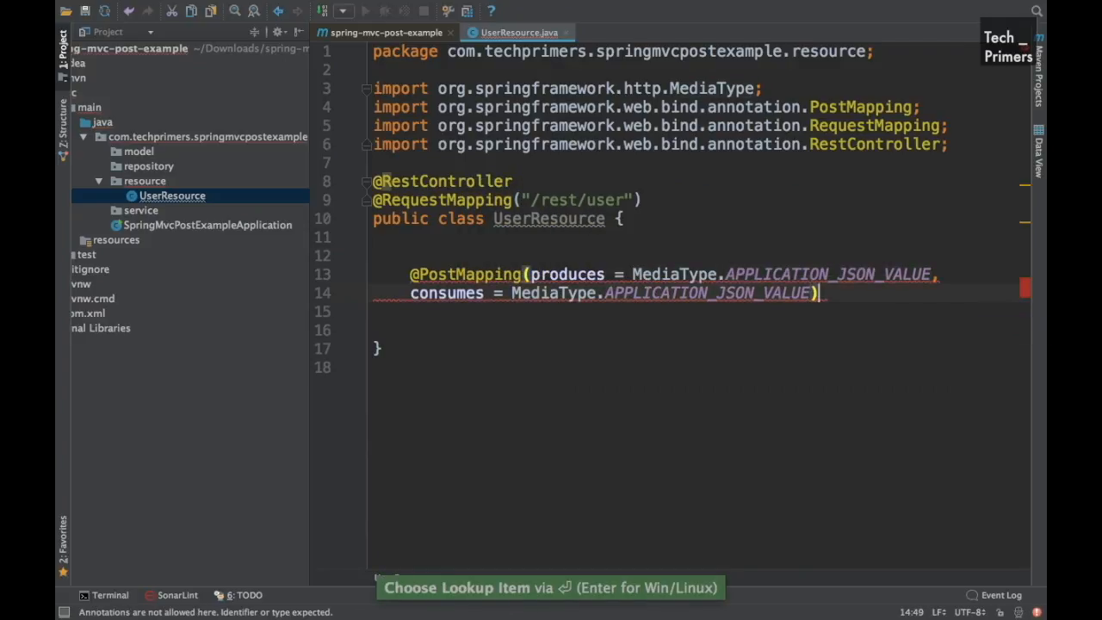
text(p)
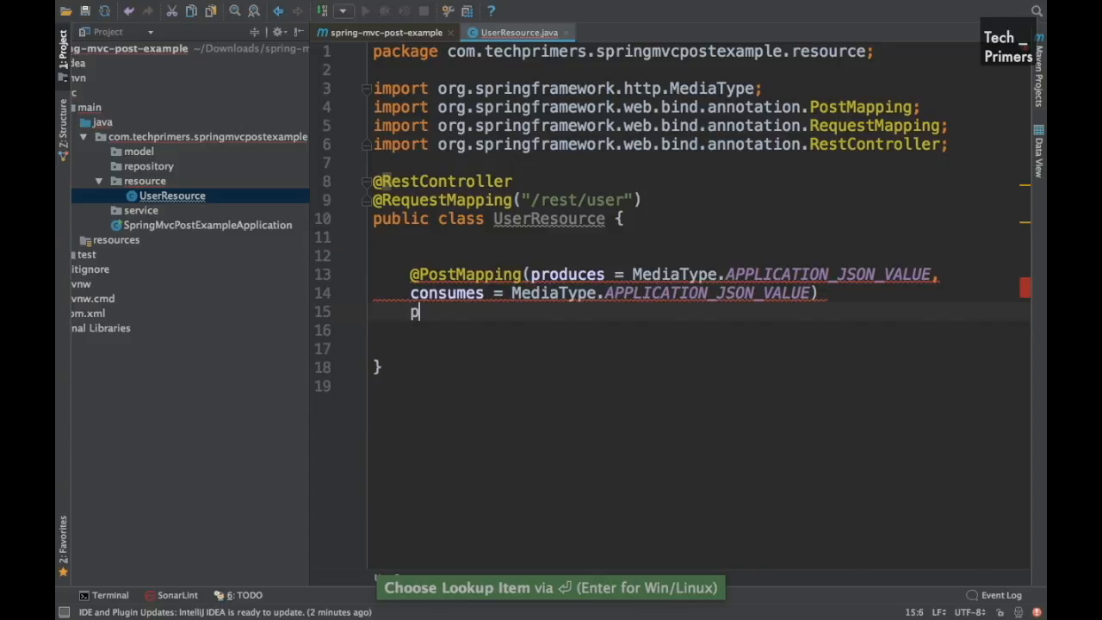
text(ublic List)
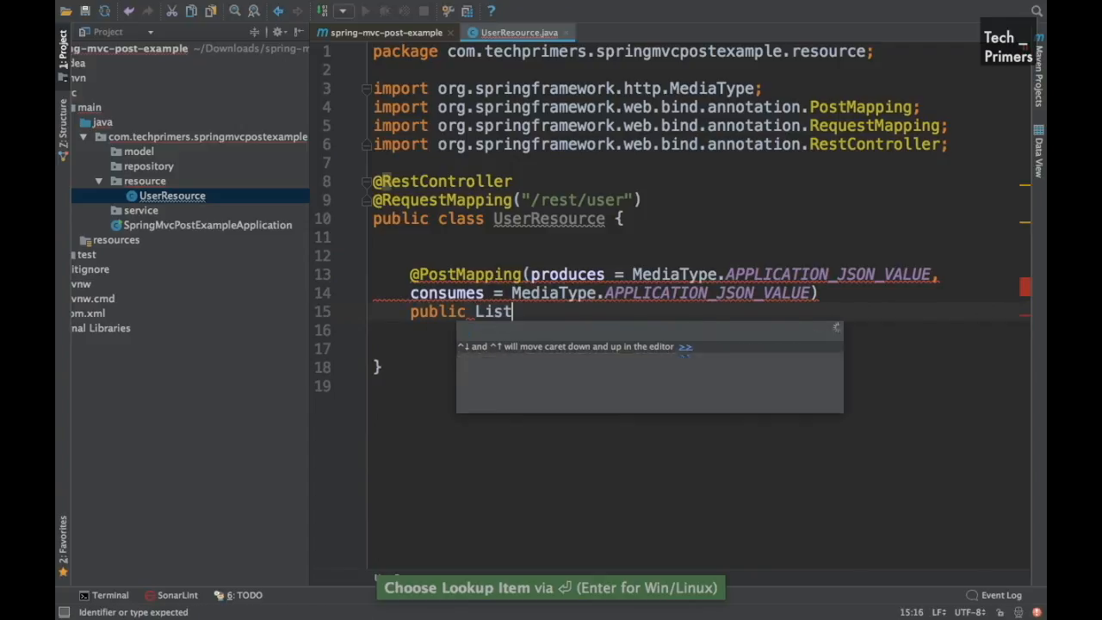
text(<User>)
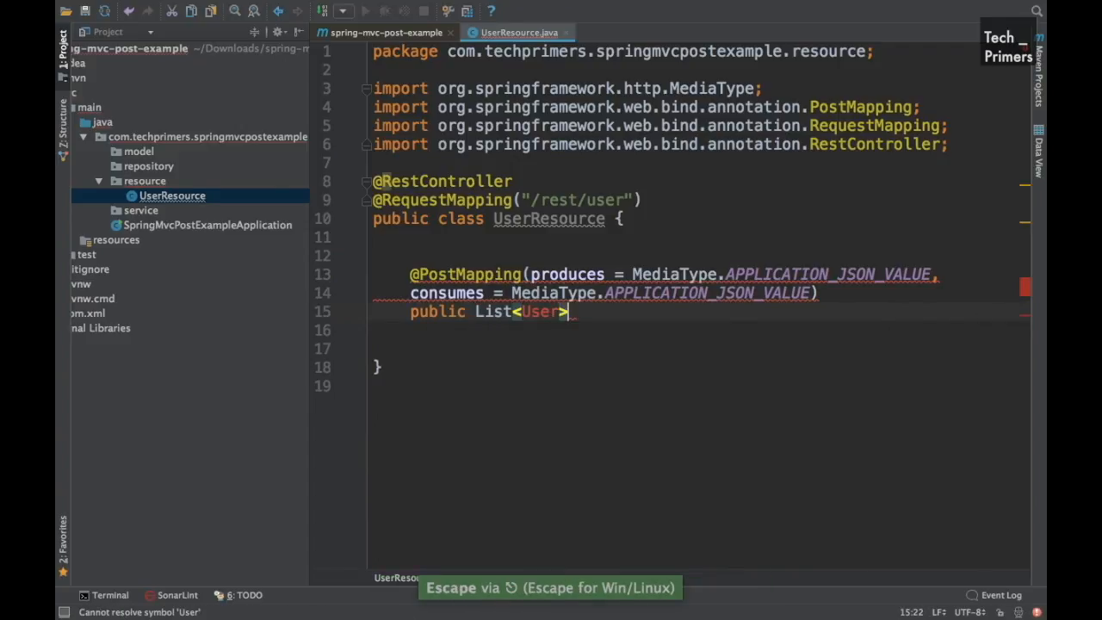
text(create()
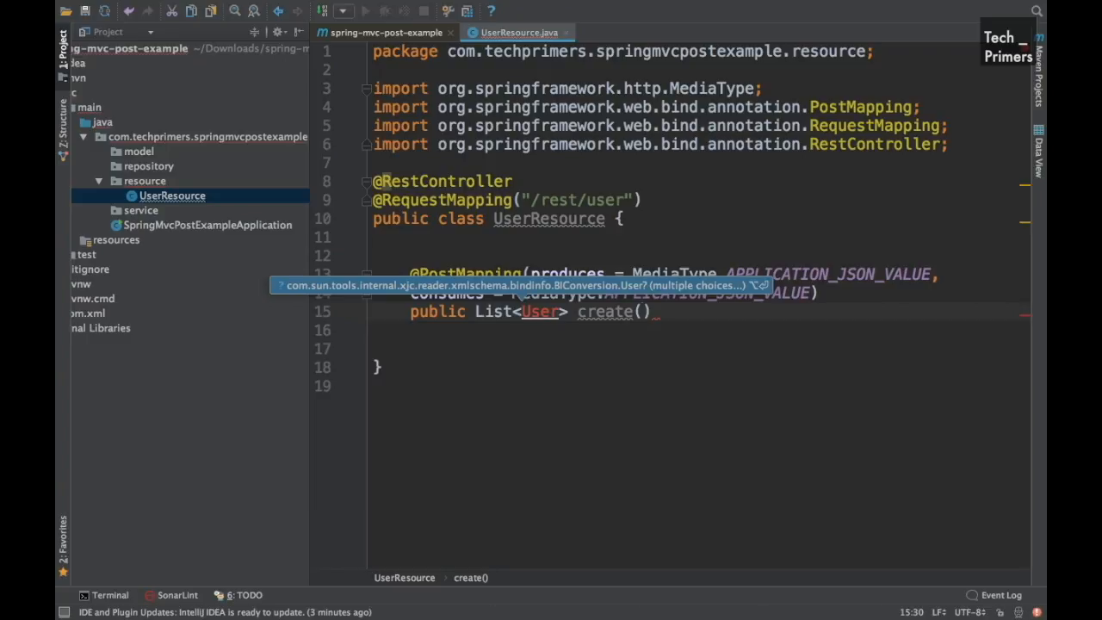
text(@RequestBody)
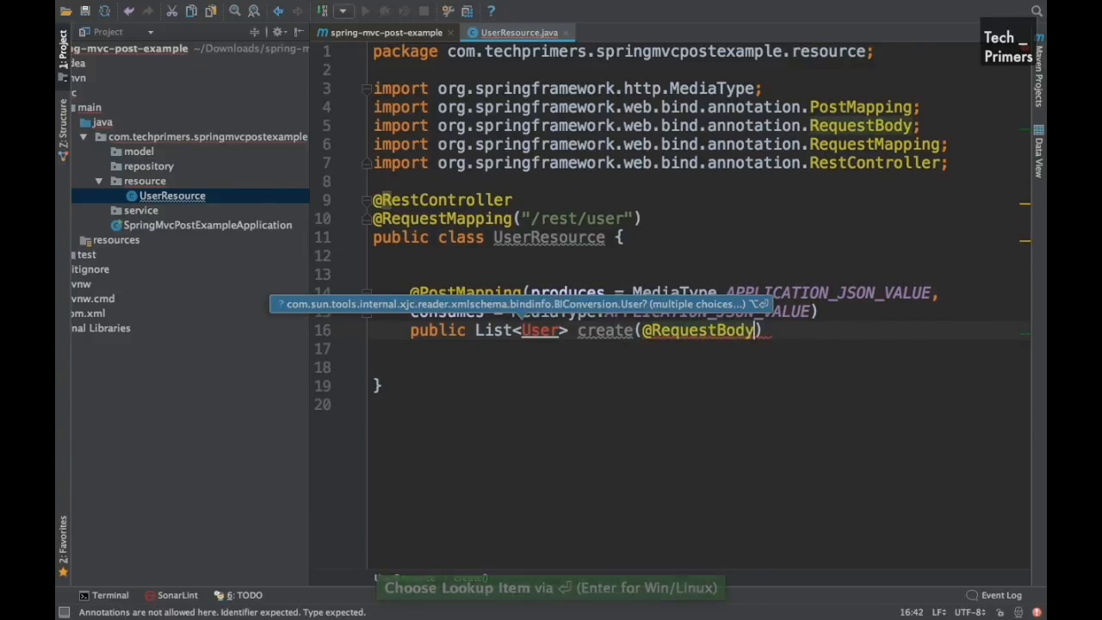
text(final)
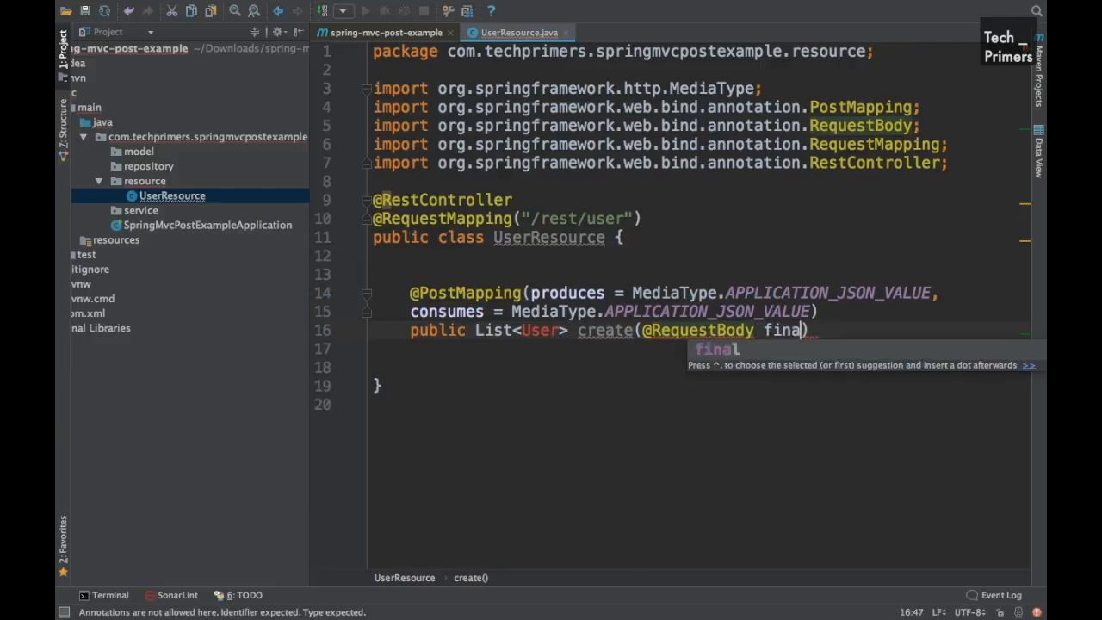
text(User use)
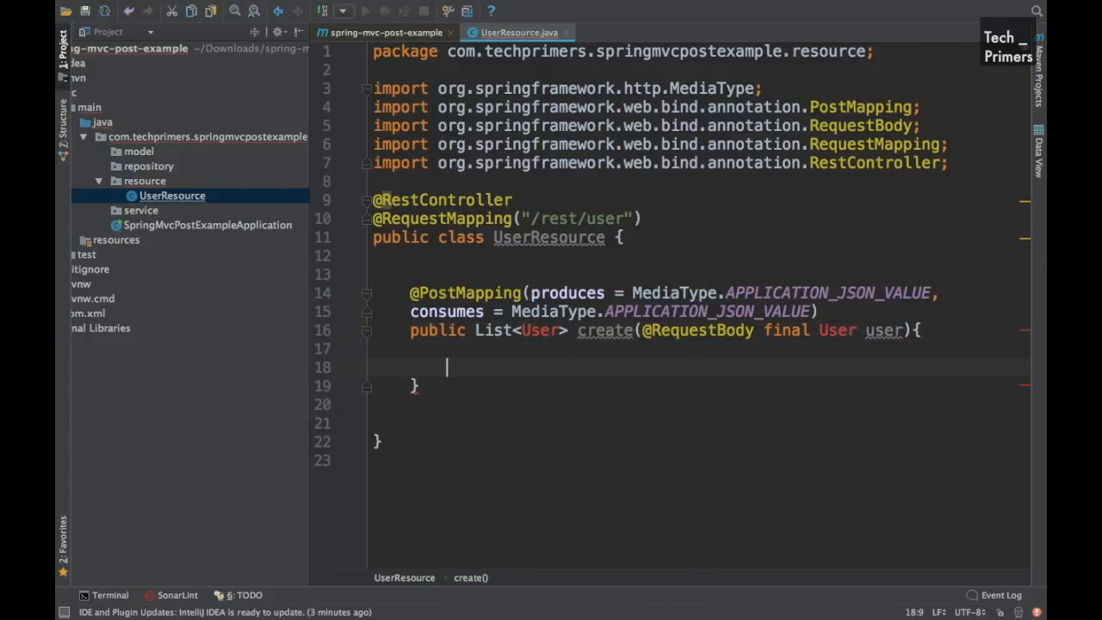
text(return)
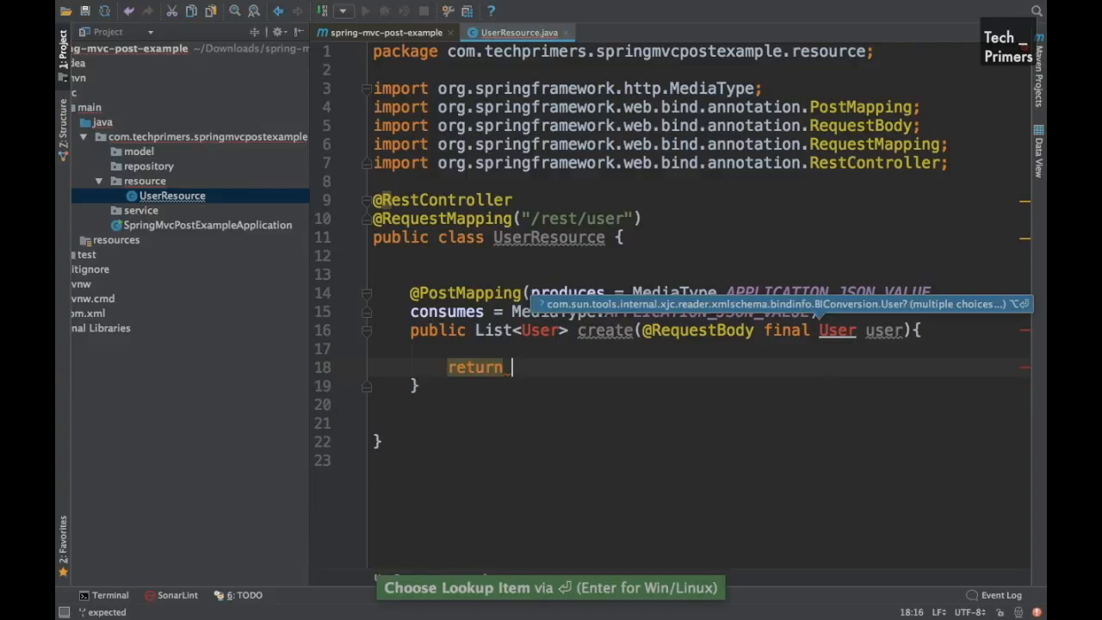
text(null;)
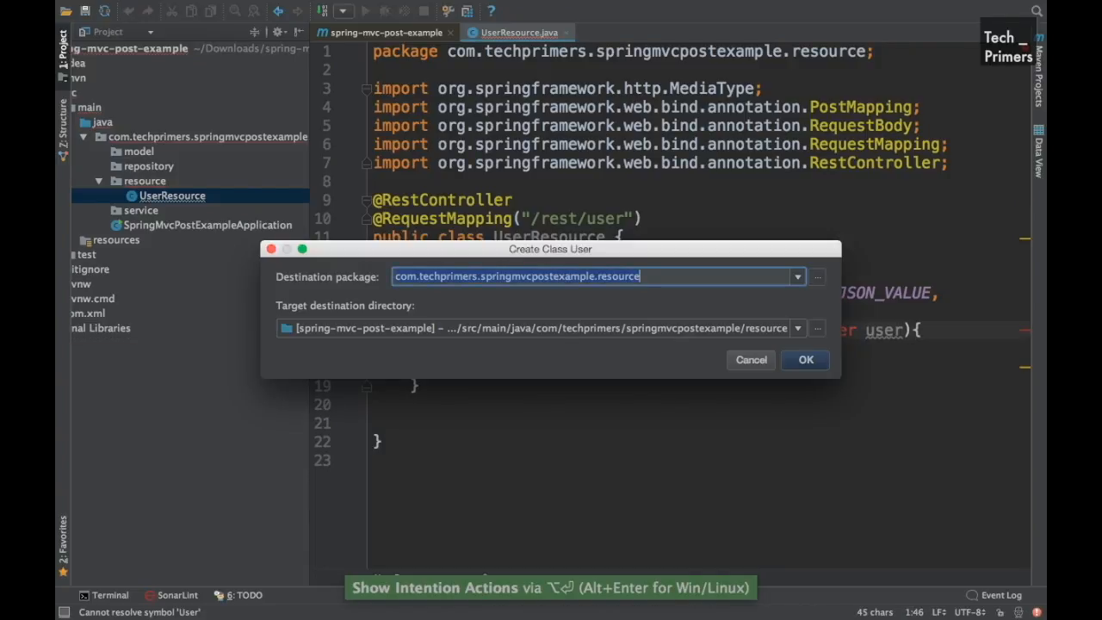
text(mo)
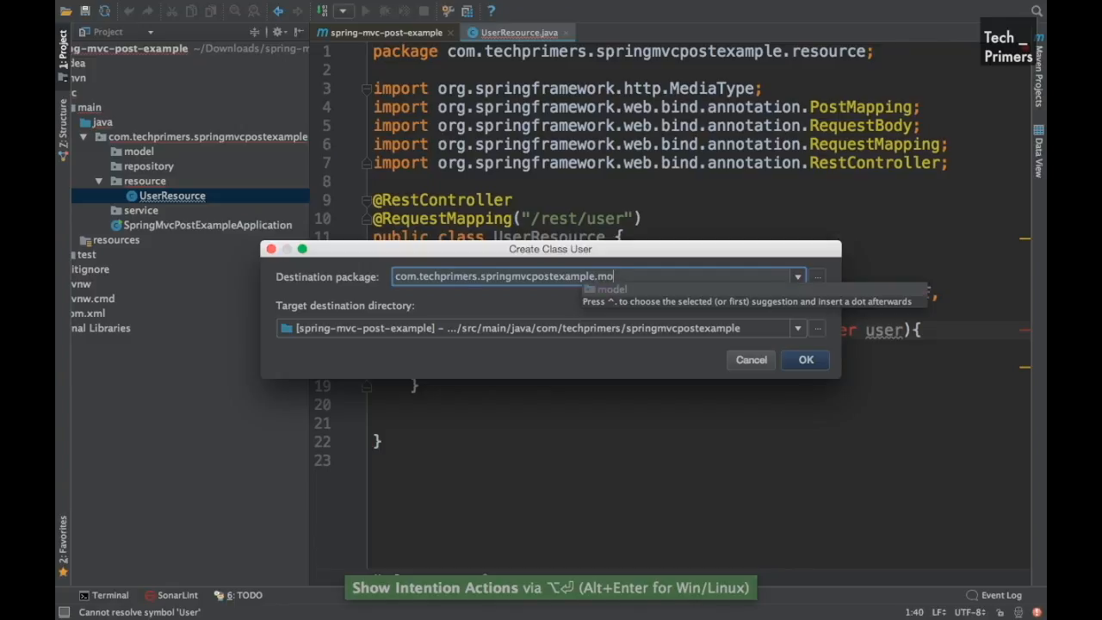
click(804, 359)
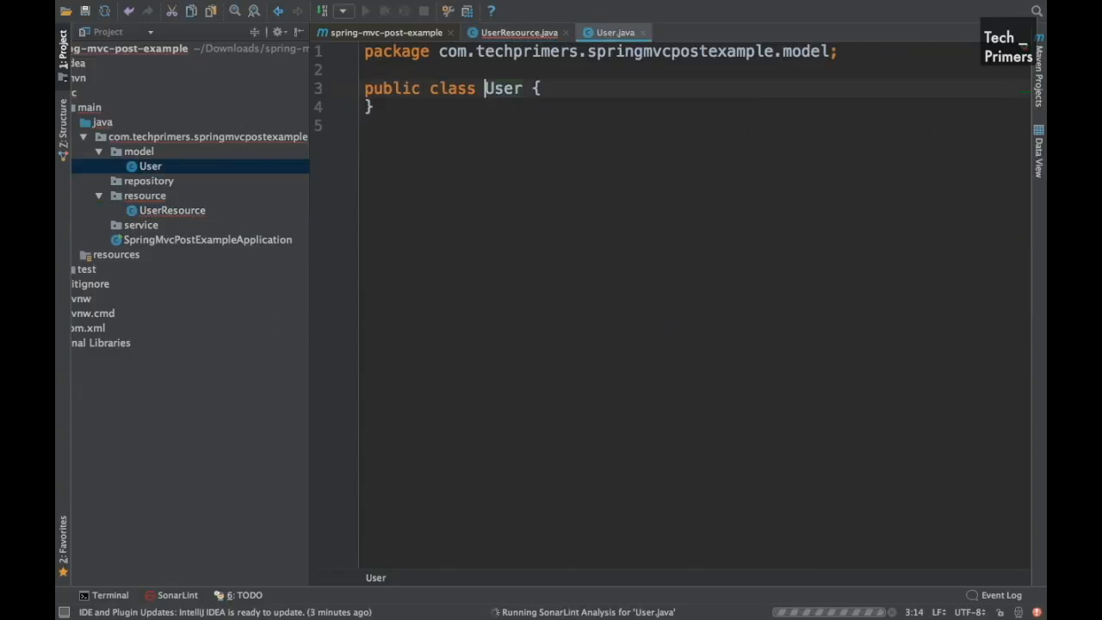
text(@)
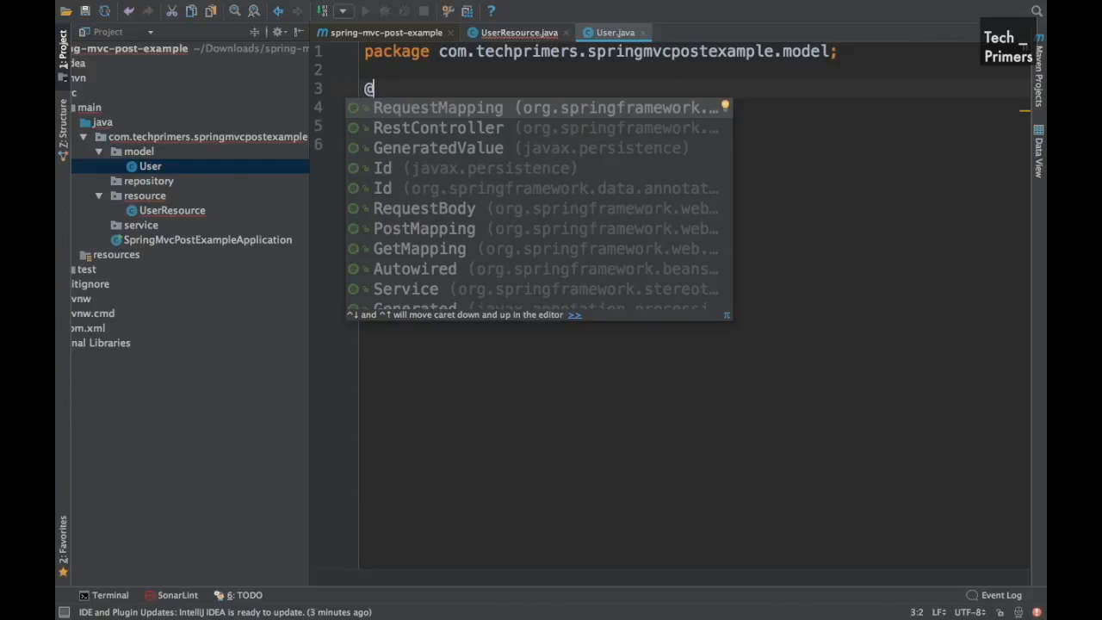
text(Entity)
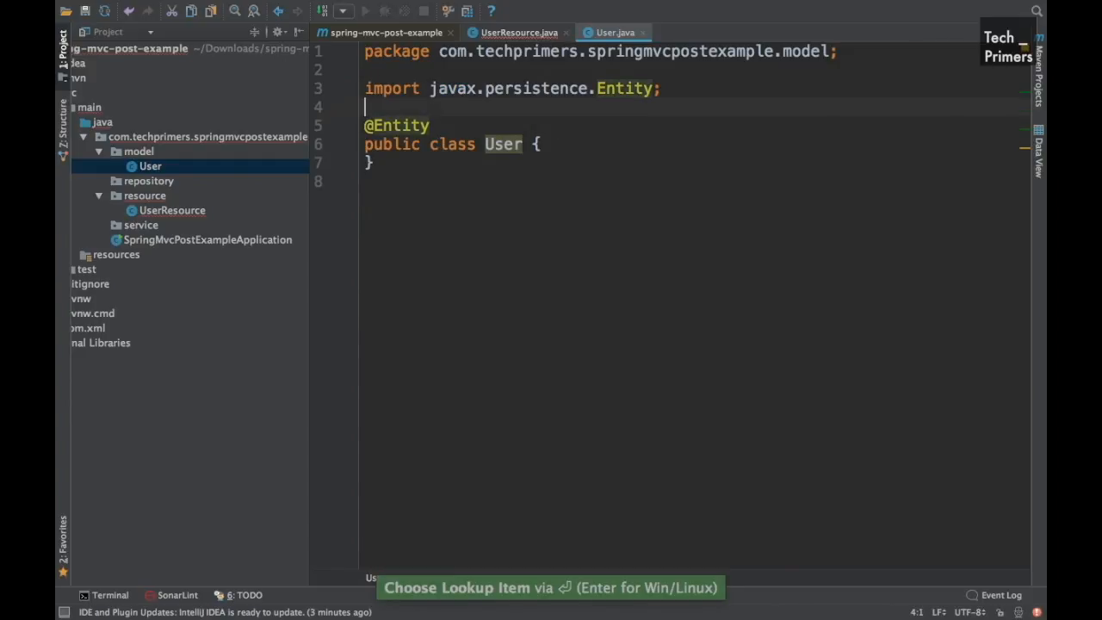
text(@Table)
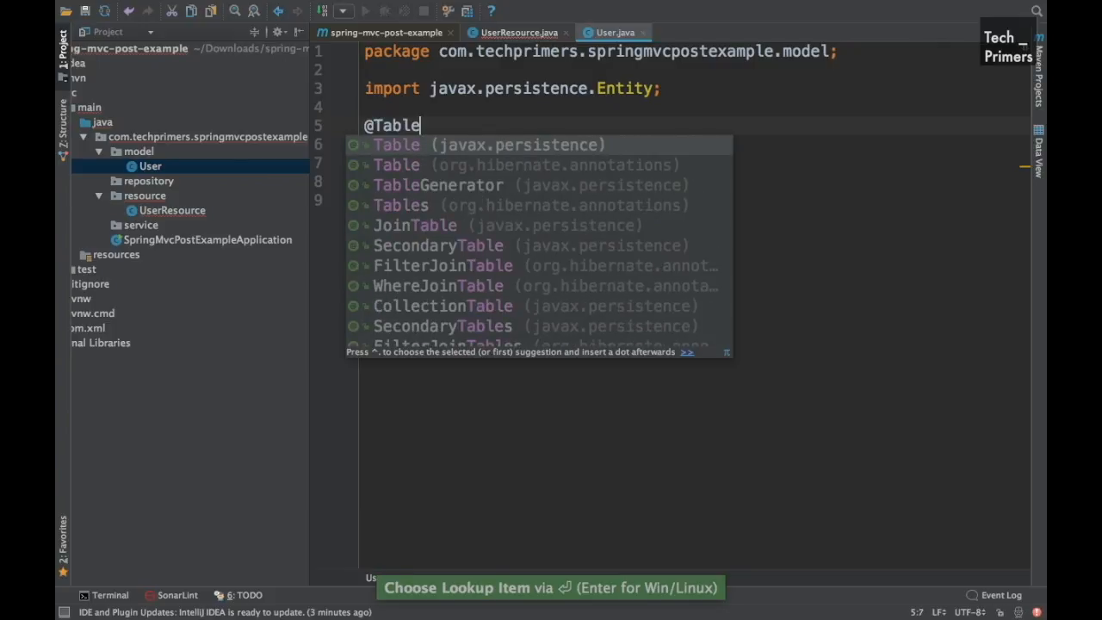
click(396, 144)
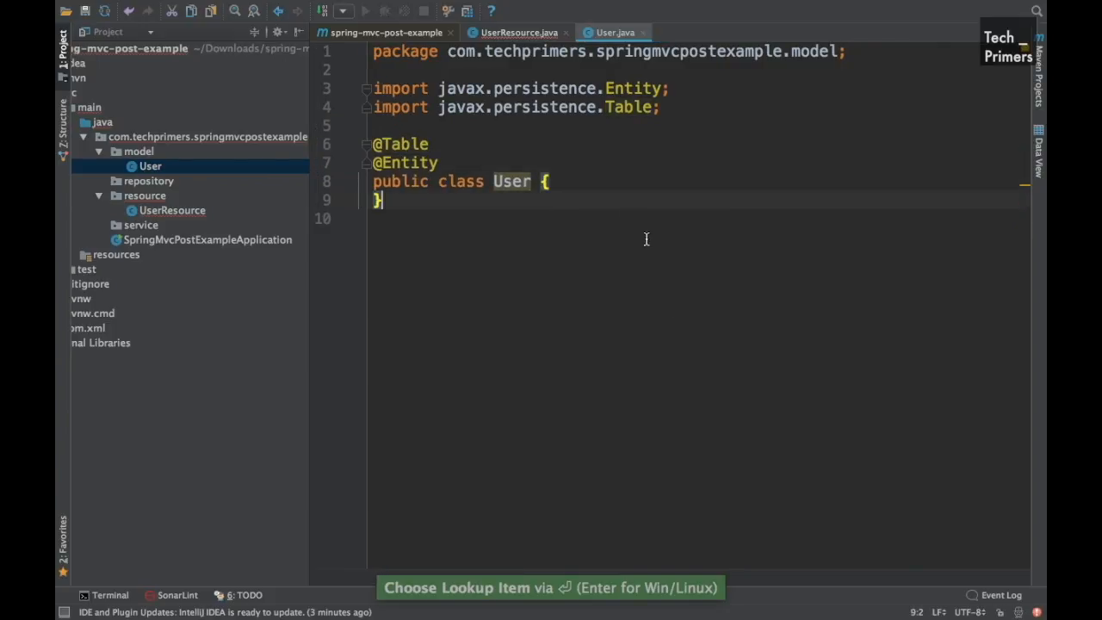
Step: Declare private fields Long id, String name, String dept and Long salary in User
key(enter)
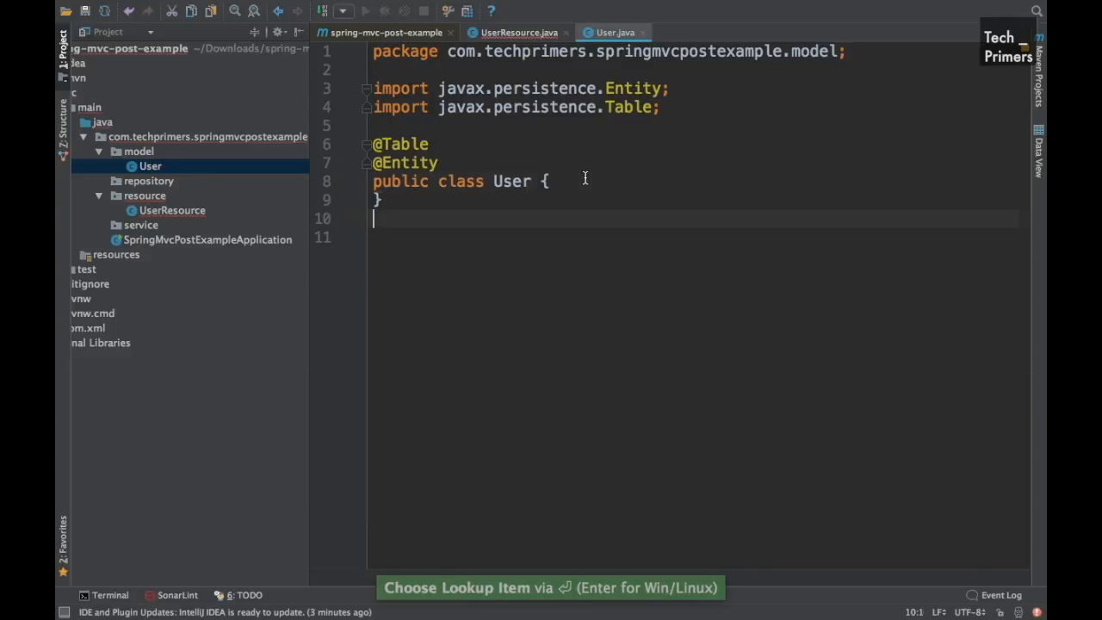
text(pr)
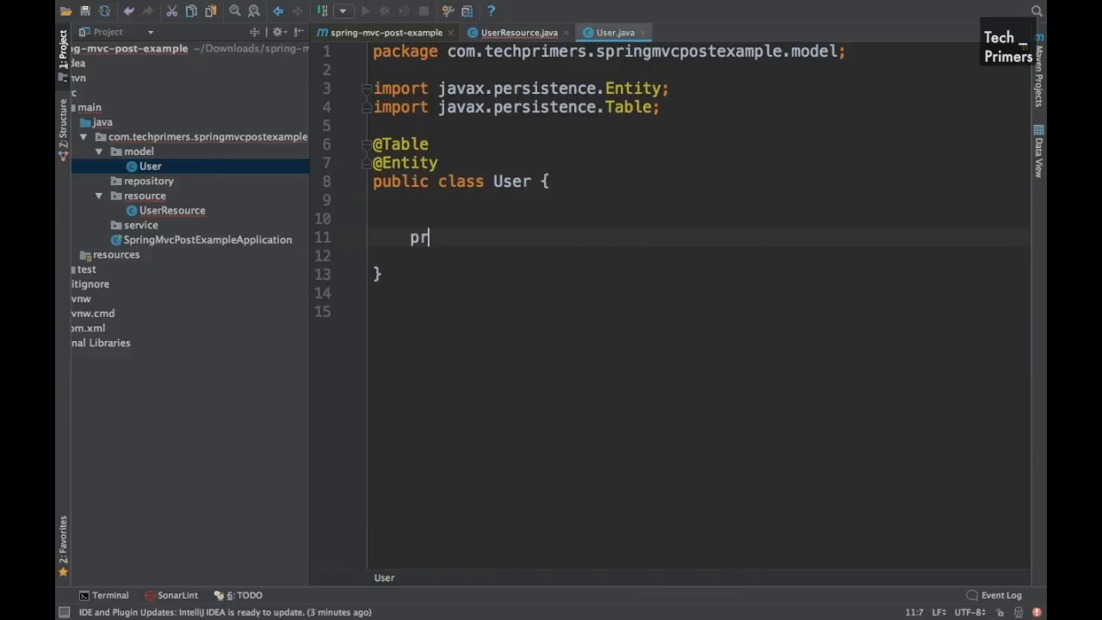
text(ivate Lond id;)
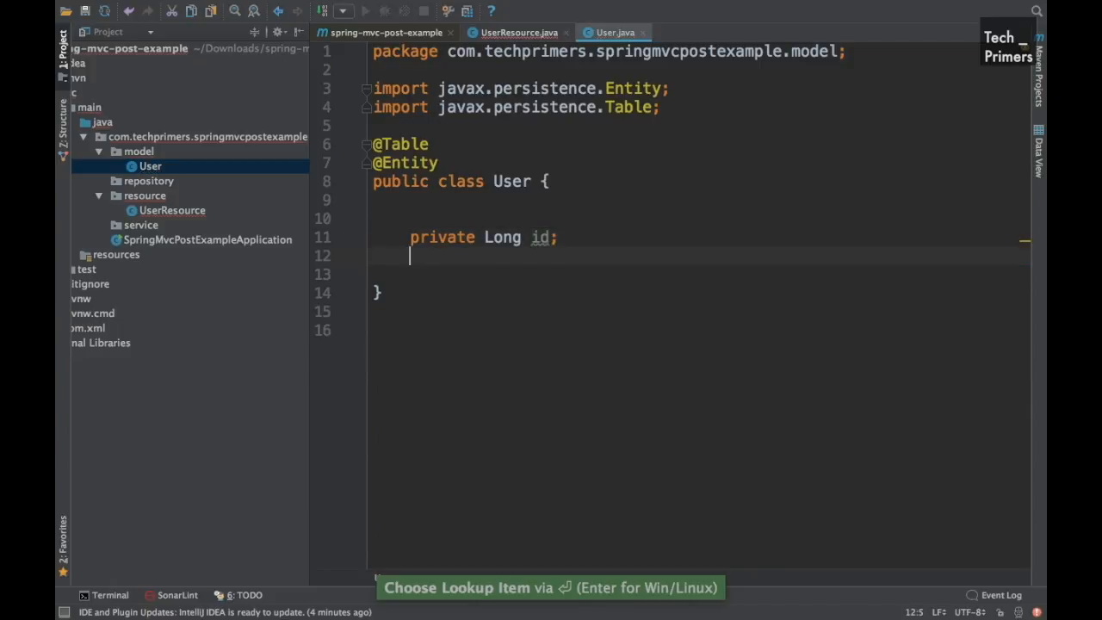
text(private String nae)
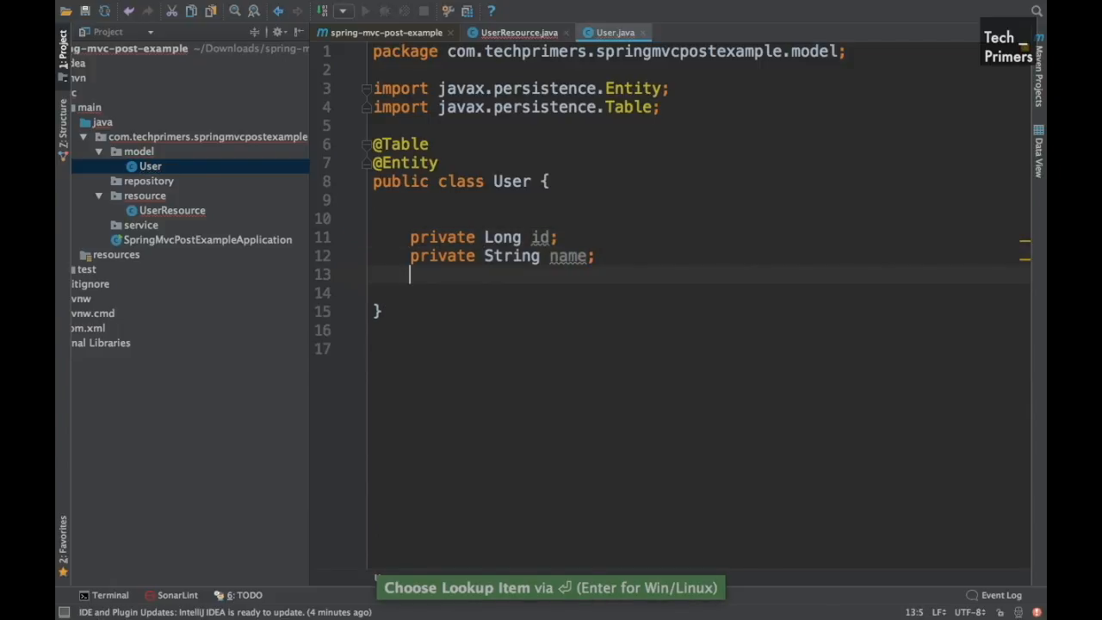
text(private String)
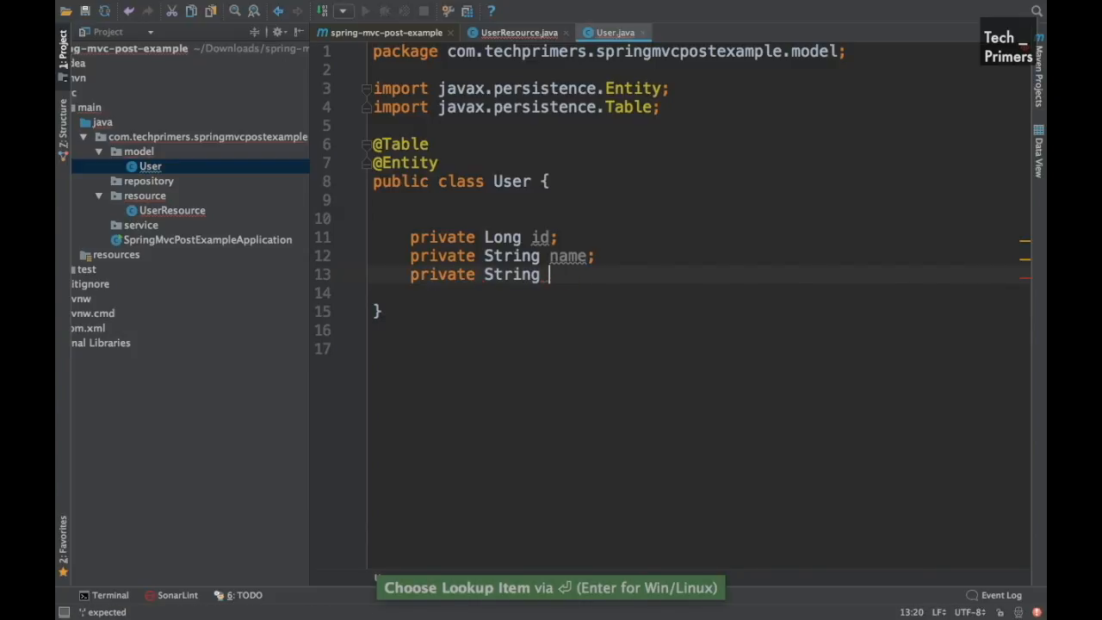
text(dept;)
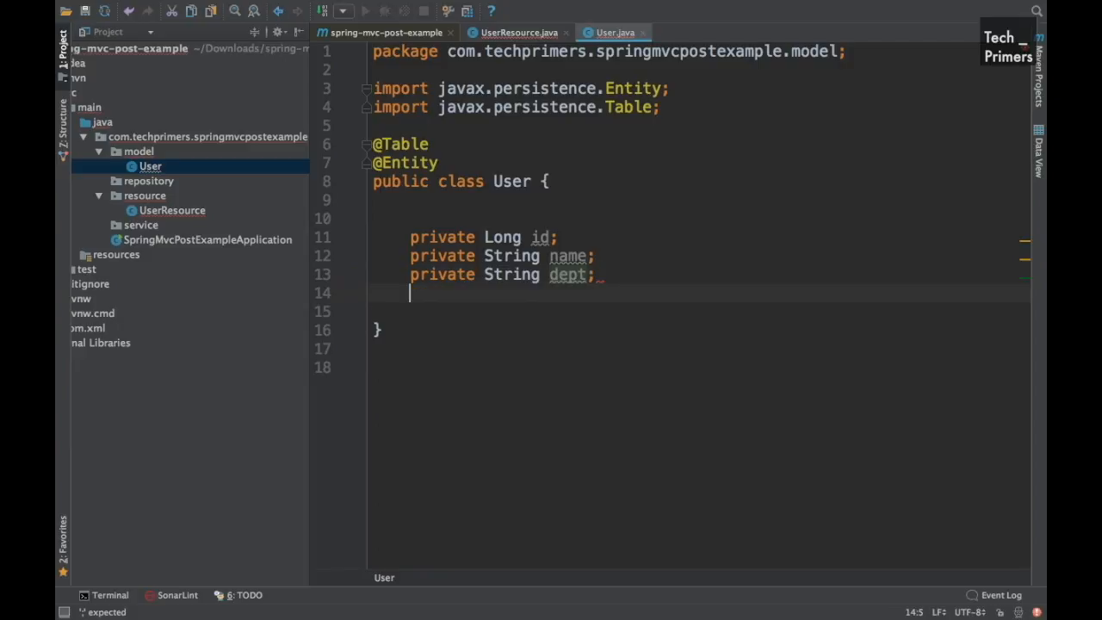
text(private)
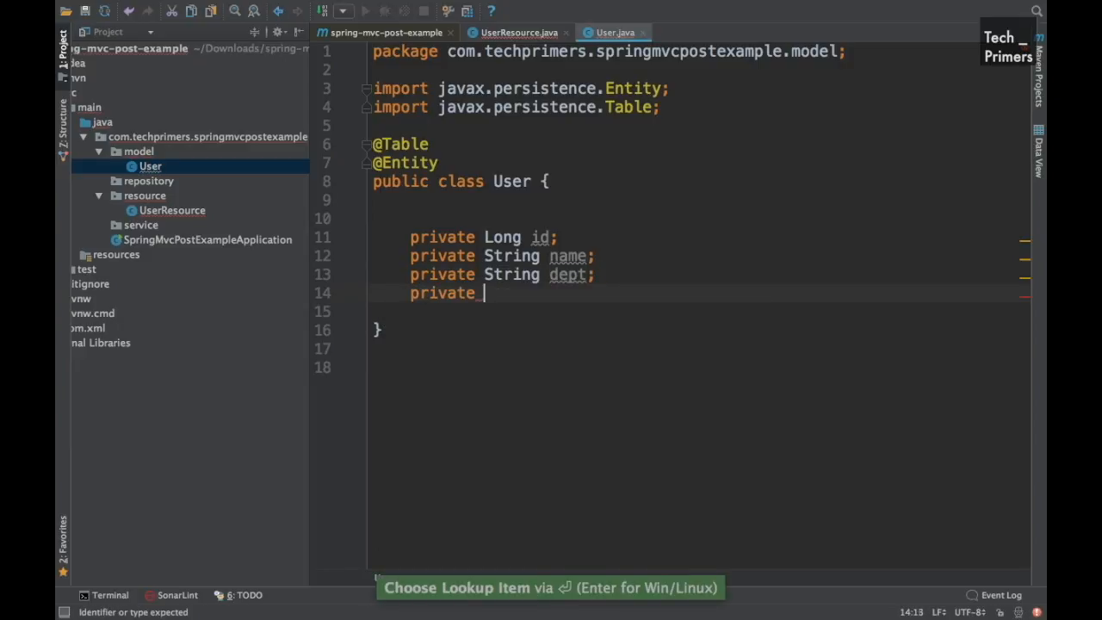
text(Long salary;)
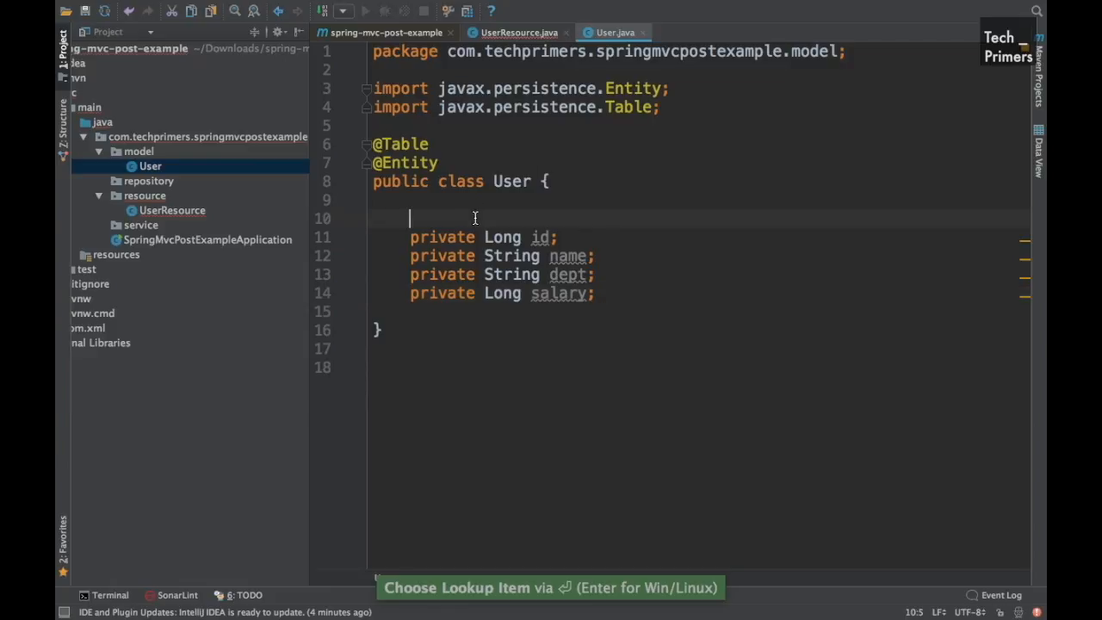
text(@Id)
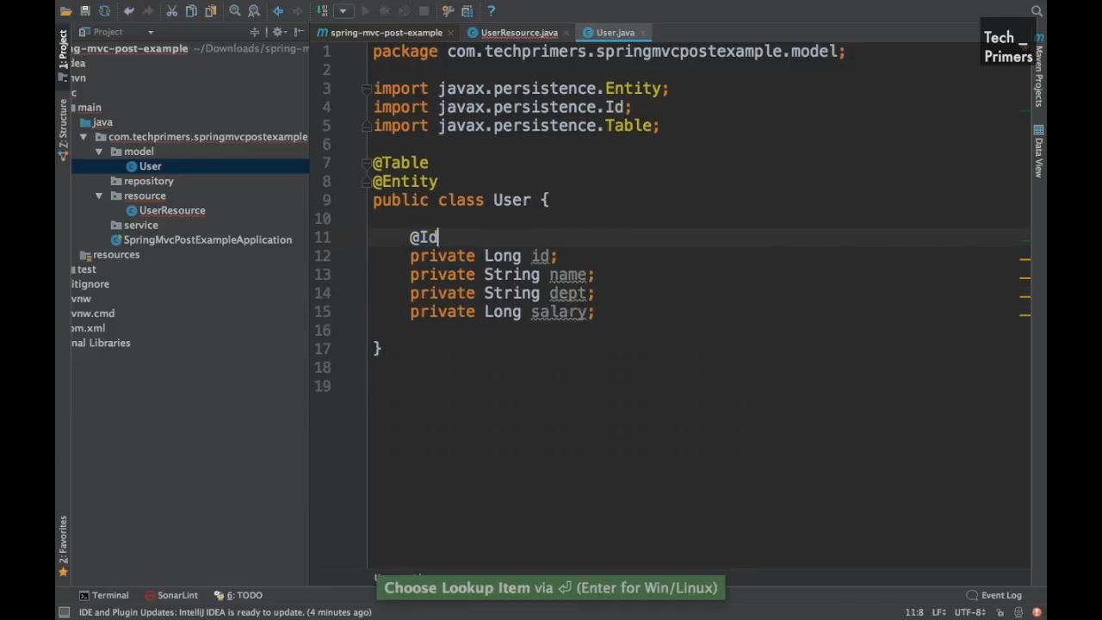
text(@Gener)
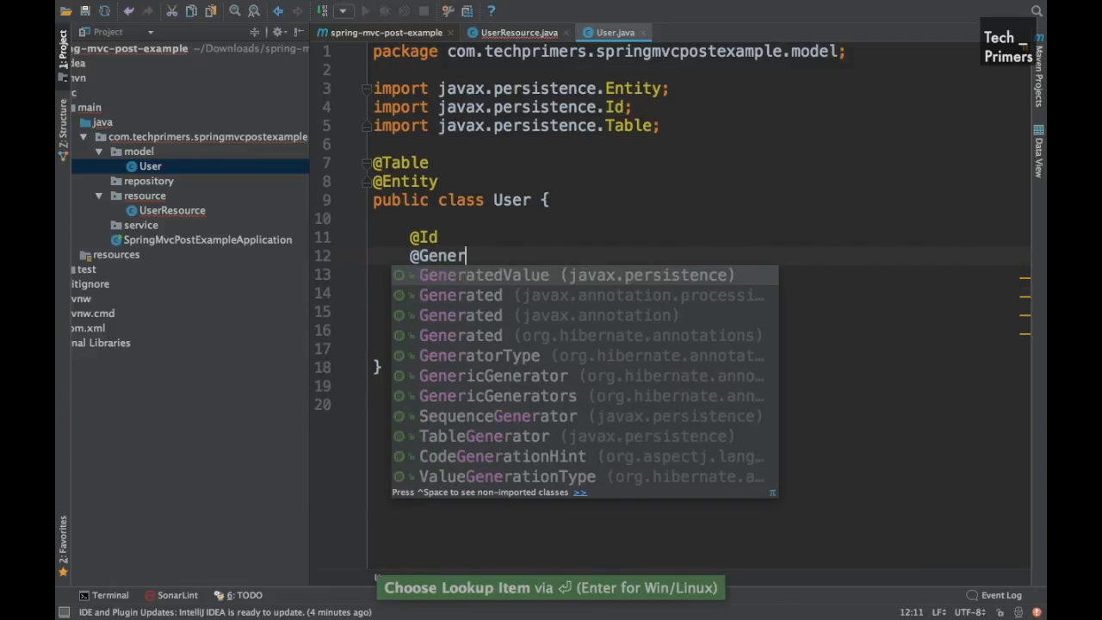
click(483, 275)
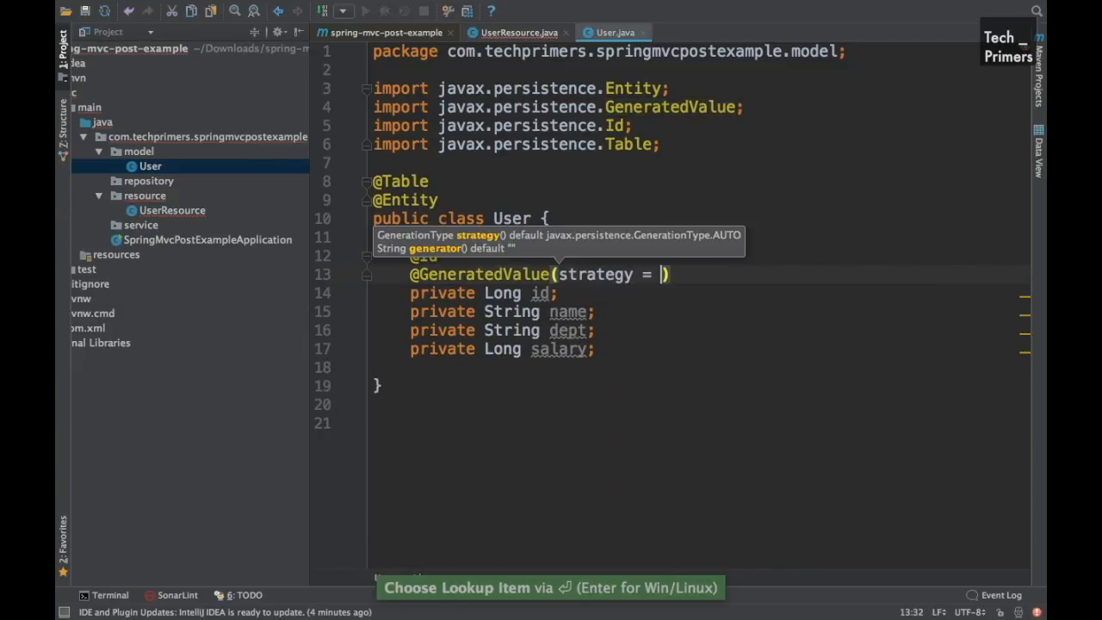
text(AUTO)
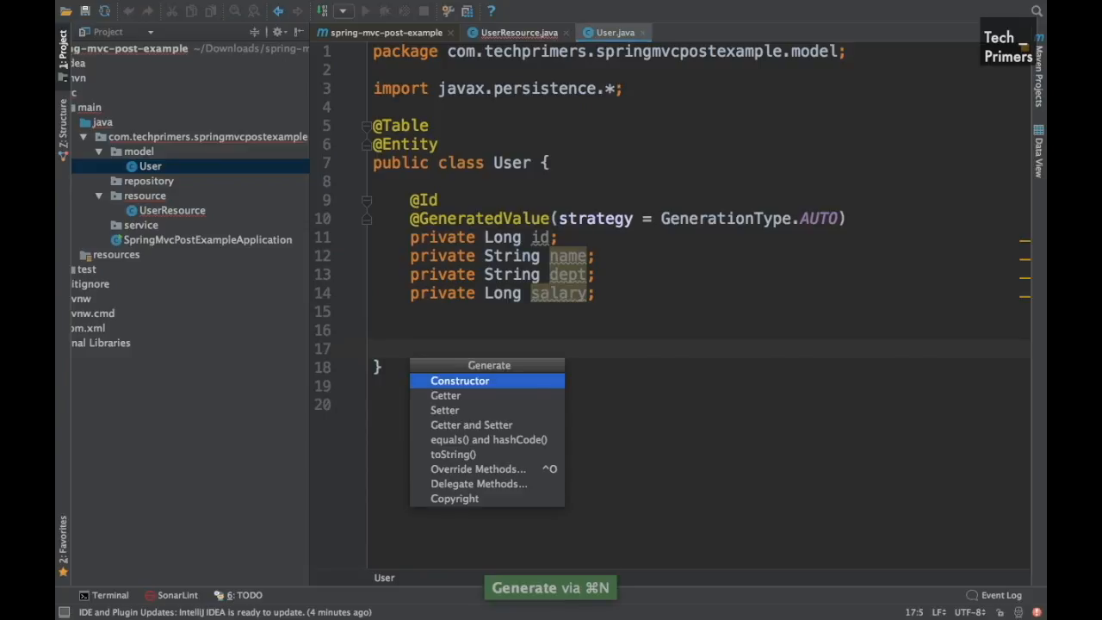
Step: Generate getters, setters and a constructor for the User fields
click(471, 424)
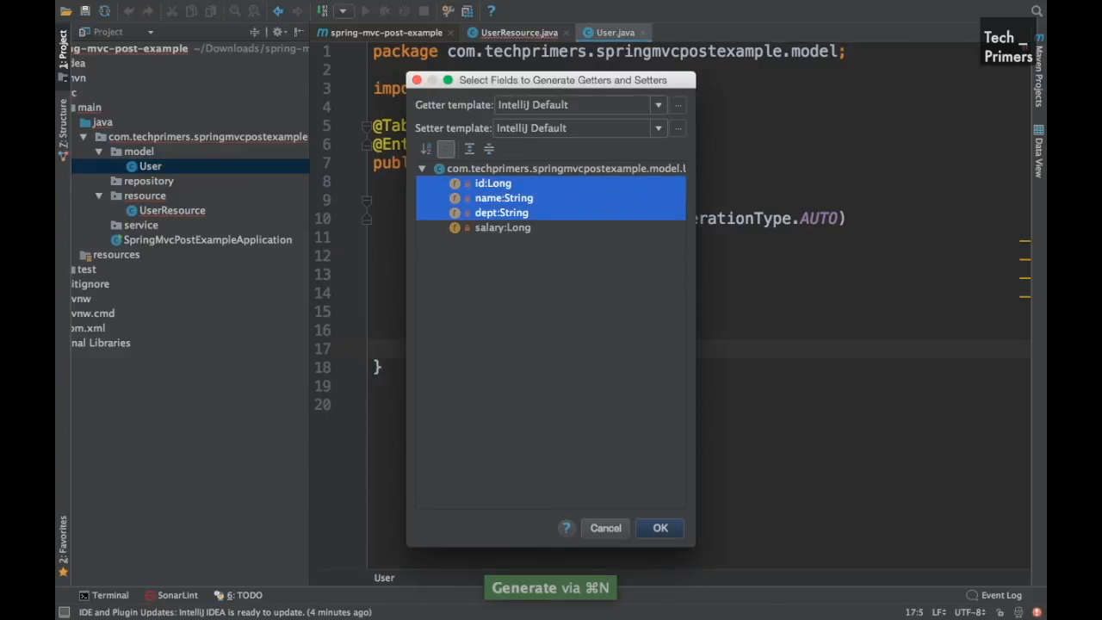
click(659, 528)
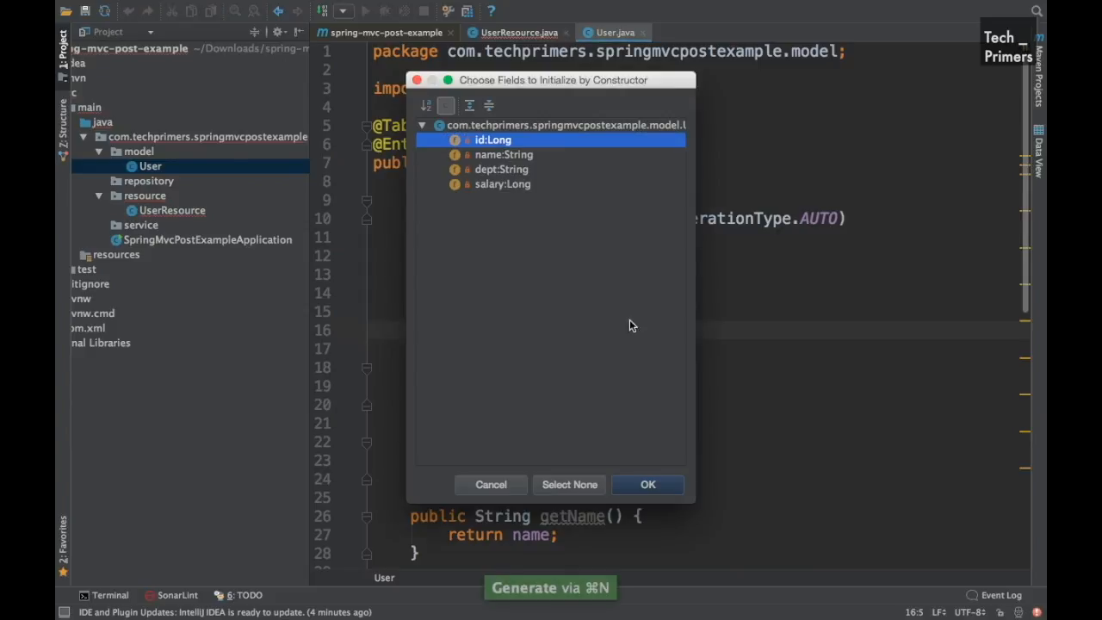
click(647, 483)
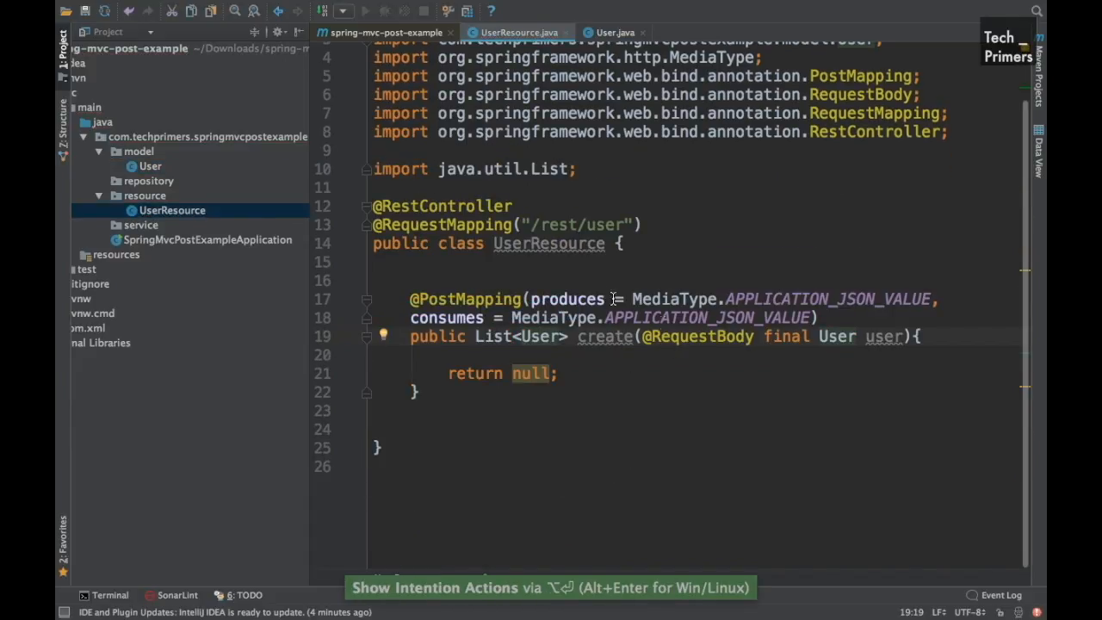
click(465, 262)
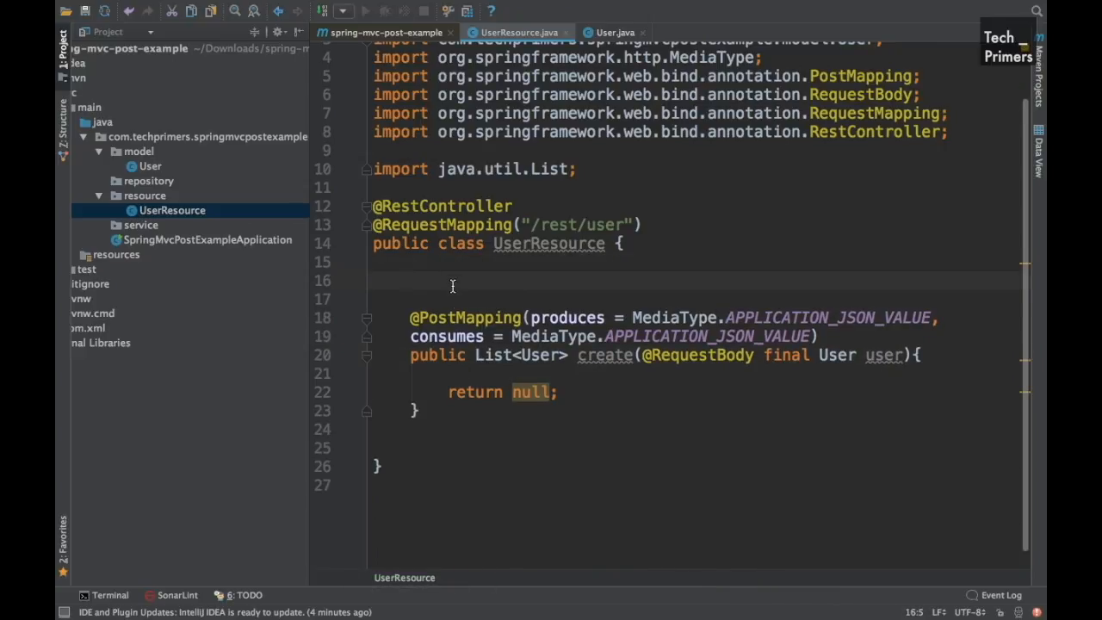
text(UserService userService)
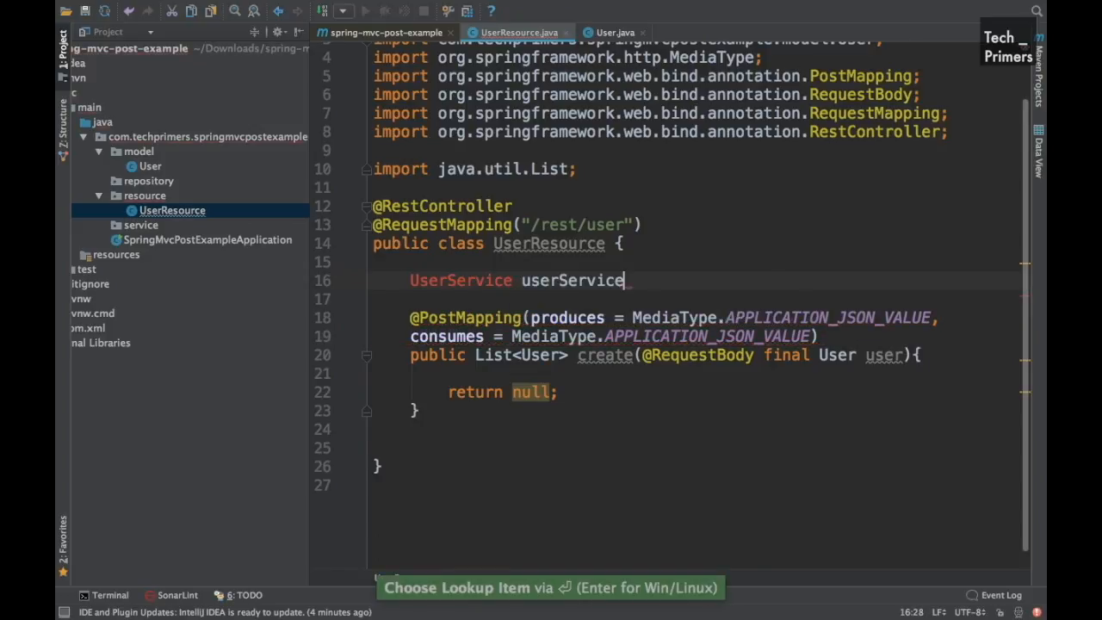
key(Enter)
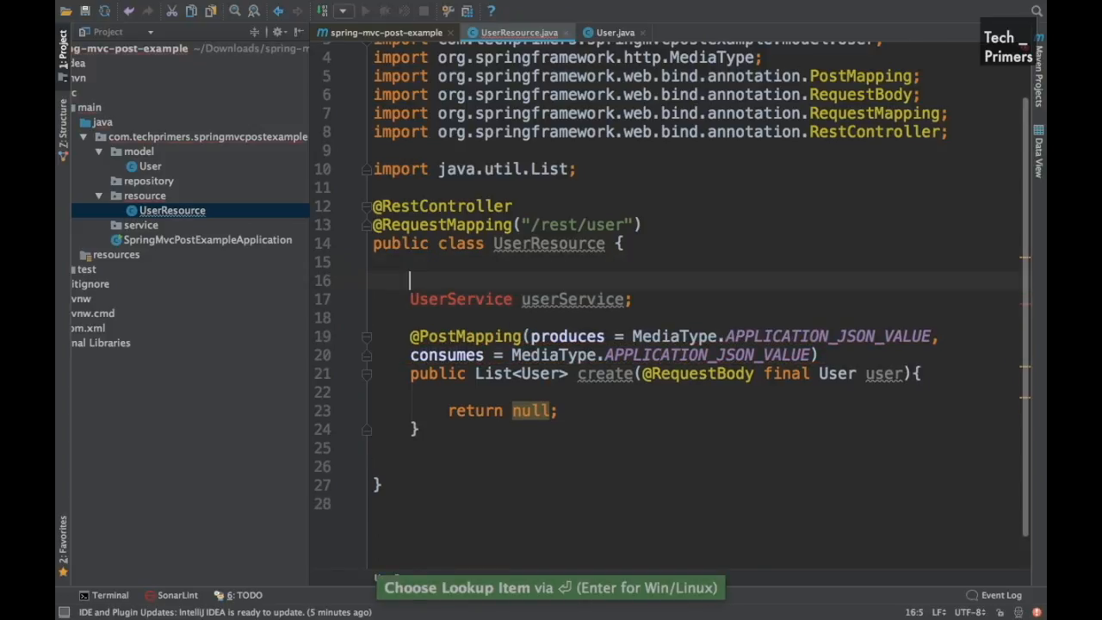
text(@Autowired)
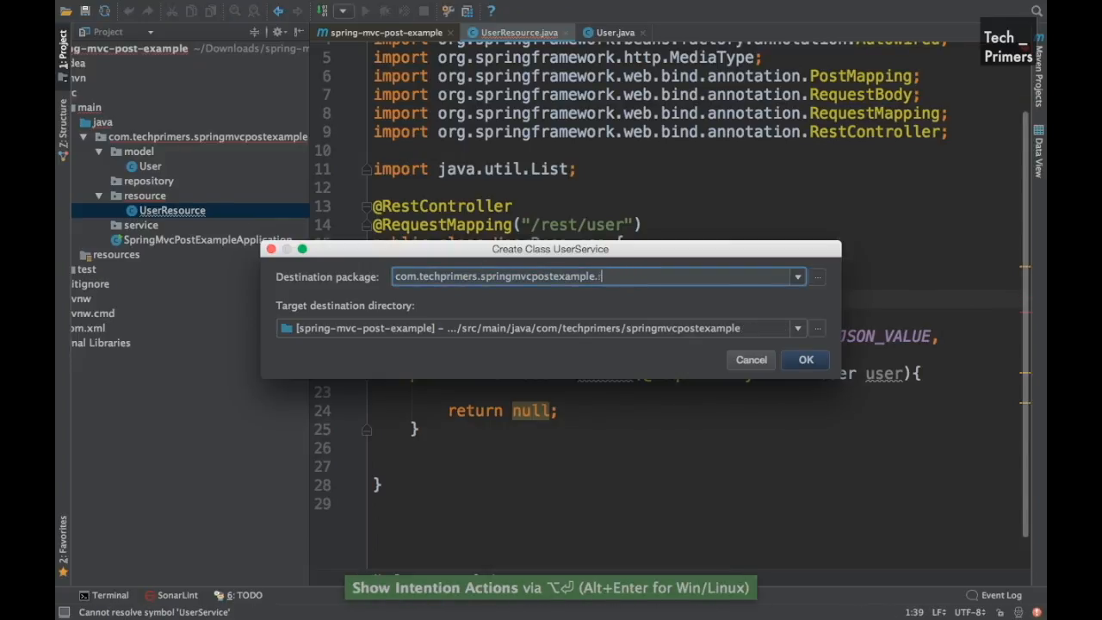
click(804, 358)
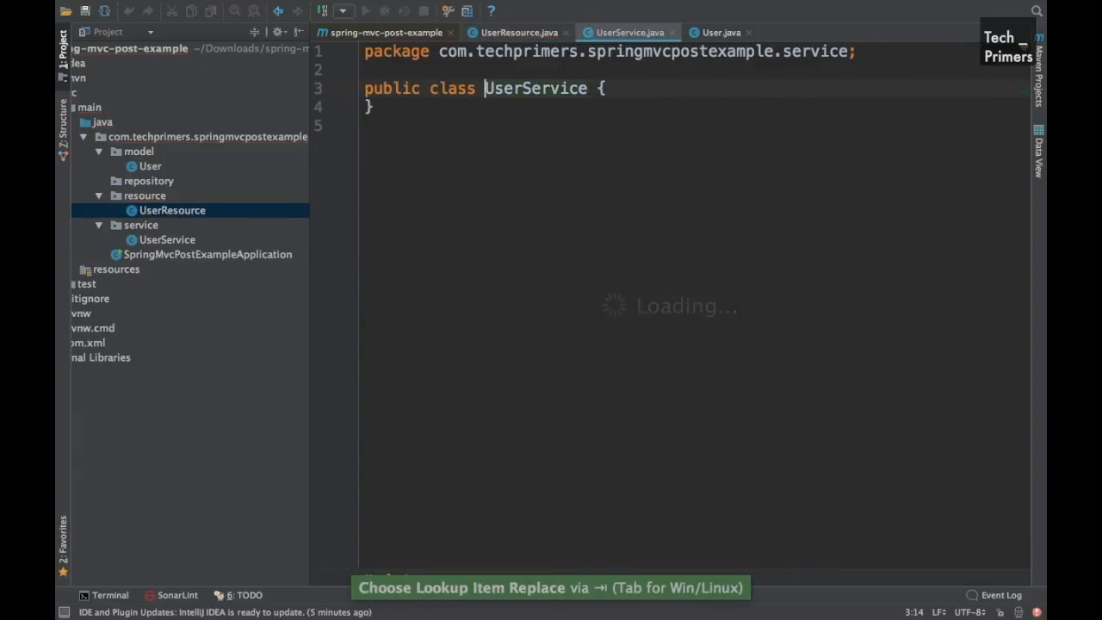
text(@Service)
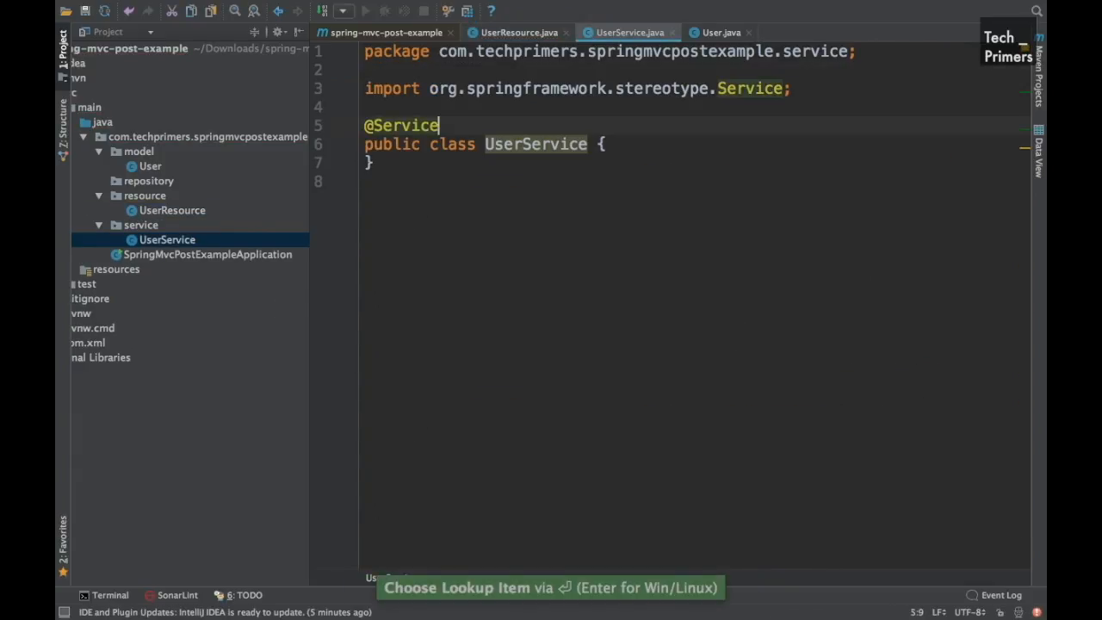
key(enter)
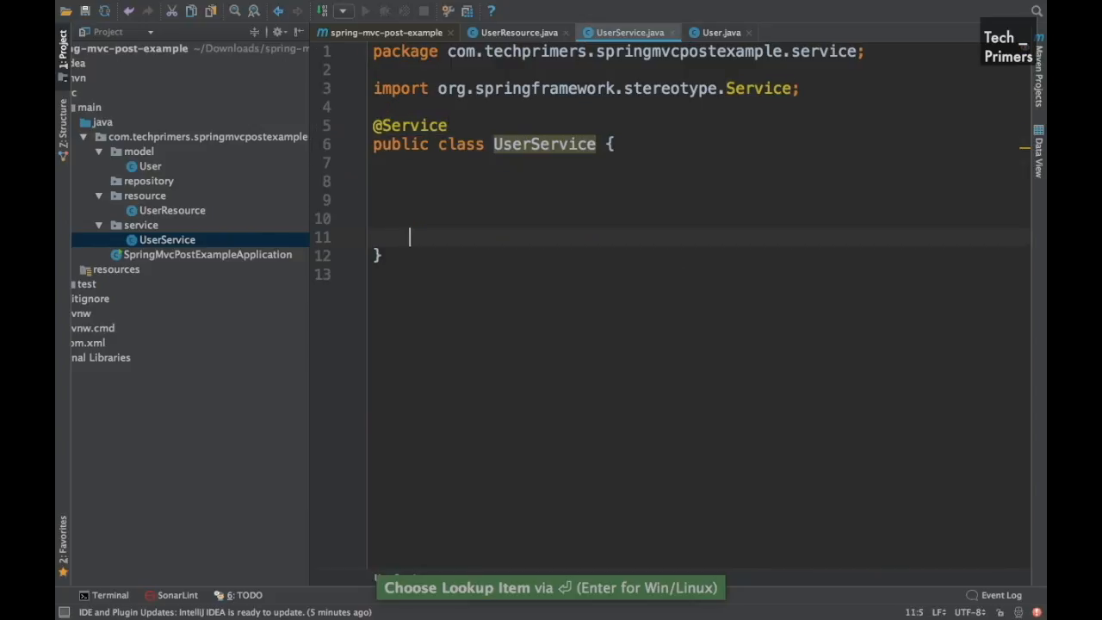
text(public)
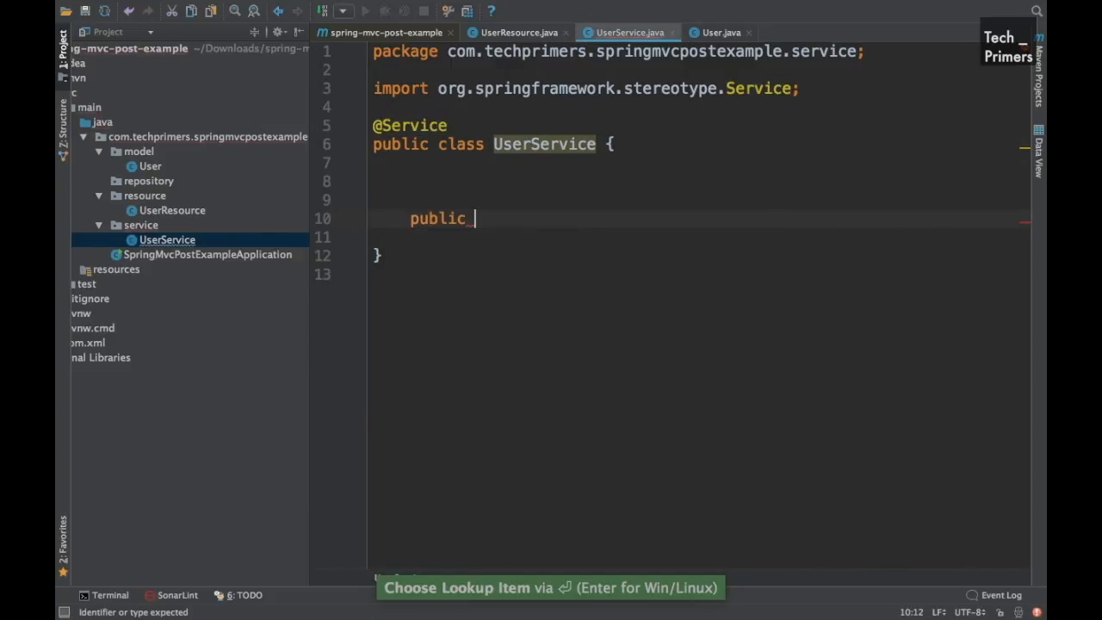
text(List<user>)
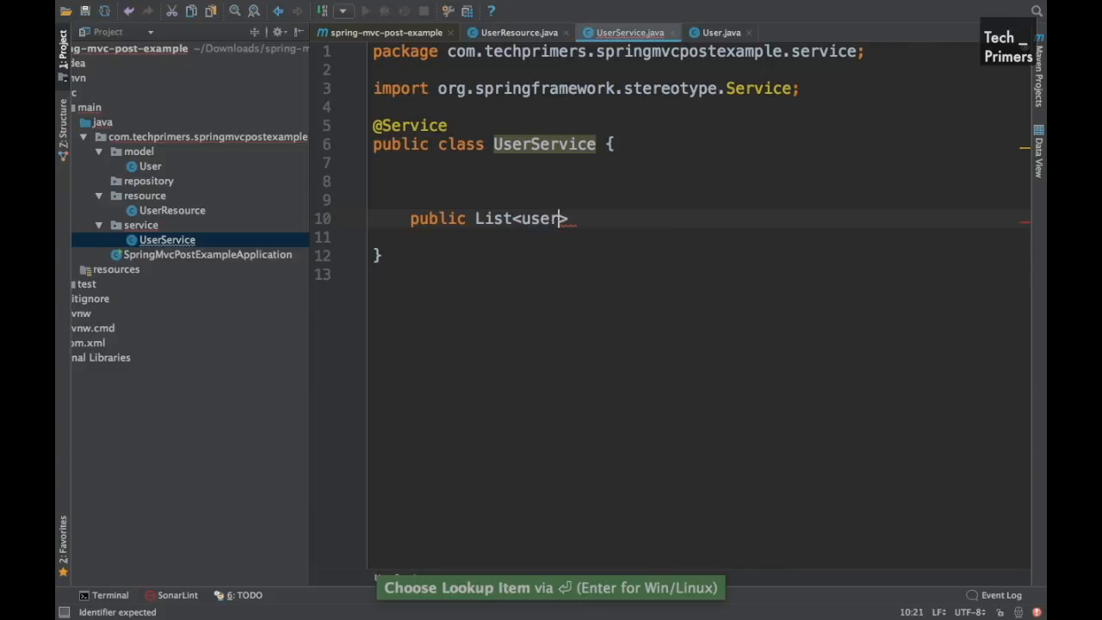
text(Us)
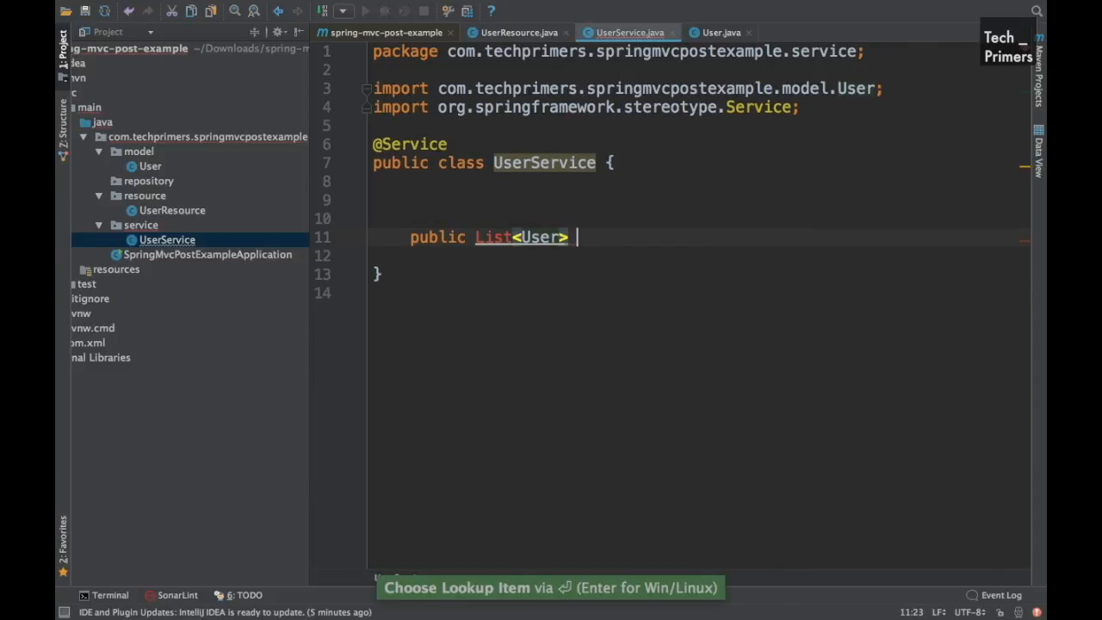
text(getA)
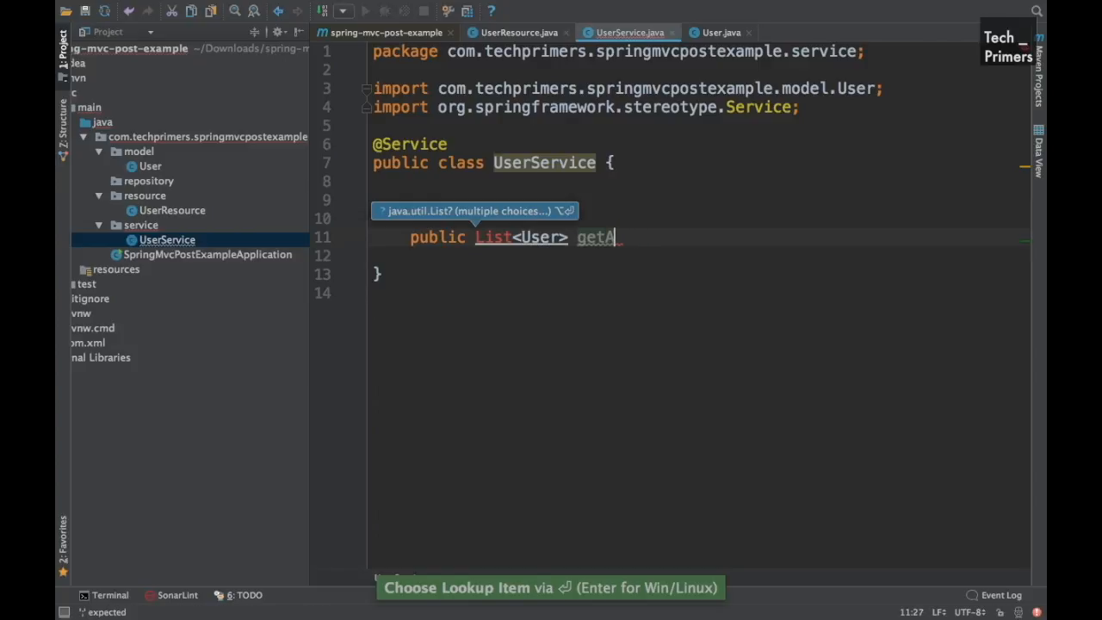
text(ll())
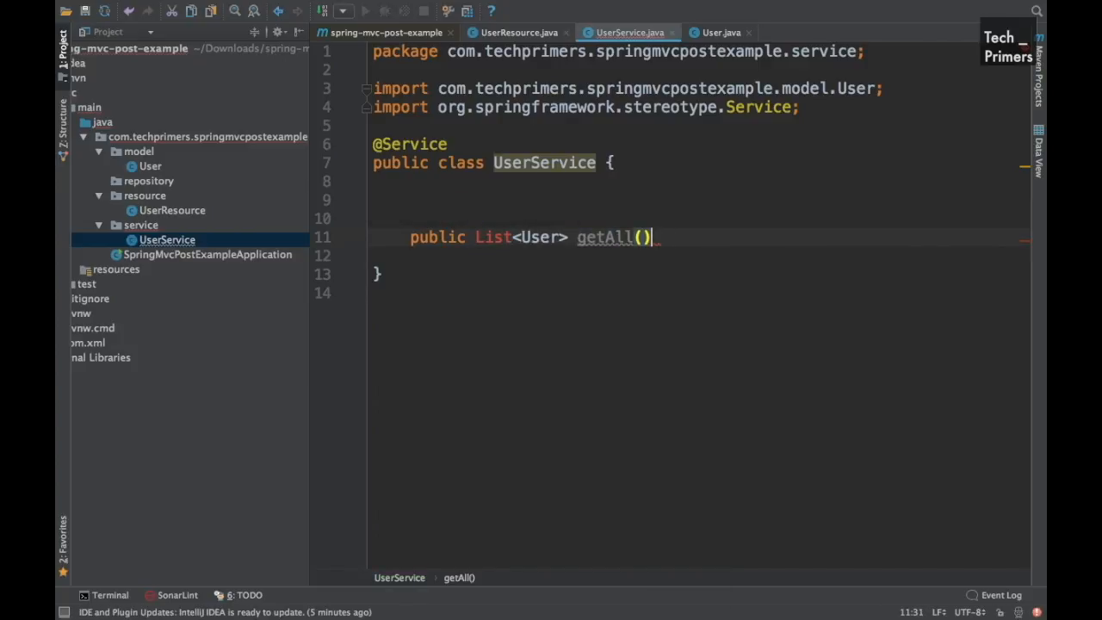
text({})
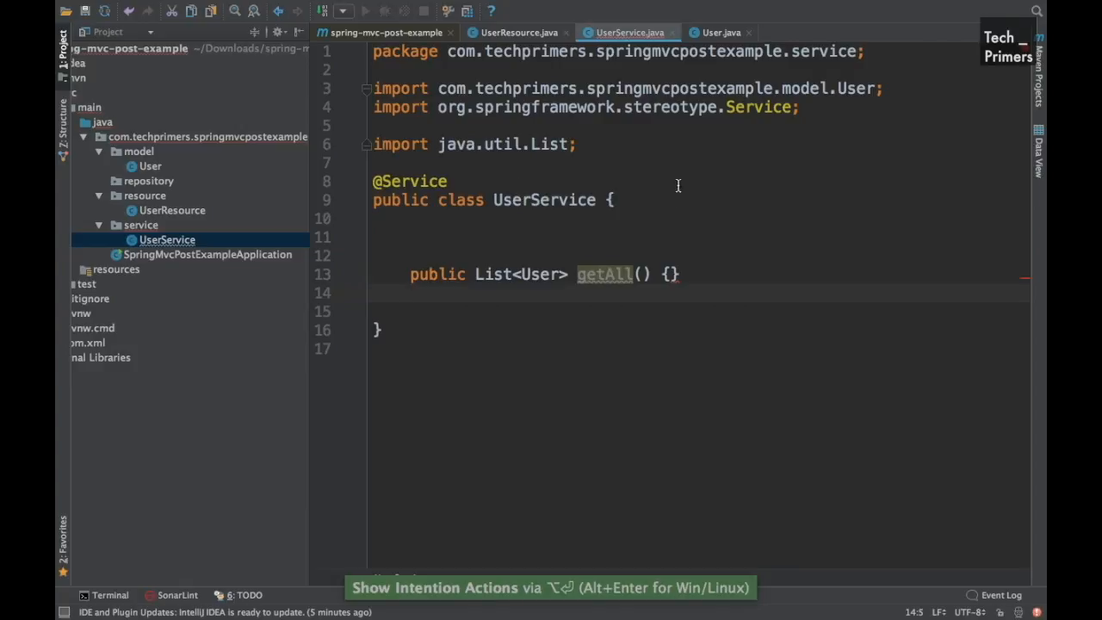
text(return)
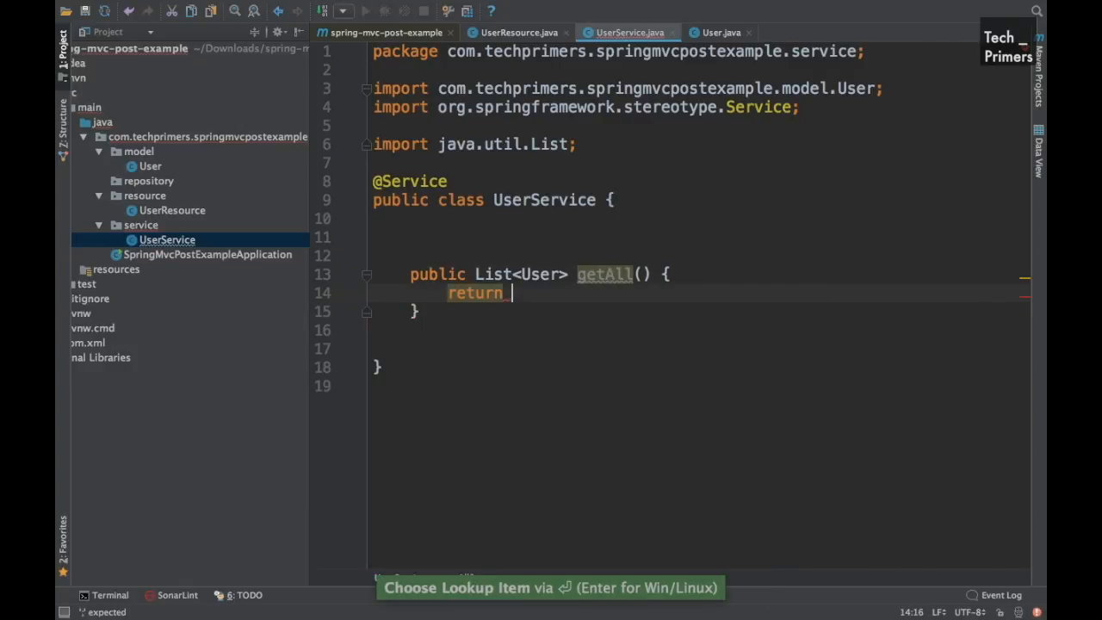
text(null;)
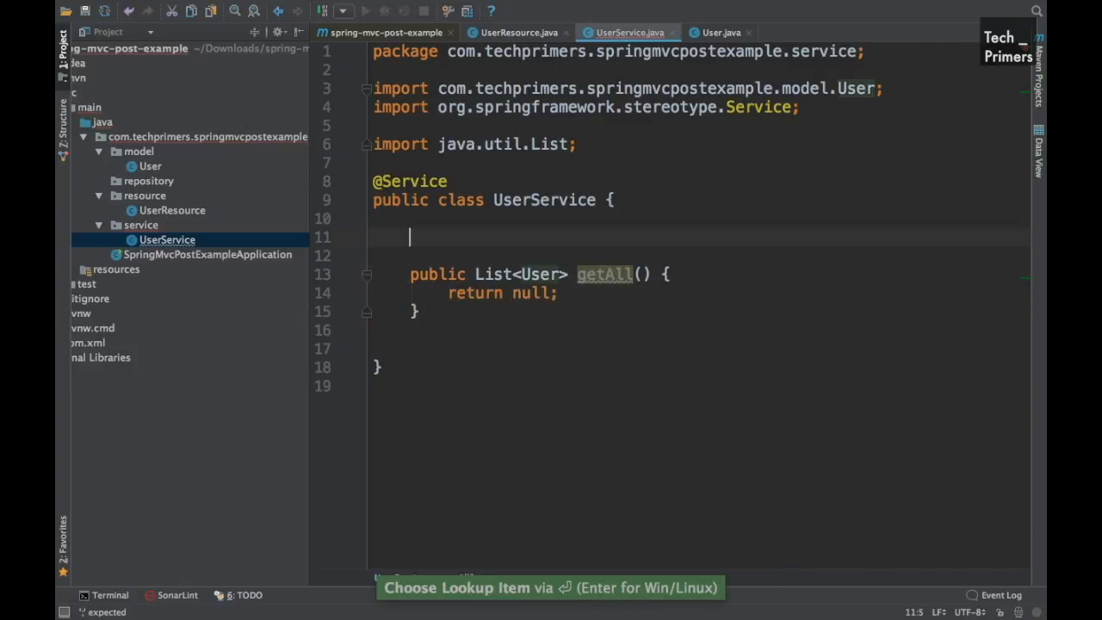
text(public vo)
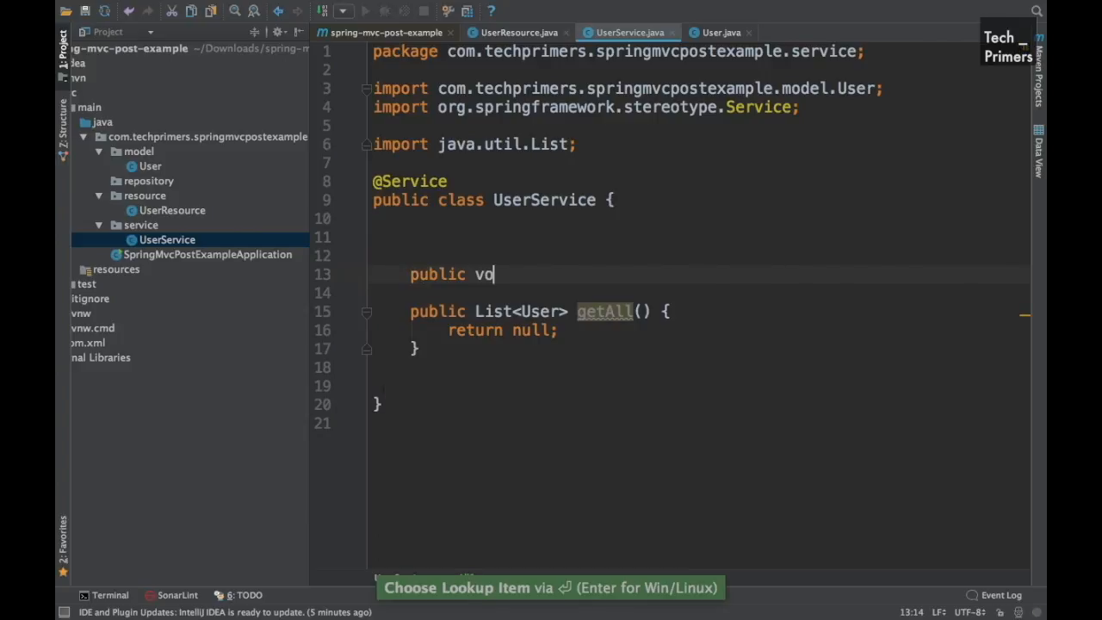
text(id create)
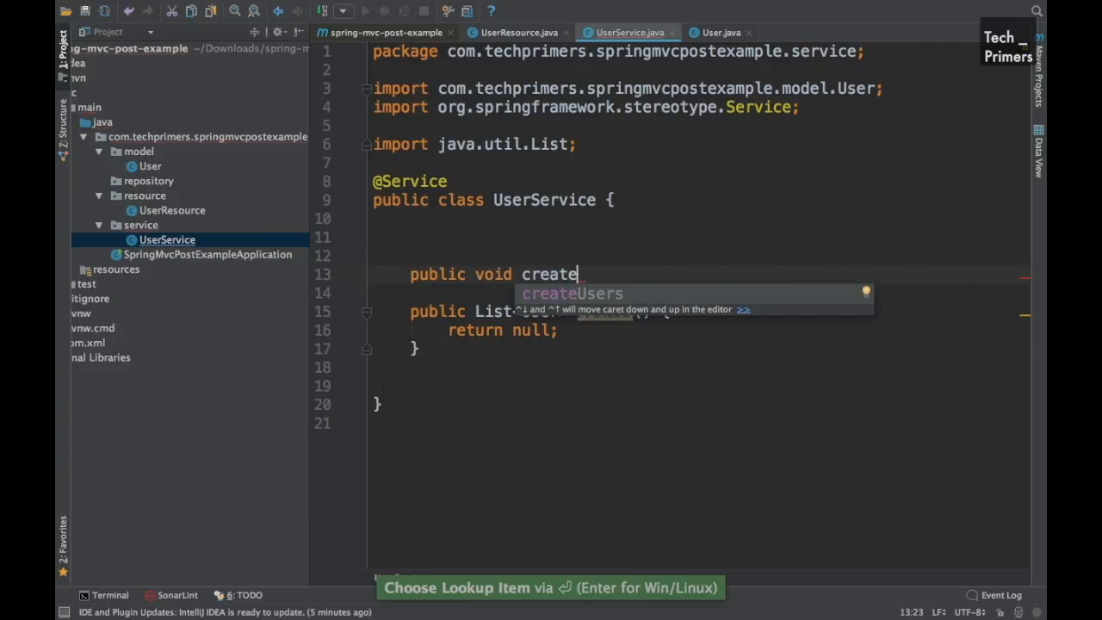
text((User user) {)
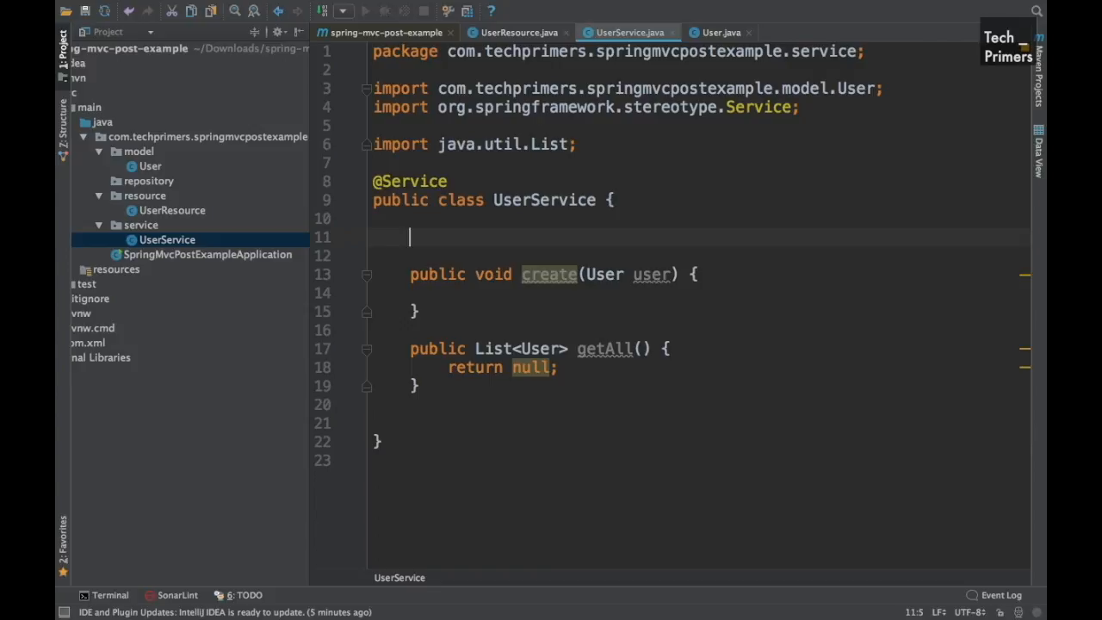
text(@Autowired)
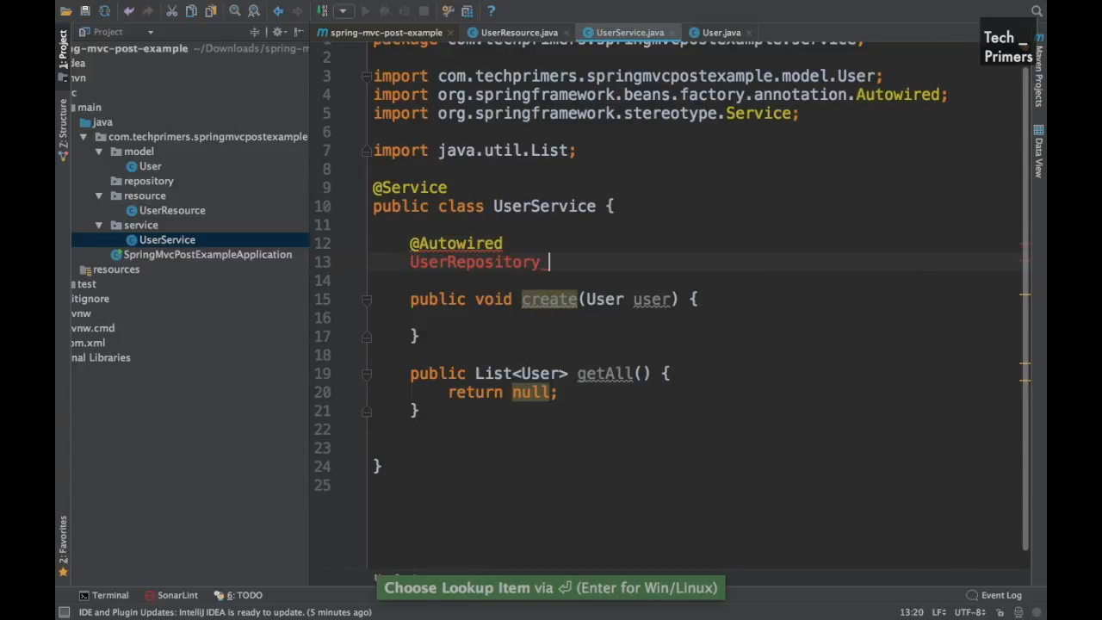
Step: Name the field userRepository and make UserRepository a JpaRepository interface in the repository package
text(userRepository;)
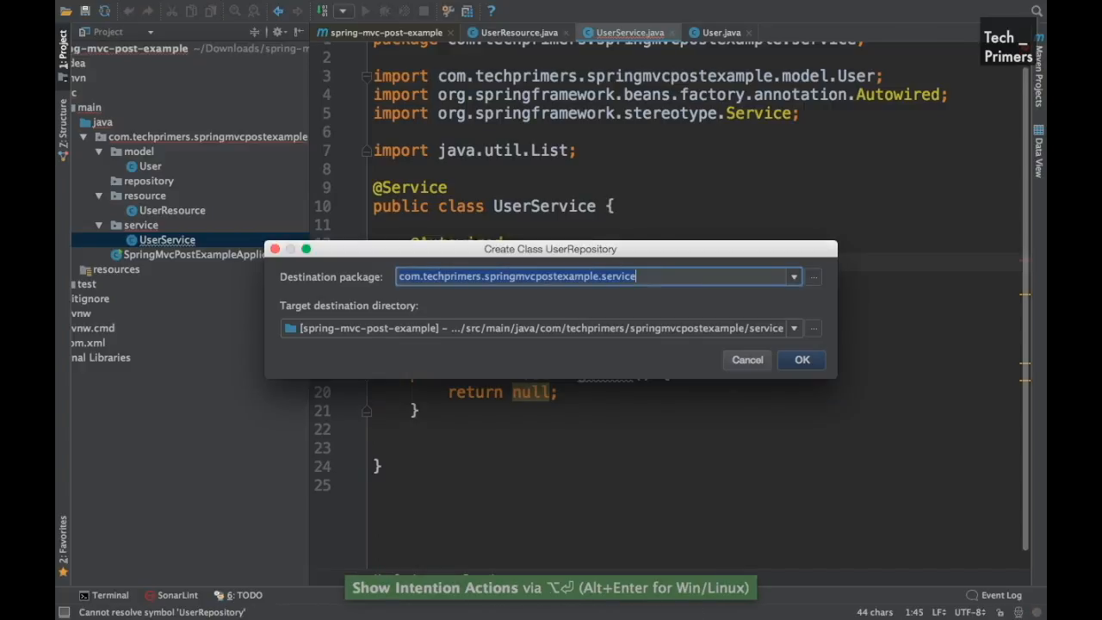
text(repo)
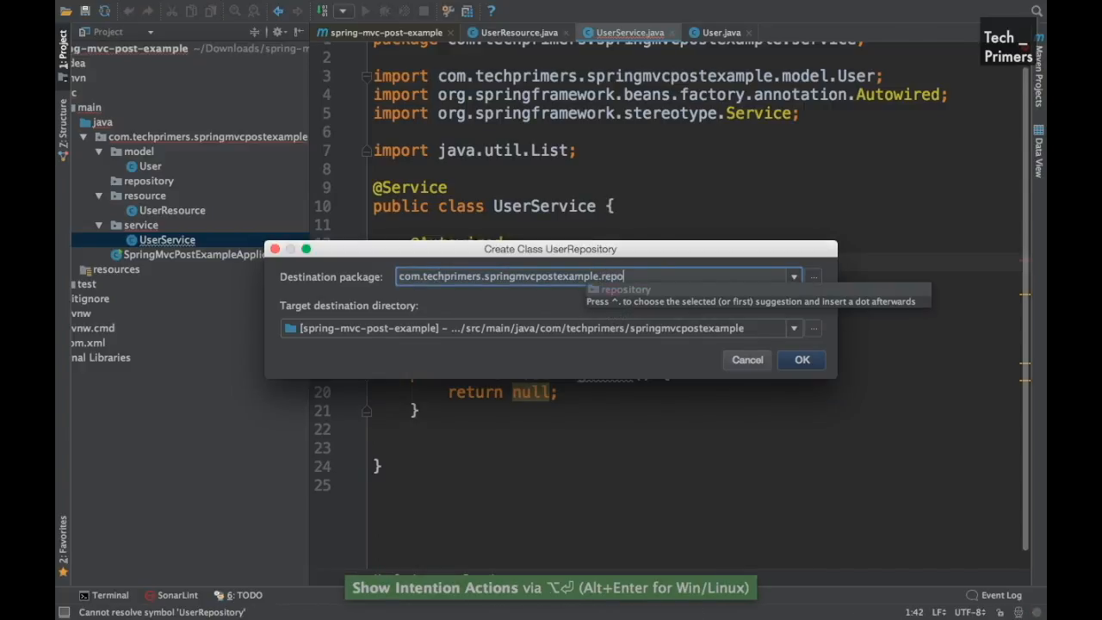
click(799, 359)
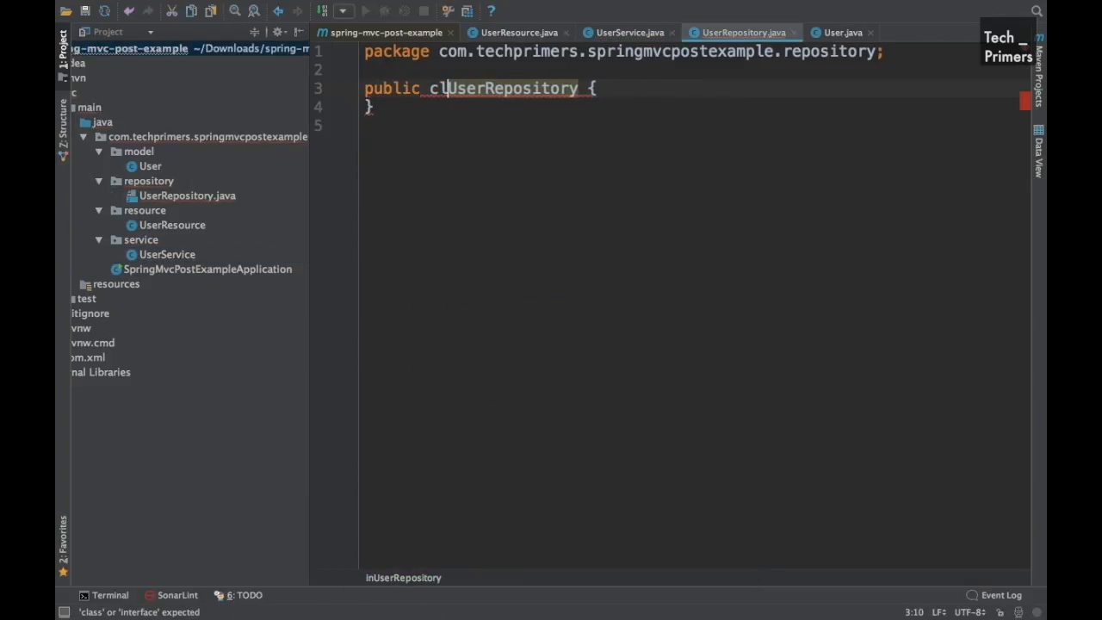
text(interface)
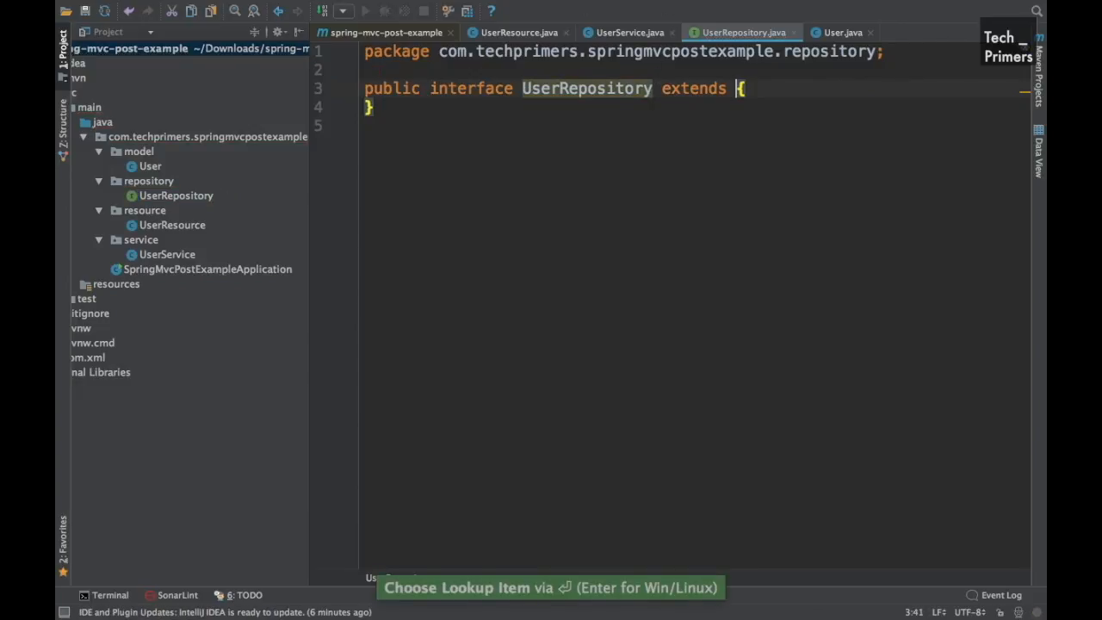
text(JpaRe)
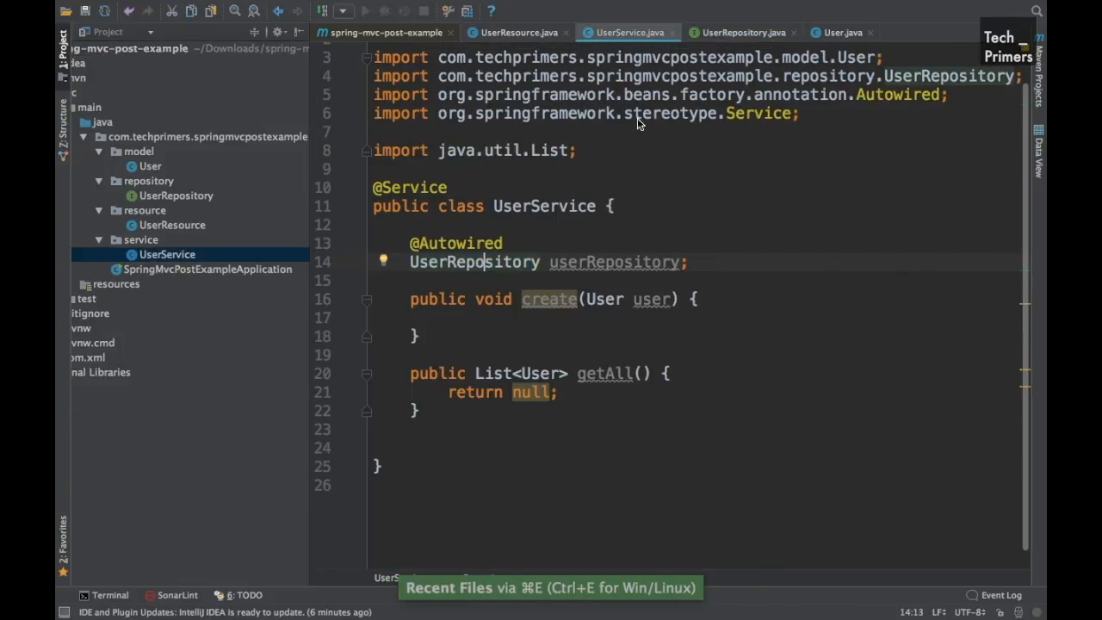
Step: Have create call userRepository.save(user) and getAll return userRepository.findAll()
text(userRepository.save(user);)
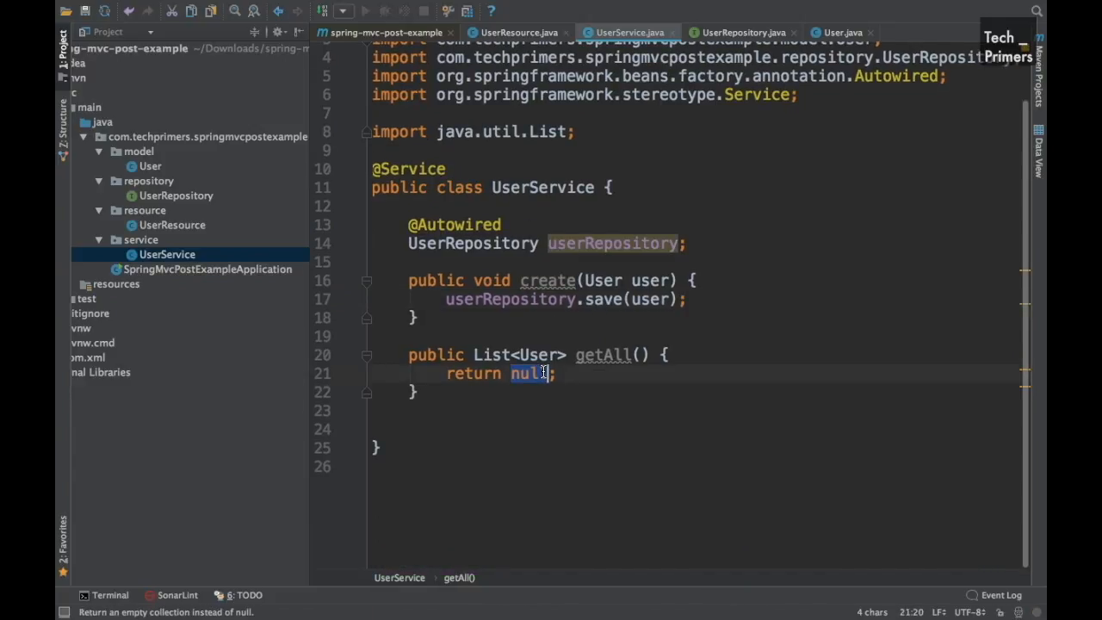
text(userRepository.findAll()
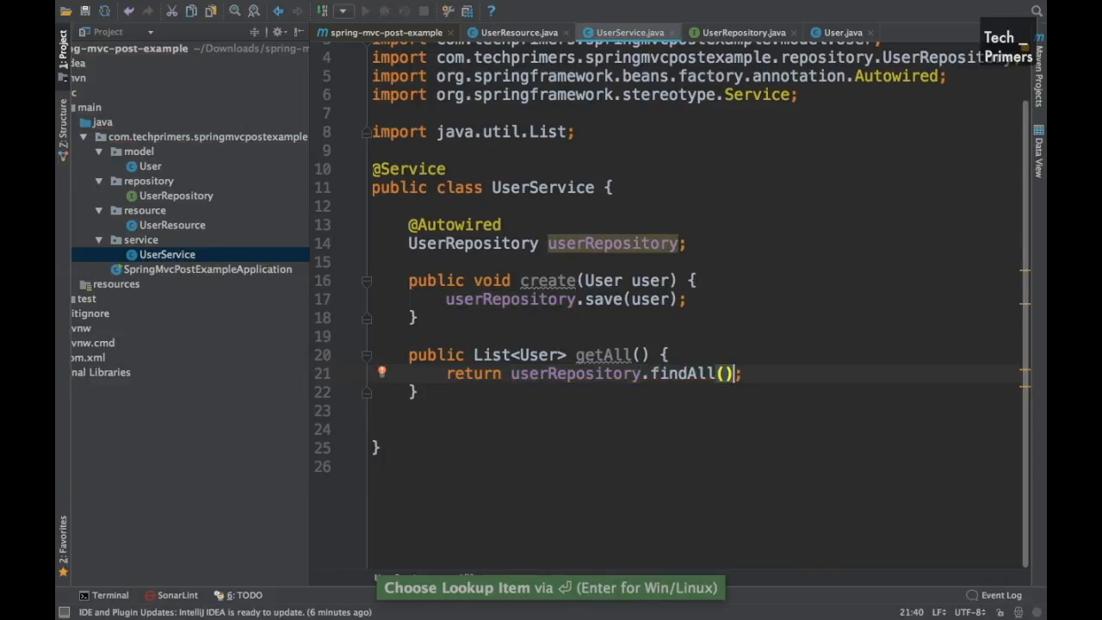
key(ctrl+e)
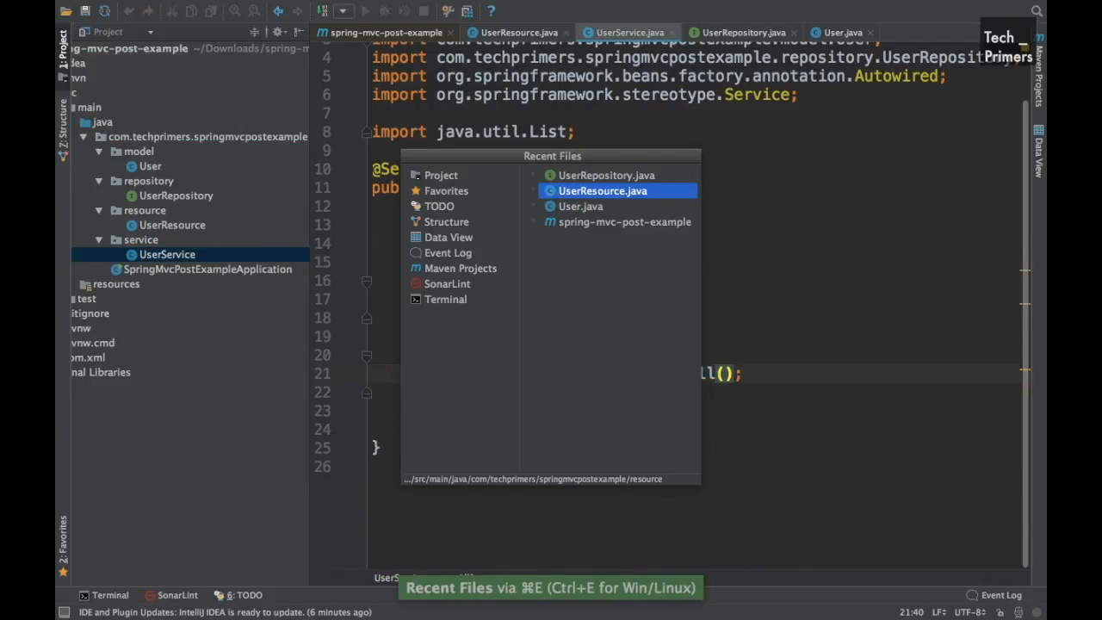
click(624, 221)
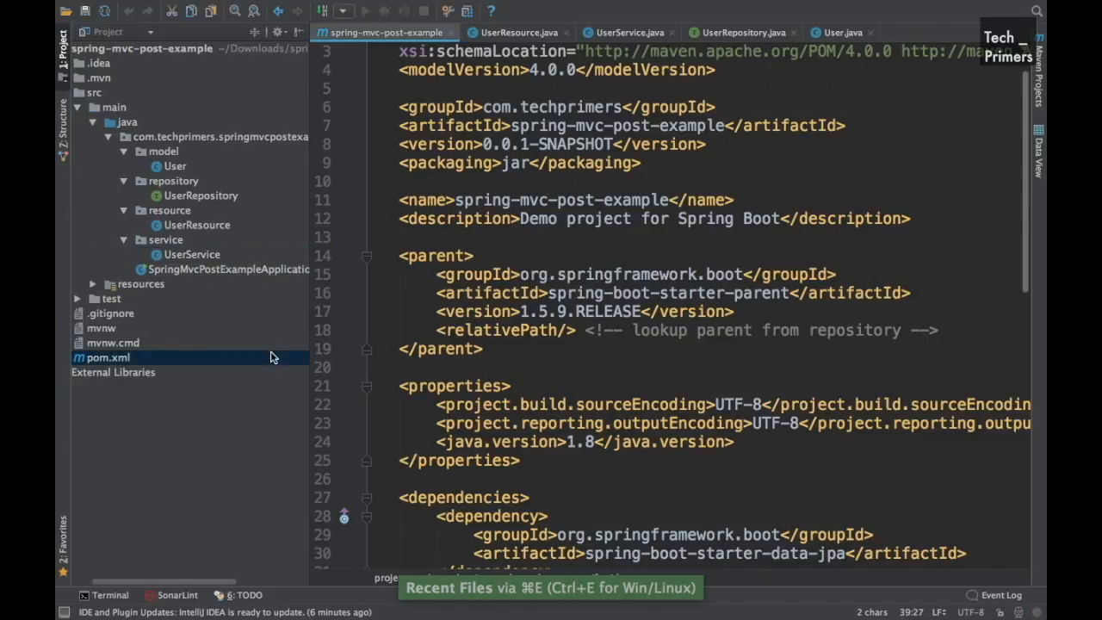
click(516, 32)
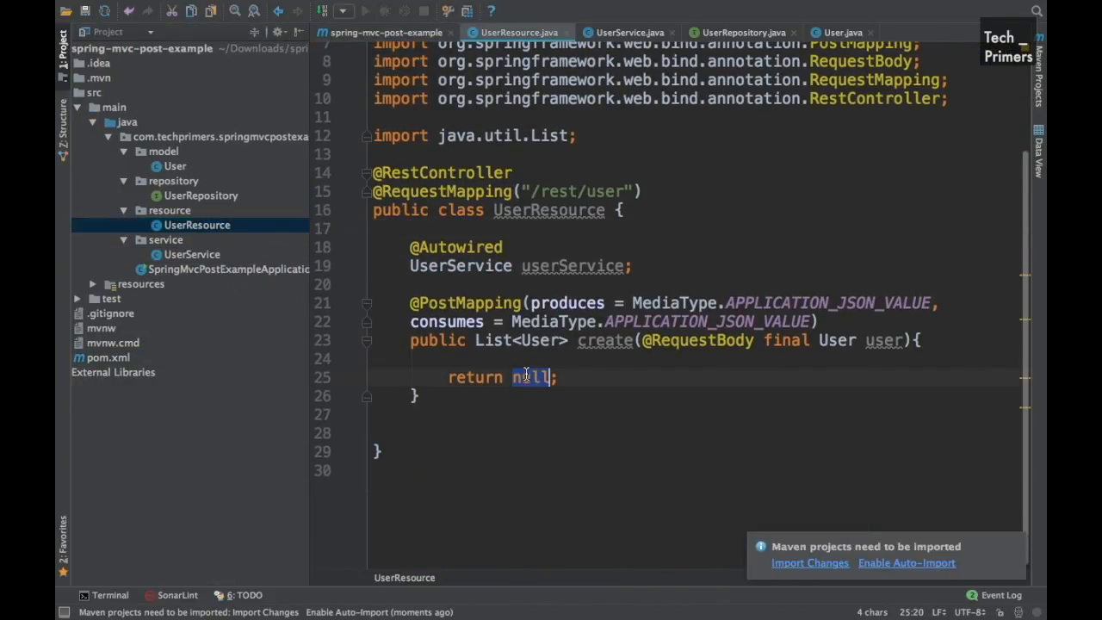
key(Enter)
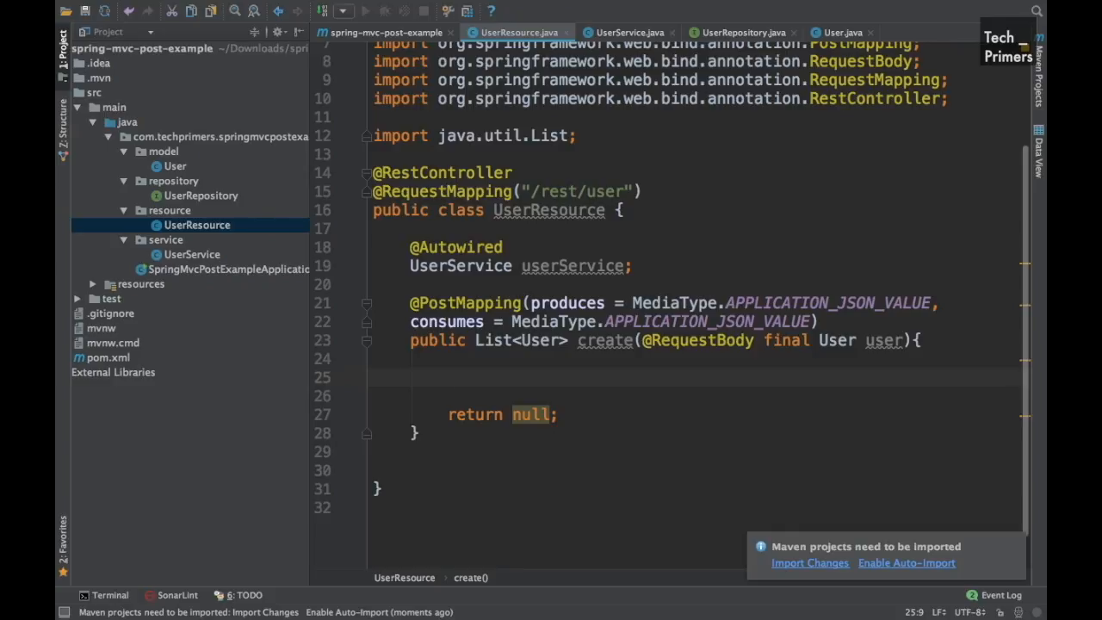
text(us)
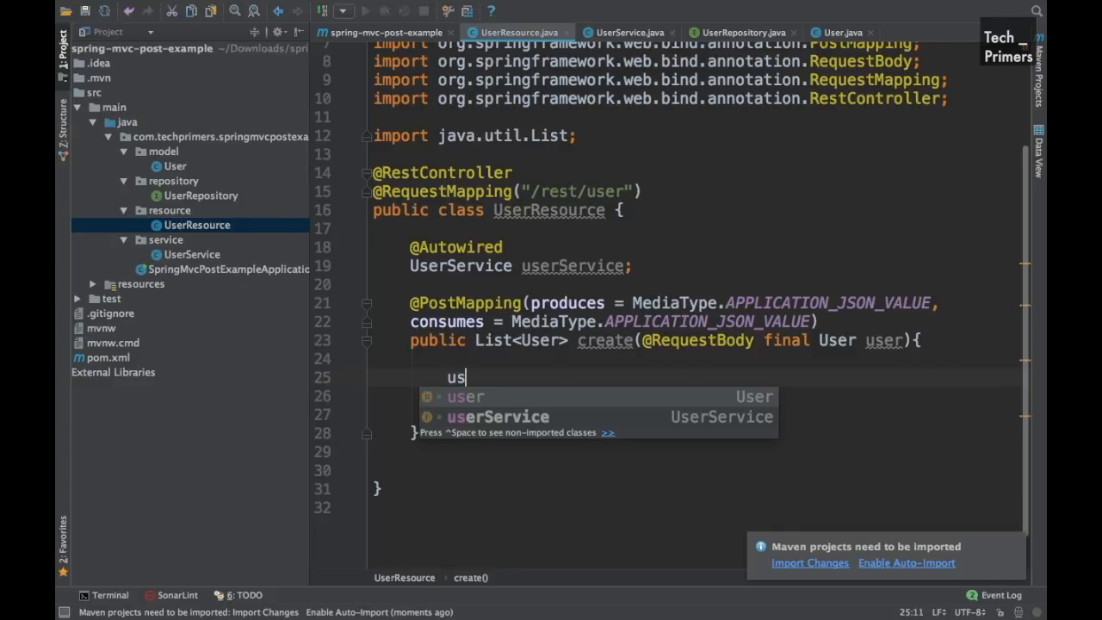
text(erService.create(user);)
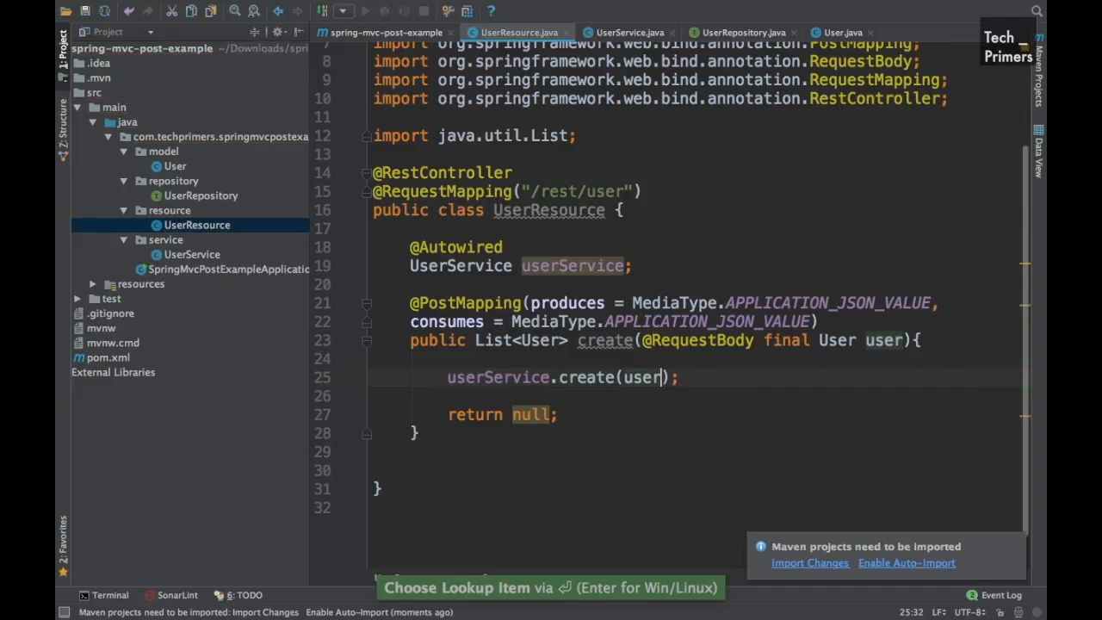
key(Backspace)
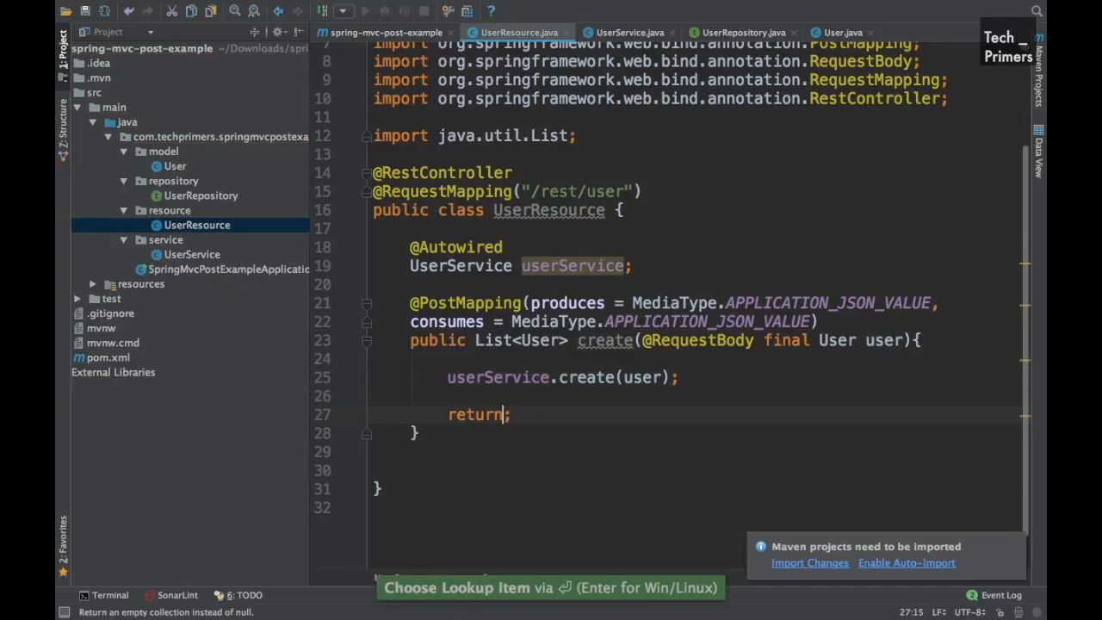
text(users)
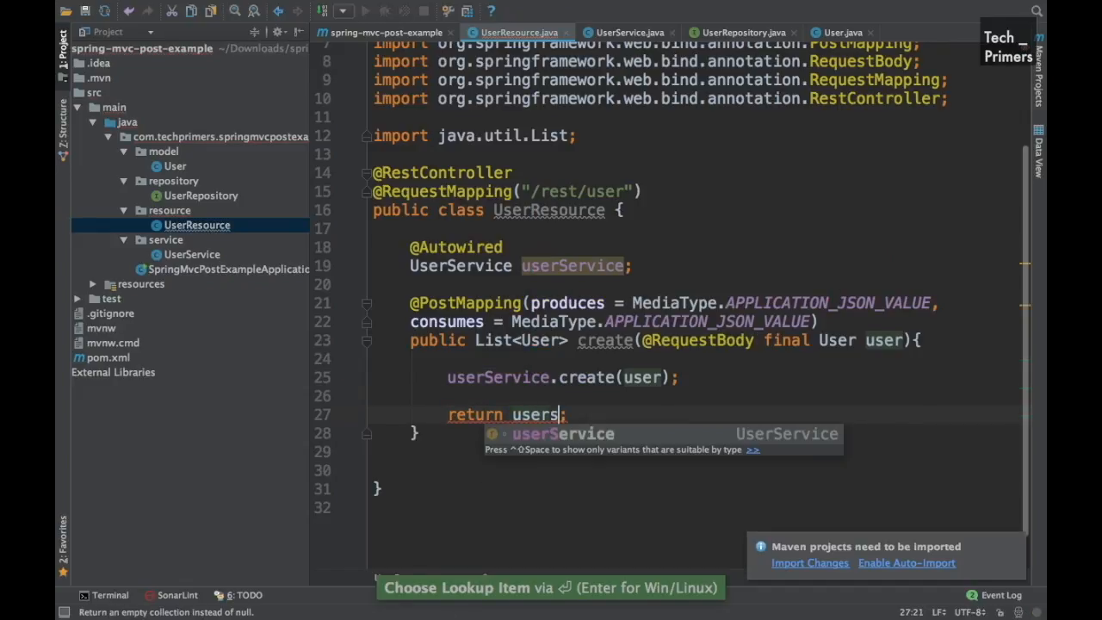
text(userService.getAll())
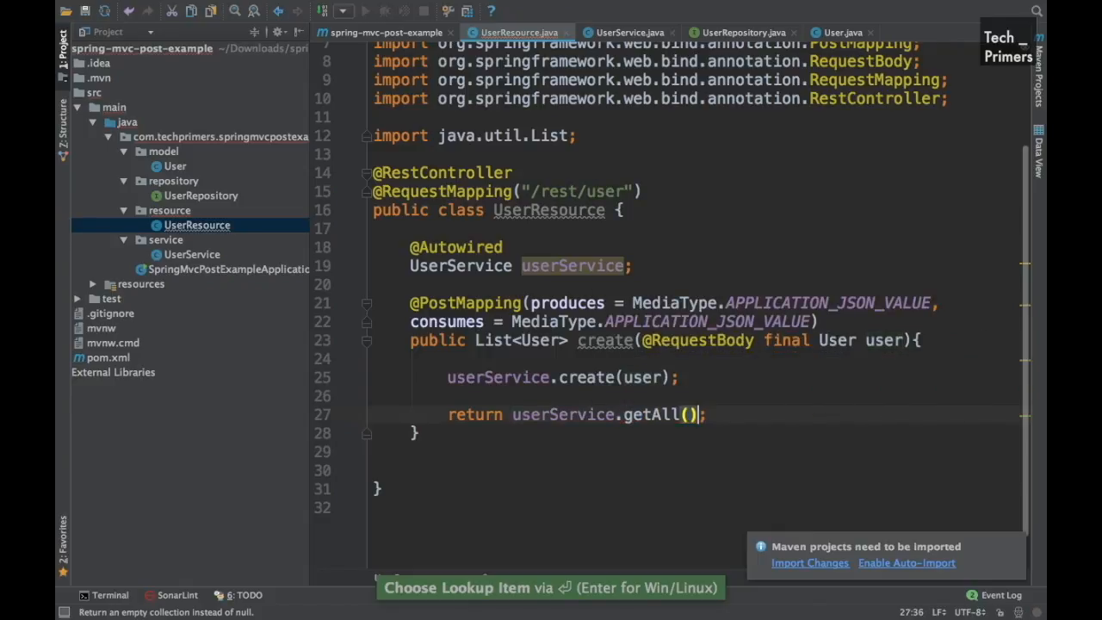
text(@GetMa)
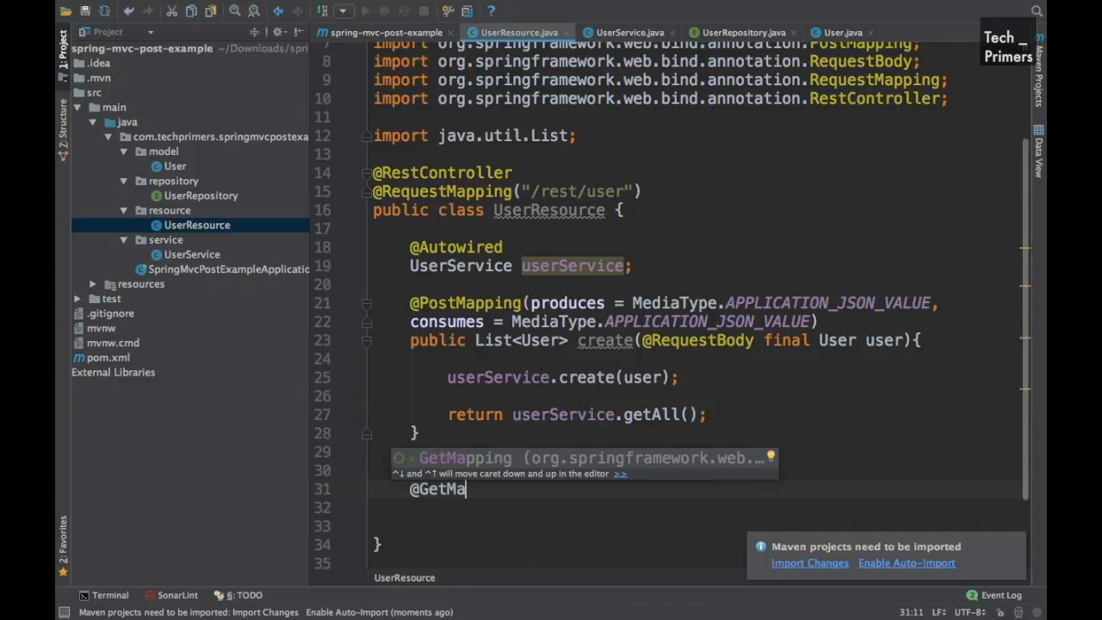
key(Enter)
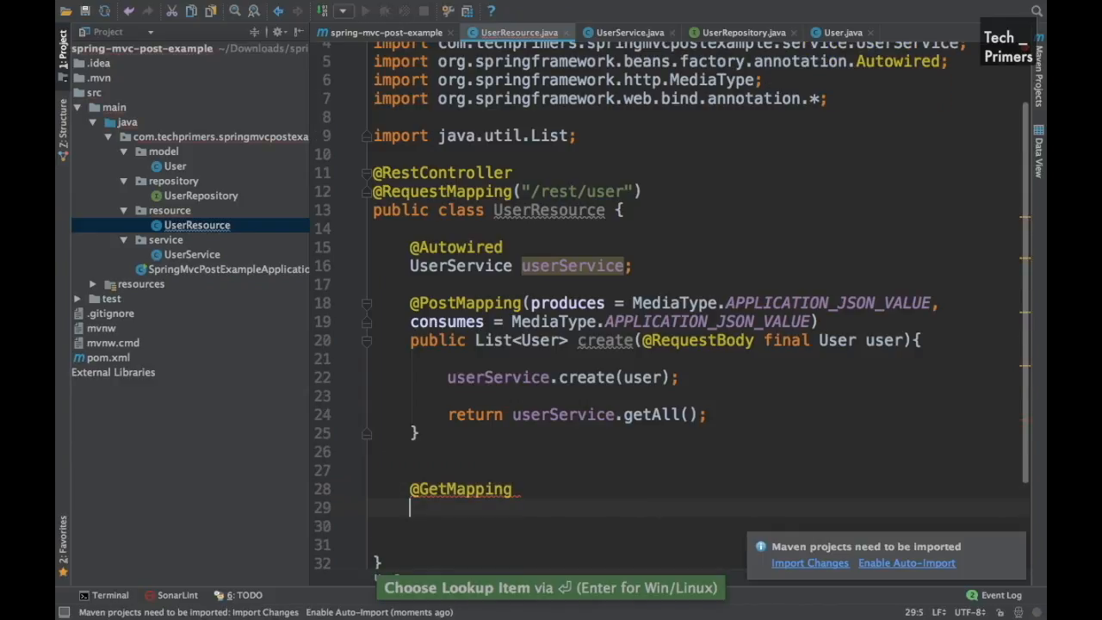
text(public List)
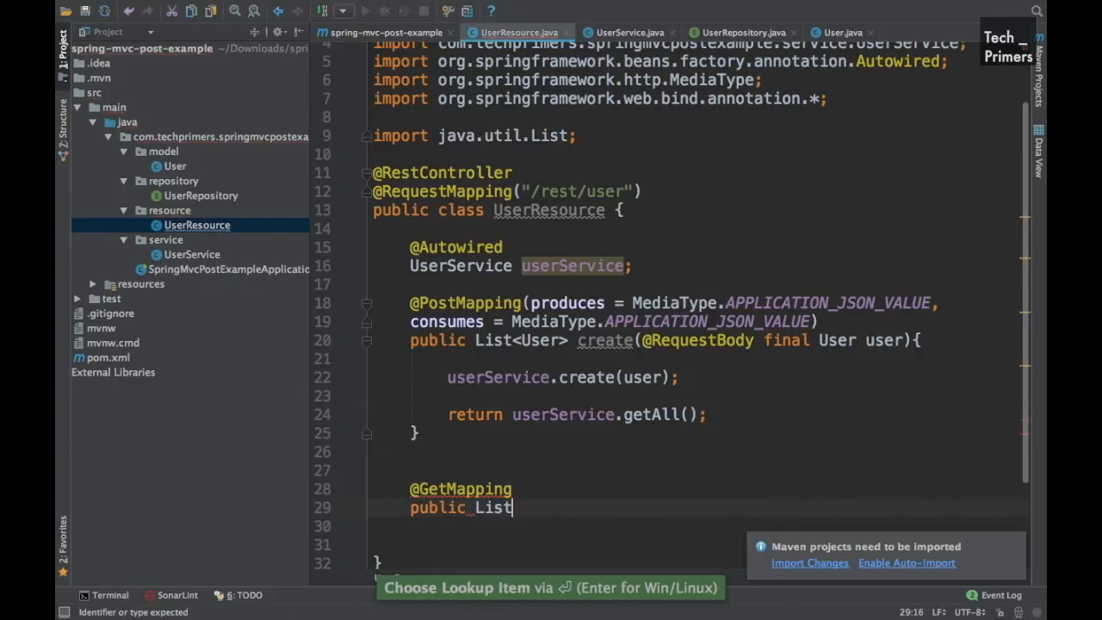
text(<User>)
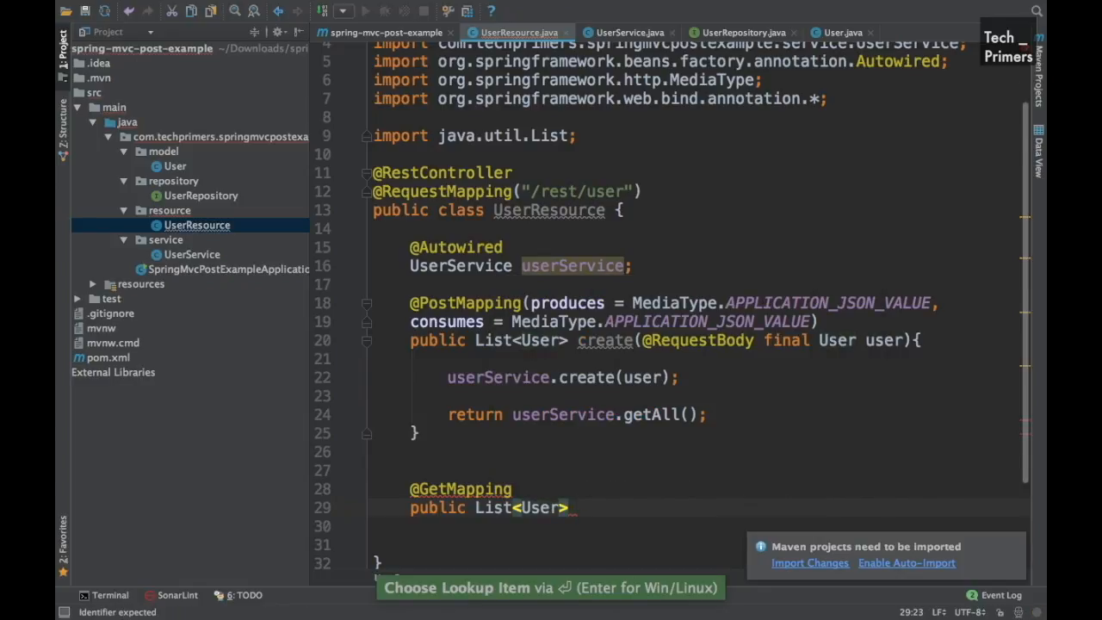
text(getAll() {)
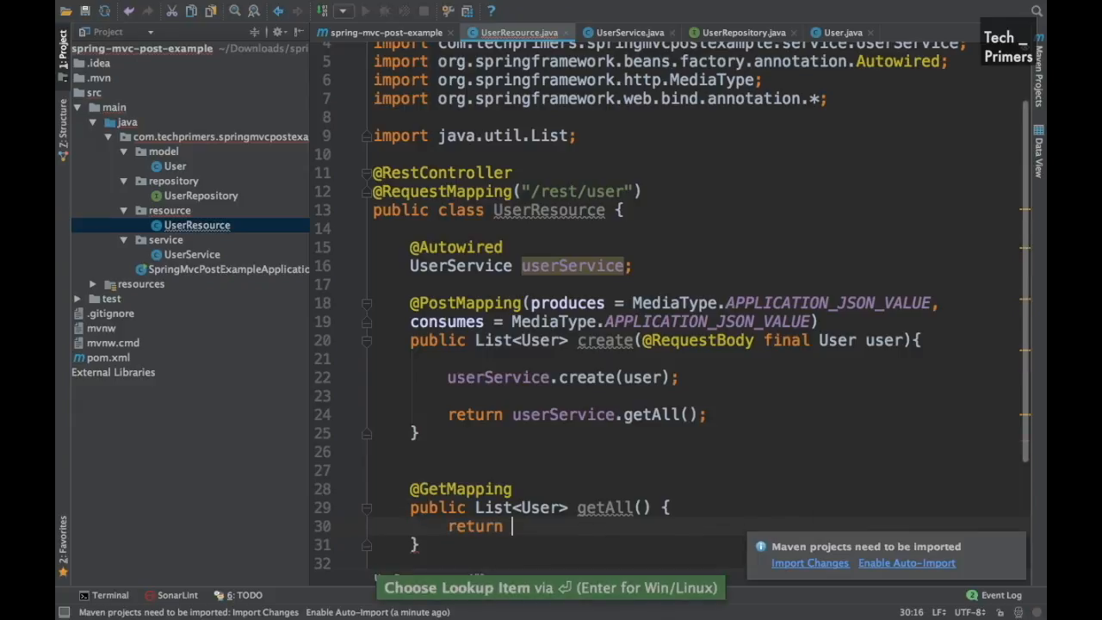
text(userService.)
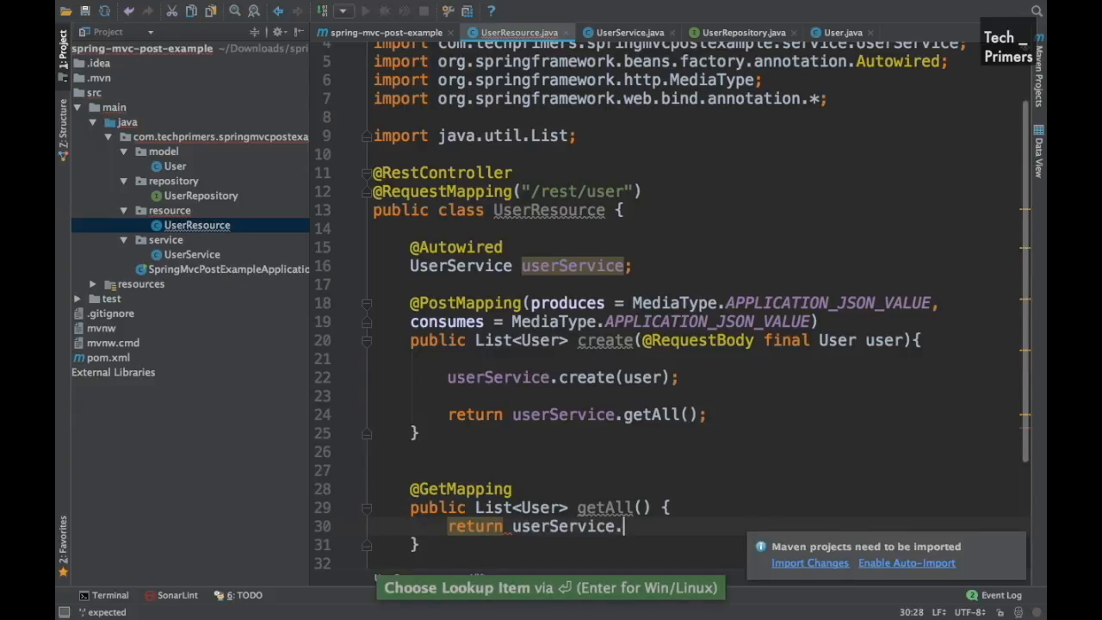
text(df)
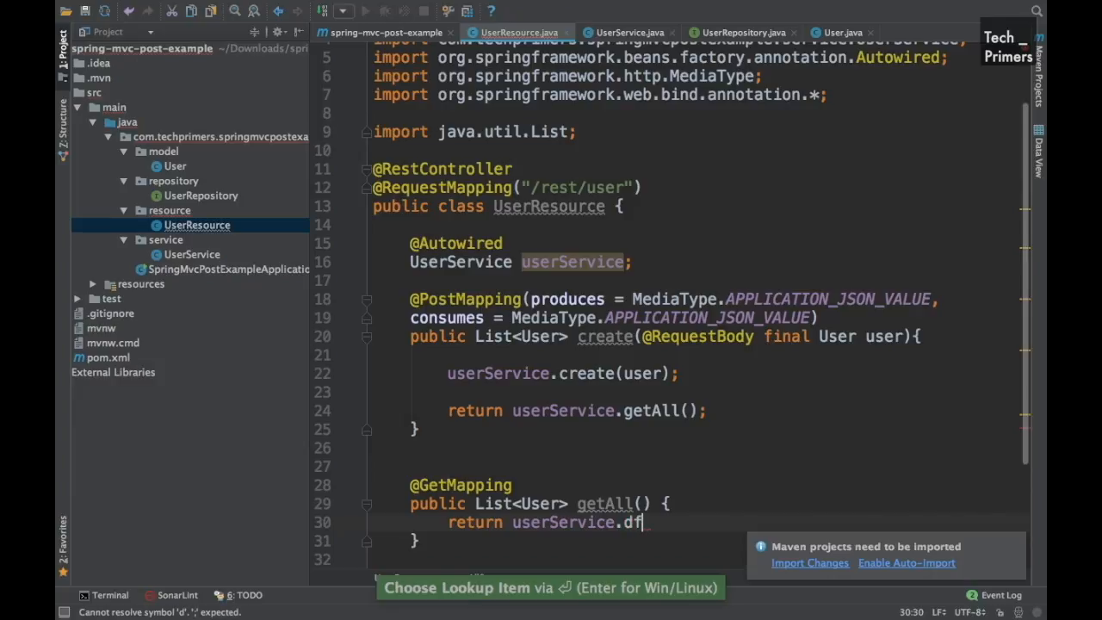
text(fi)
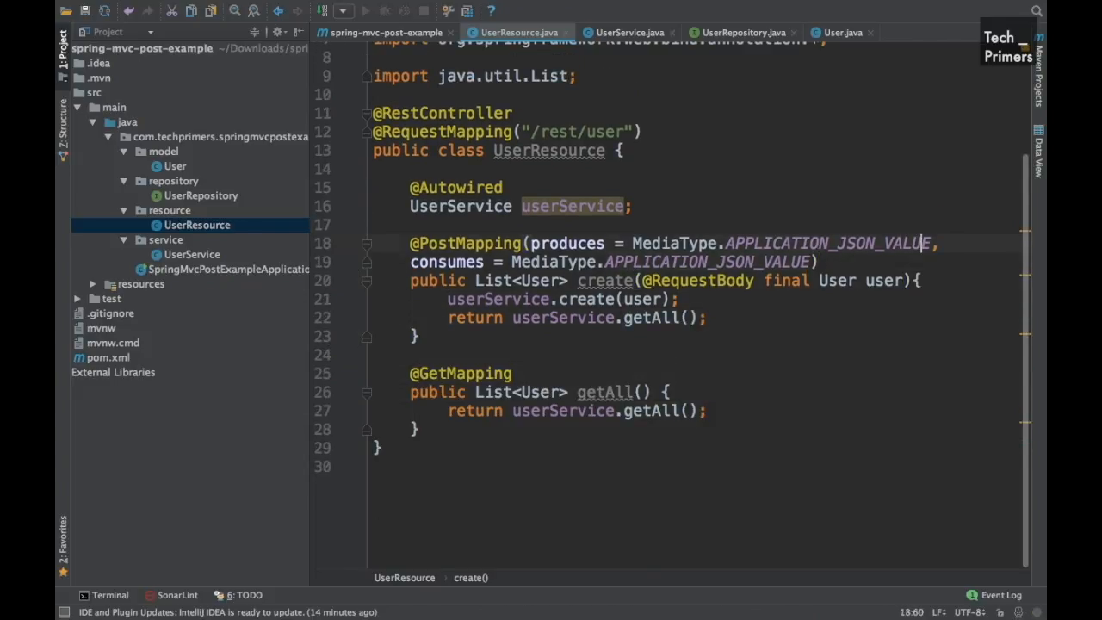
Step: Review UserService, UserRepository and User's generated id, then open application.properties
key(ctrl+e)
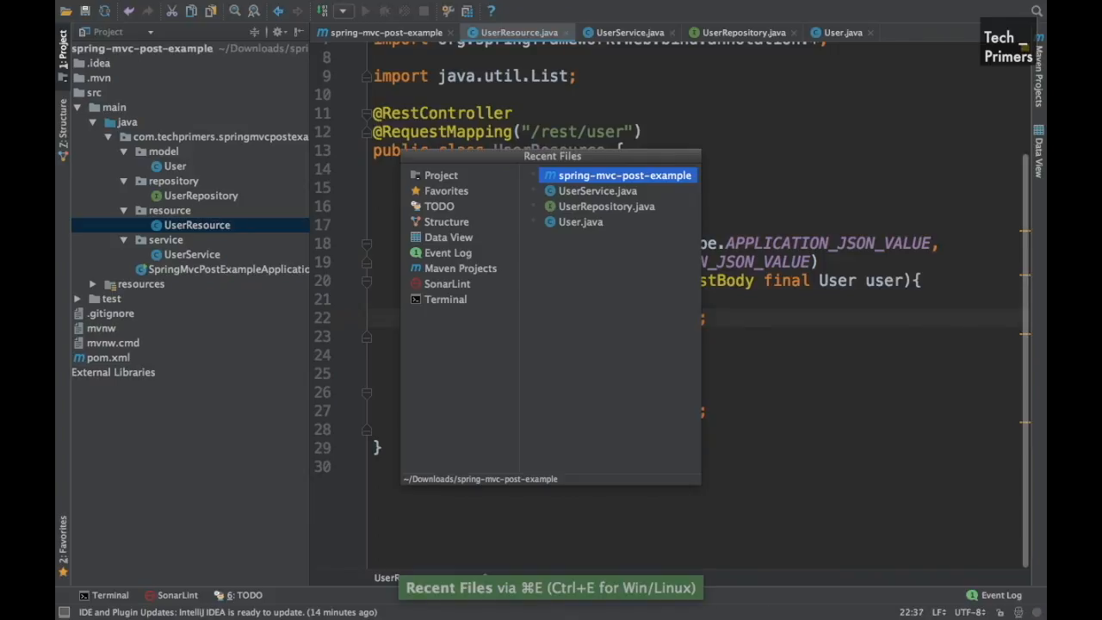
click(598, 190)
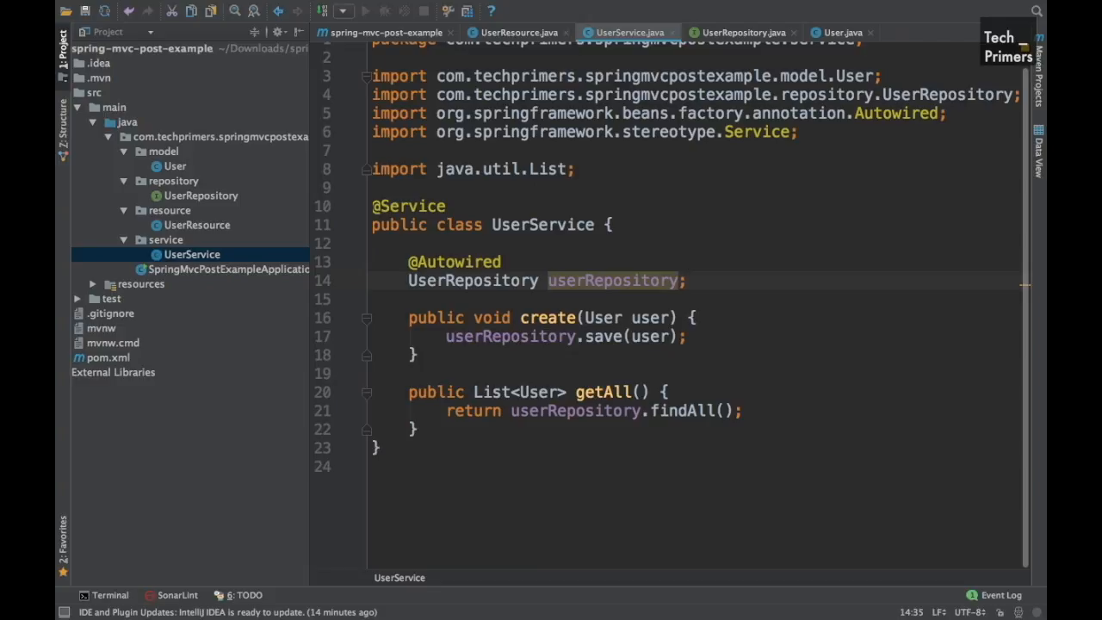
click(684, 336)
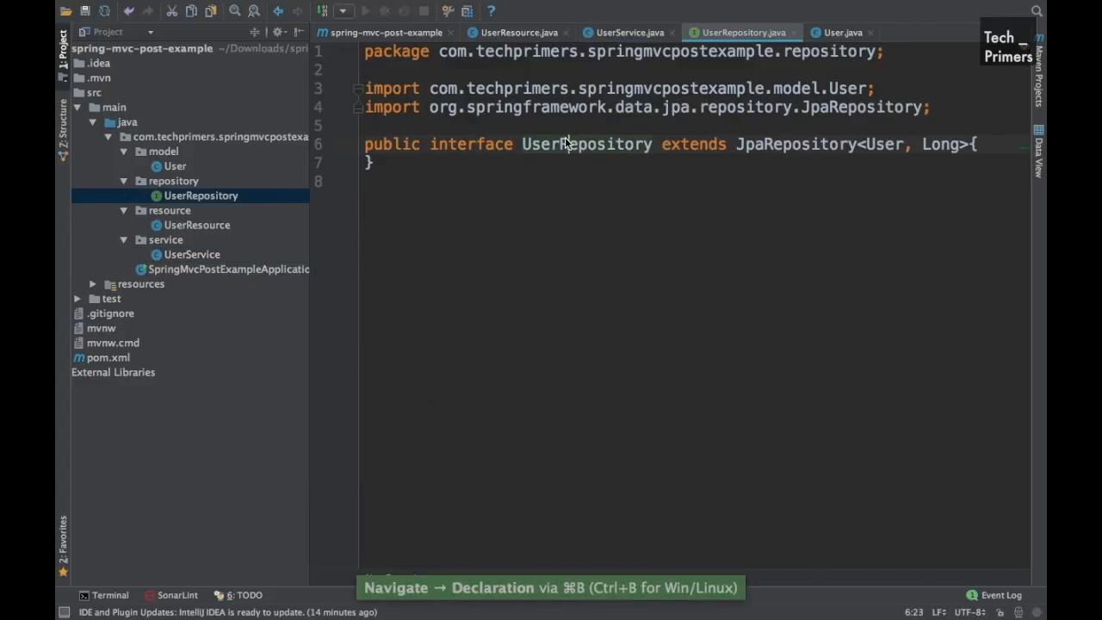
double_click(795, 144)
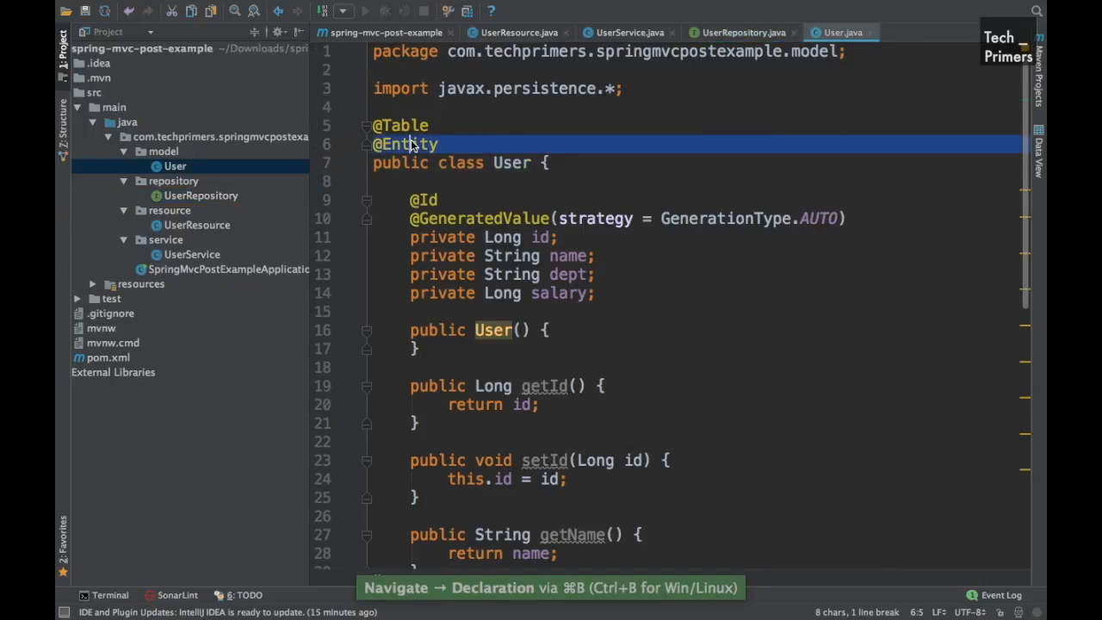
click(473, 212)
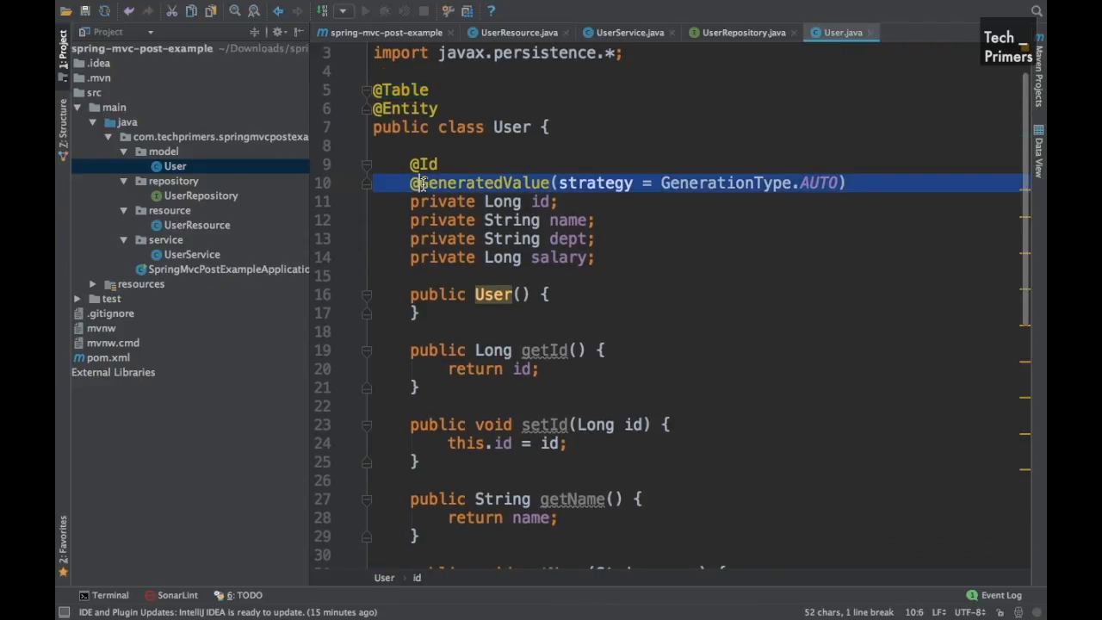
click(192, 254)
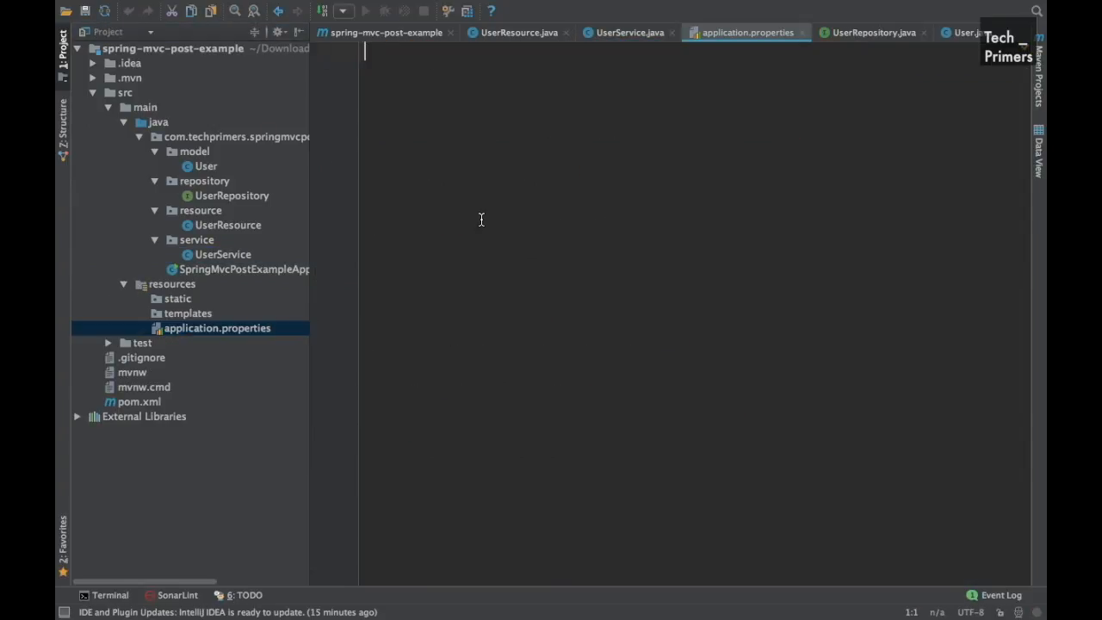
Step: Set server.port=8082 in application.properties
text(server.port)
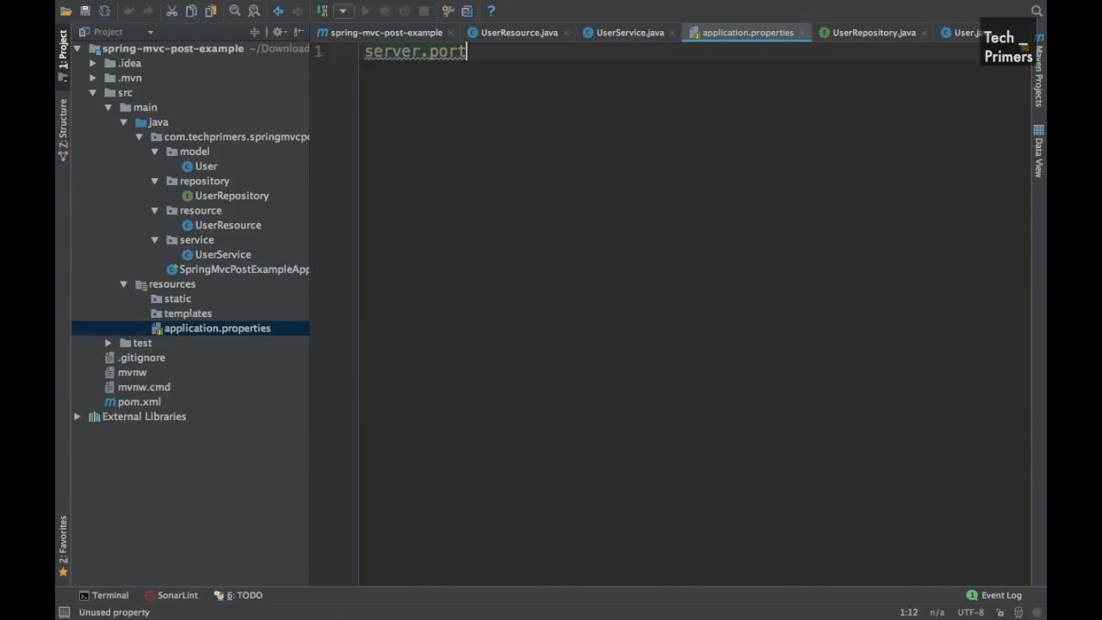
text(=8082)
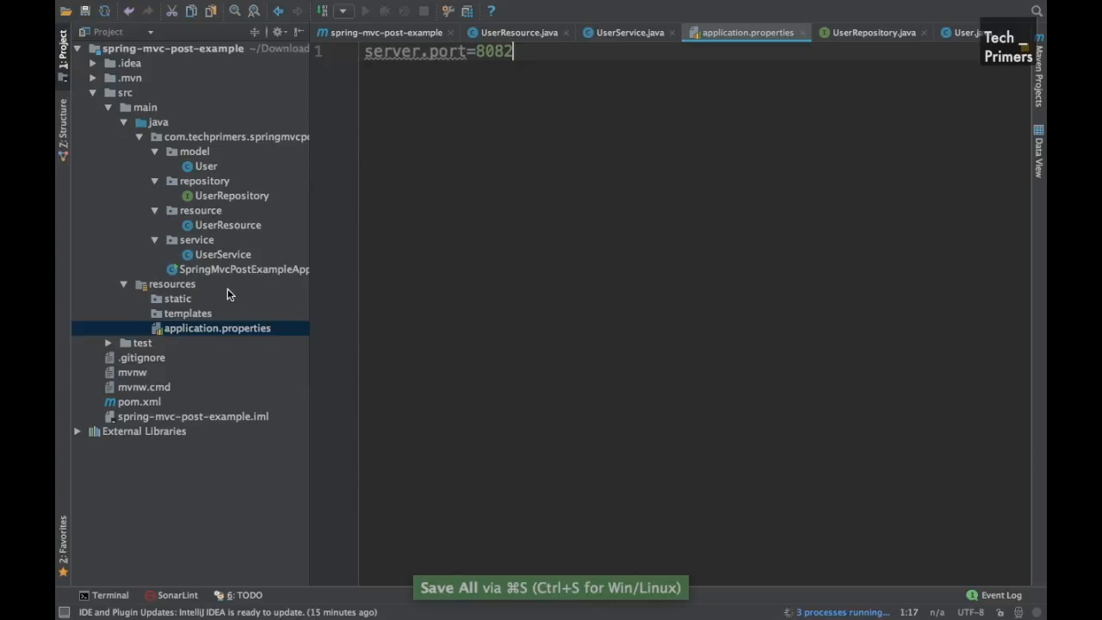
mouse_move(222, 249)
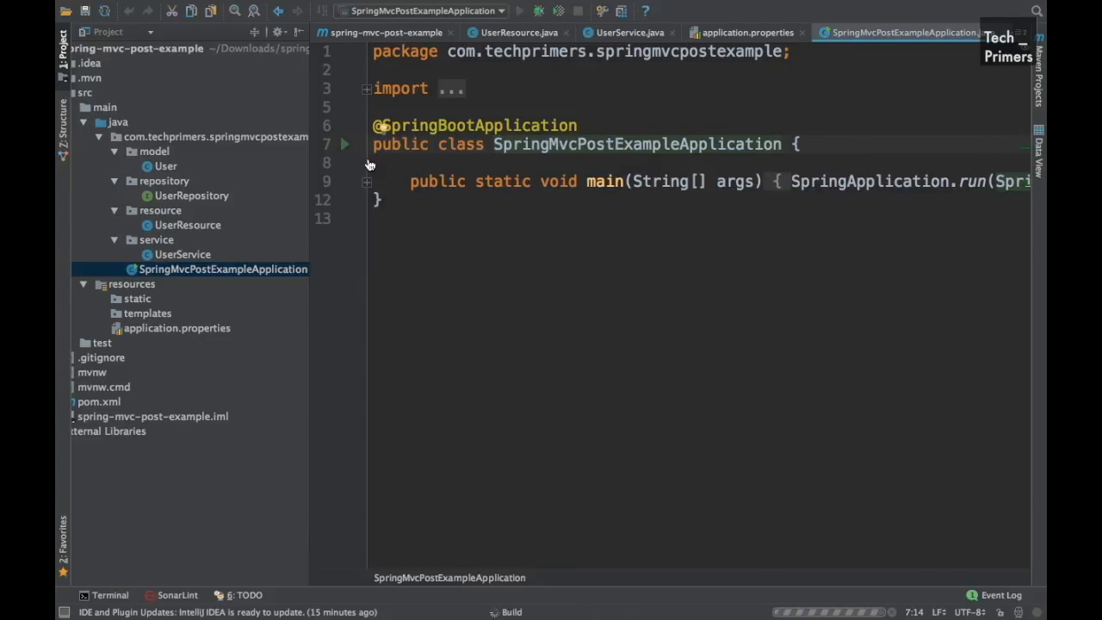
Step: Run SpringMvcPostExampleApplication using the green arrow beside the main class
click(187, 224)
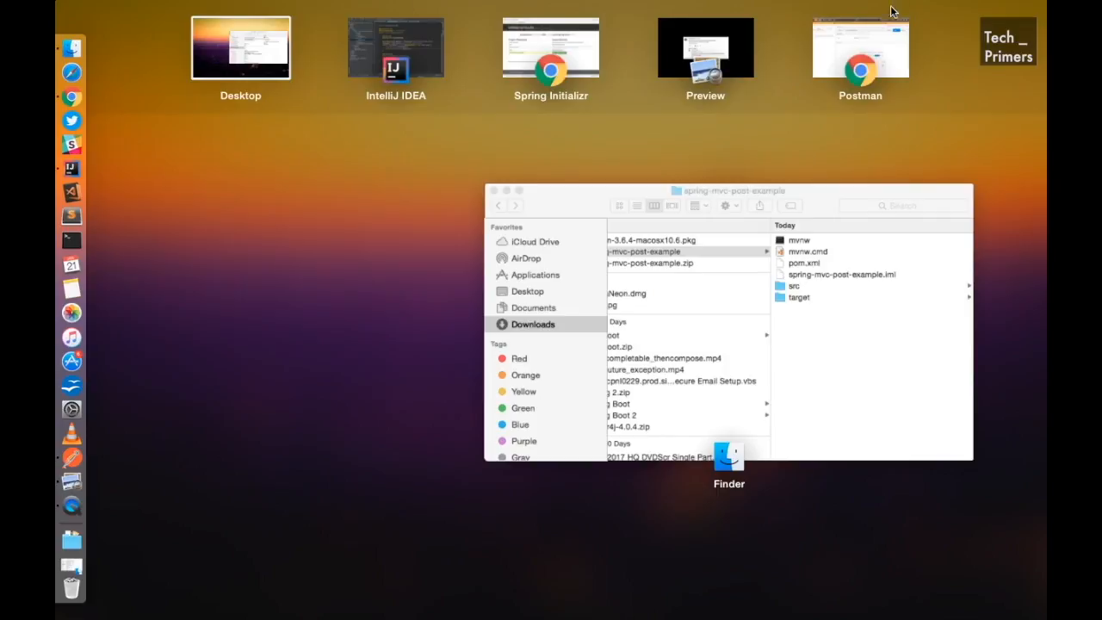
Step: Glance at Postman's request builder, then return to IntelliJ IDEA
click(860, 47)
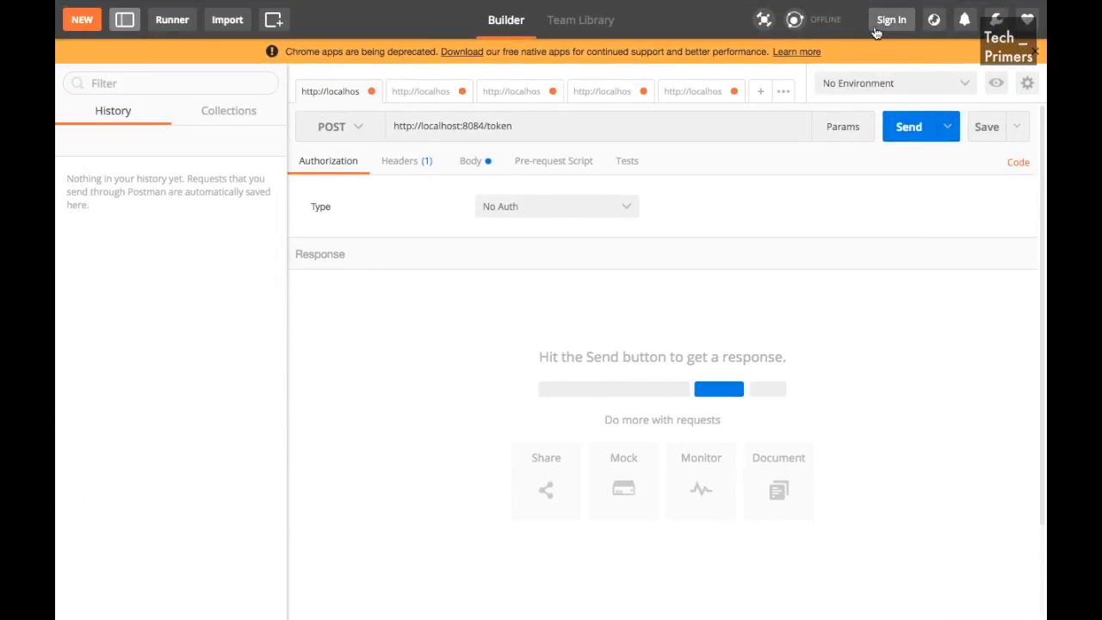
mouse_move(903, 67)
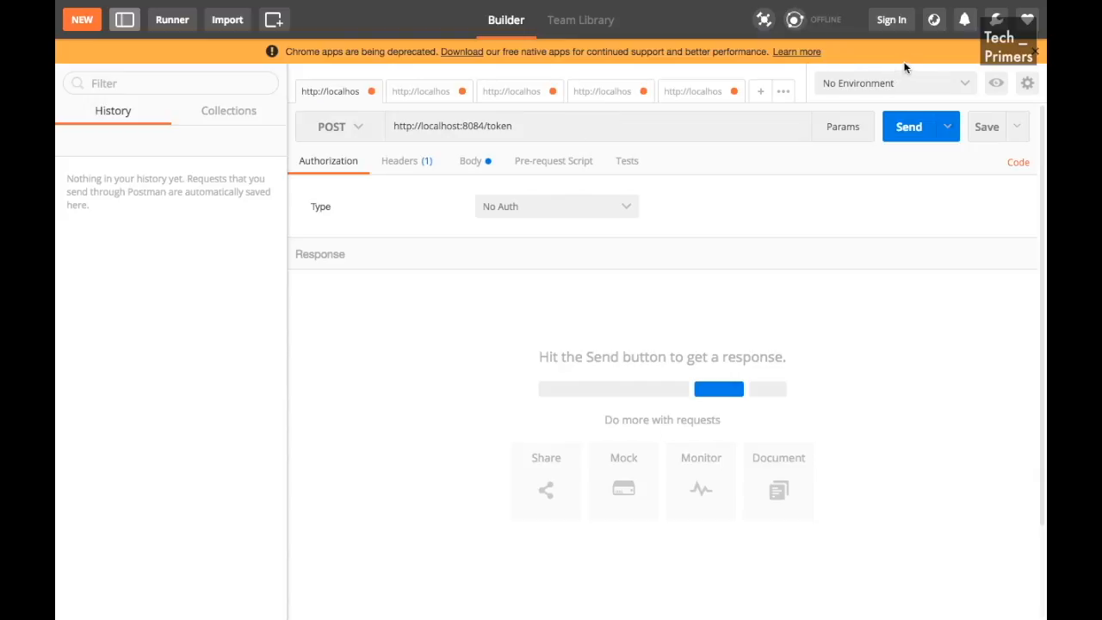
click(759, 91)
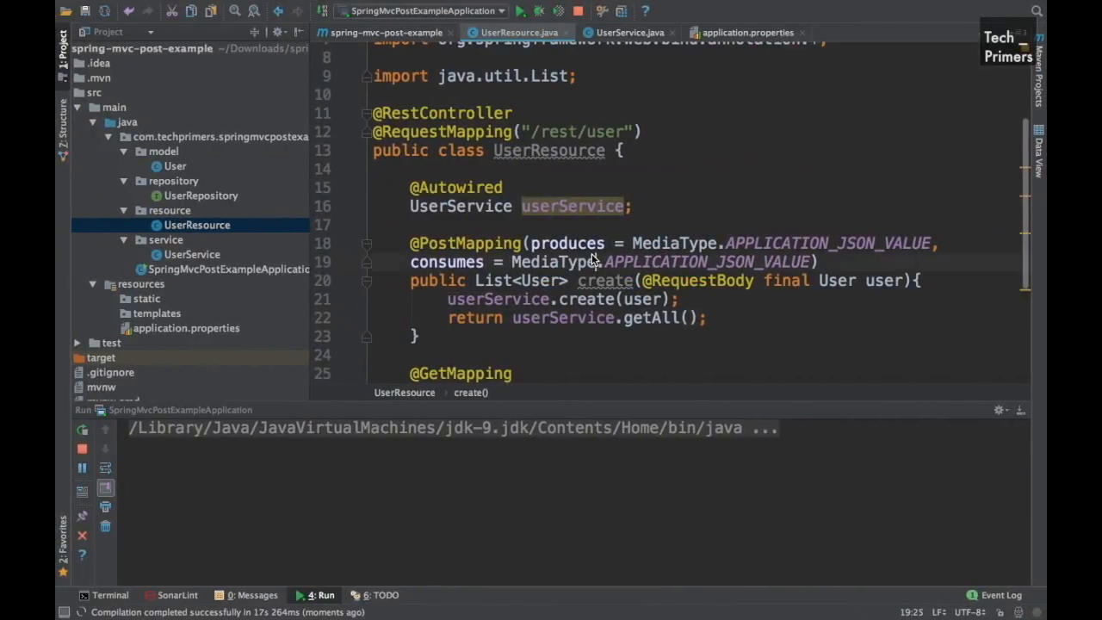
Step: Stop the running Spring Boot app and open the Project Structure settings
click(82, 449)
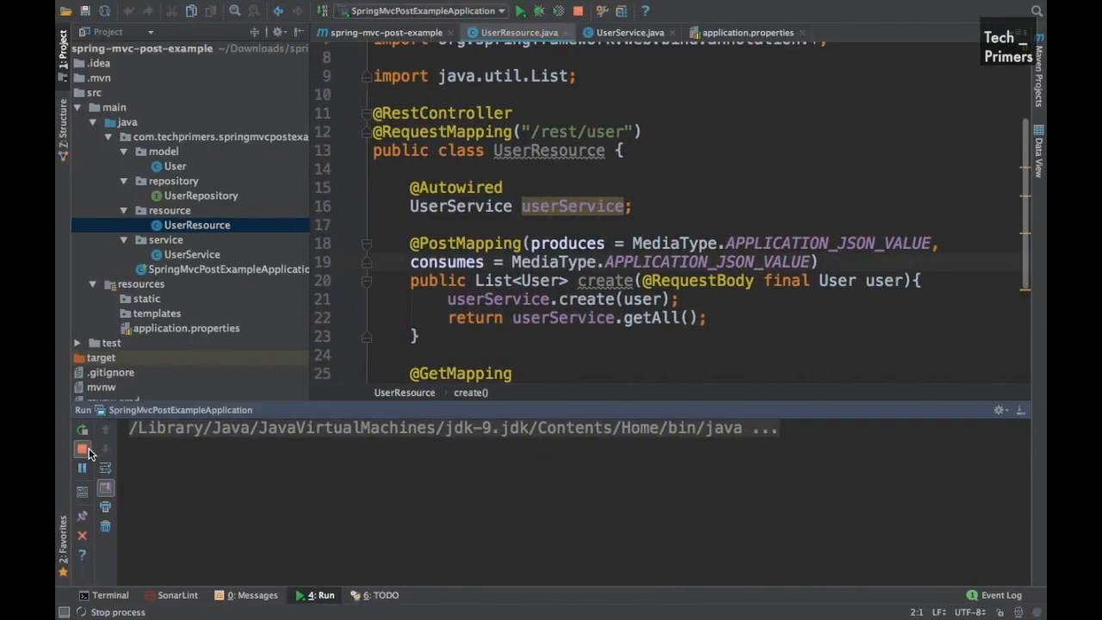
click(82, 449)
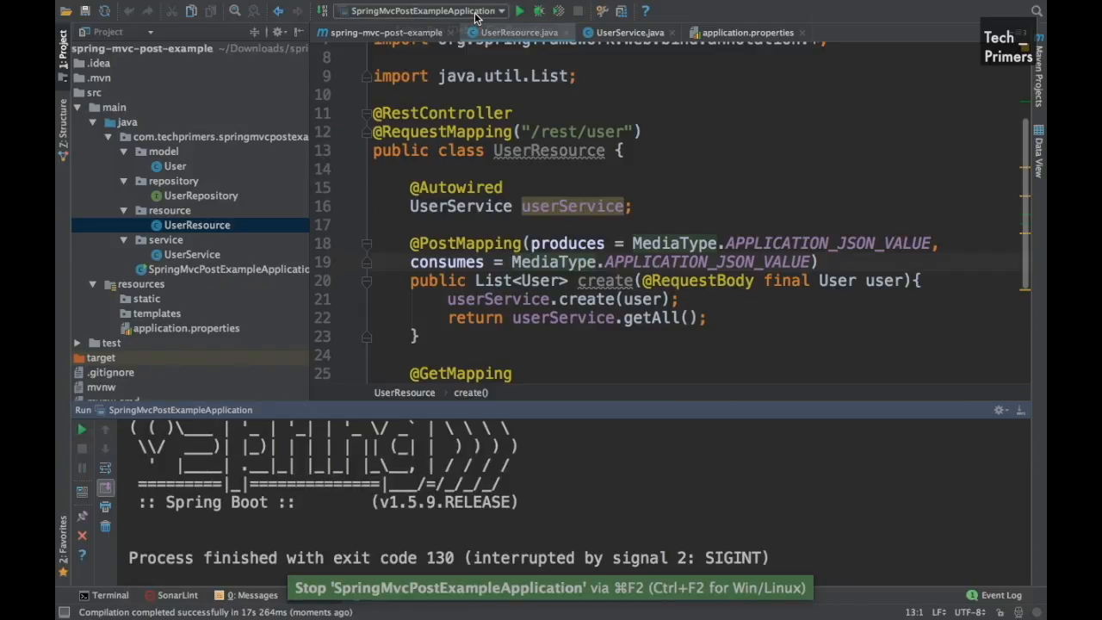
click(746, 32)
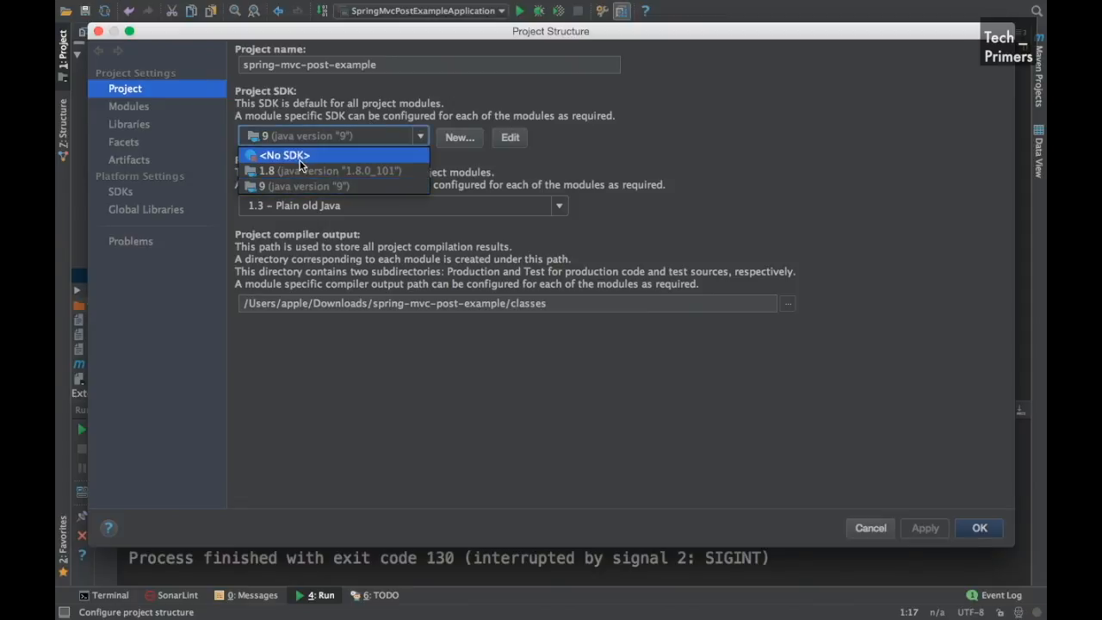
Step: Select Java 1.8 as the Project SDK and confirm the change with OK
click(332, 171)
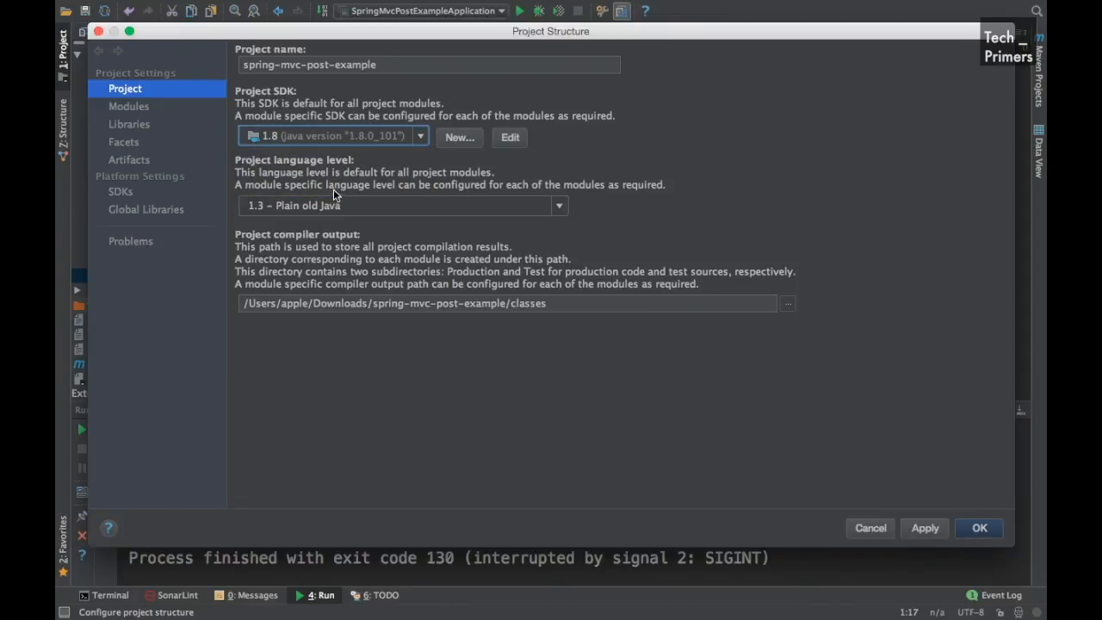
click(559, 205)
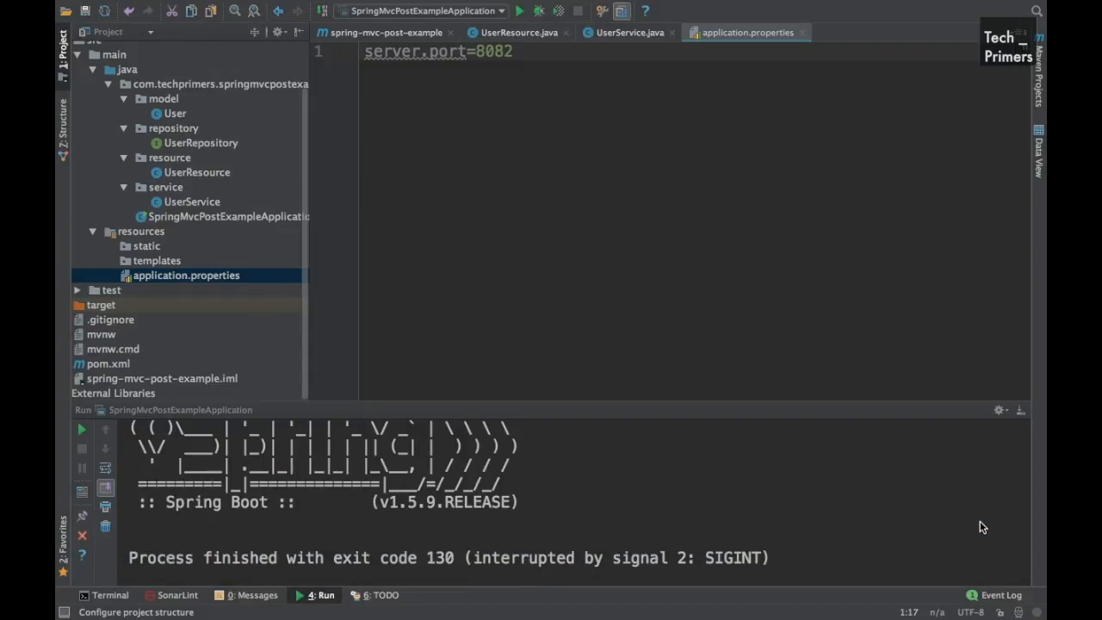
Step: Run the clean and install lifecycle phases from the Maven Projects panel
click(1038, 86)
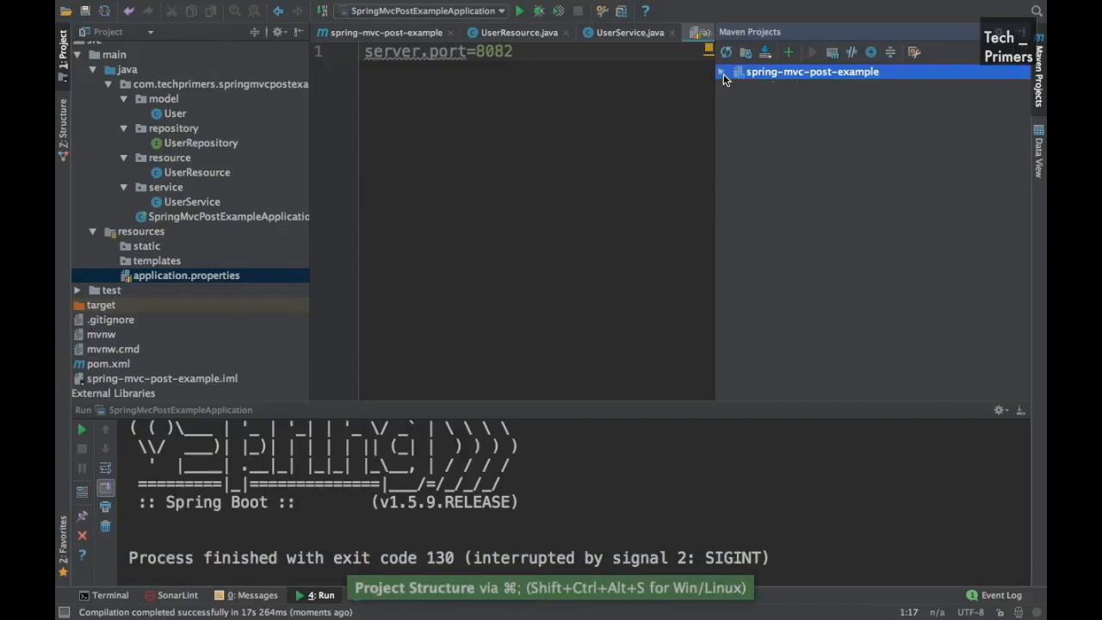
click(723, 71)
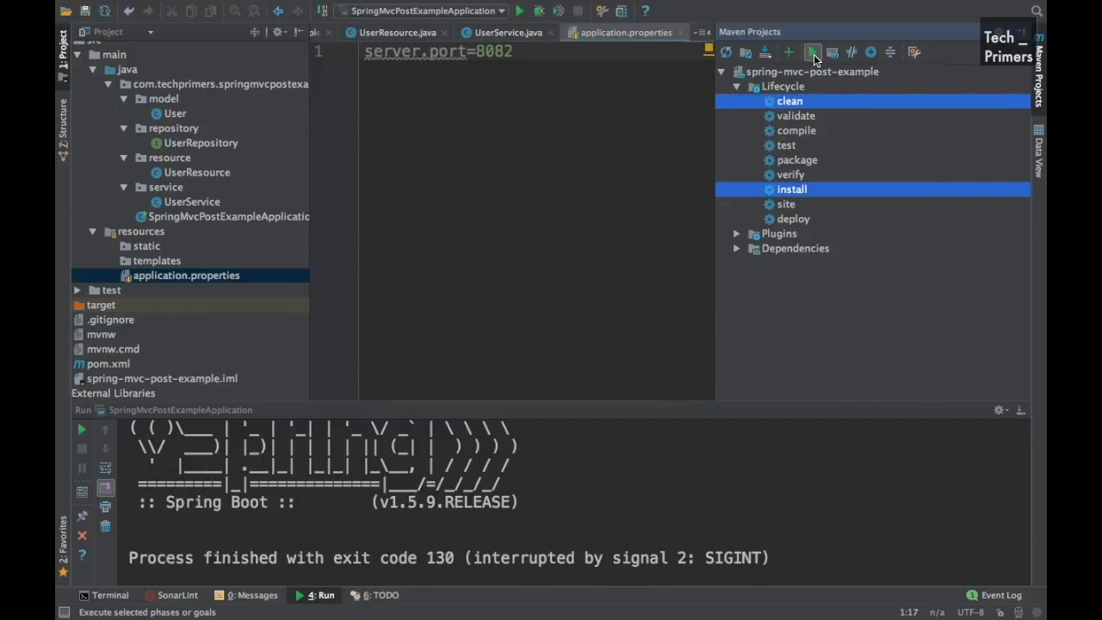
click(811, 52)
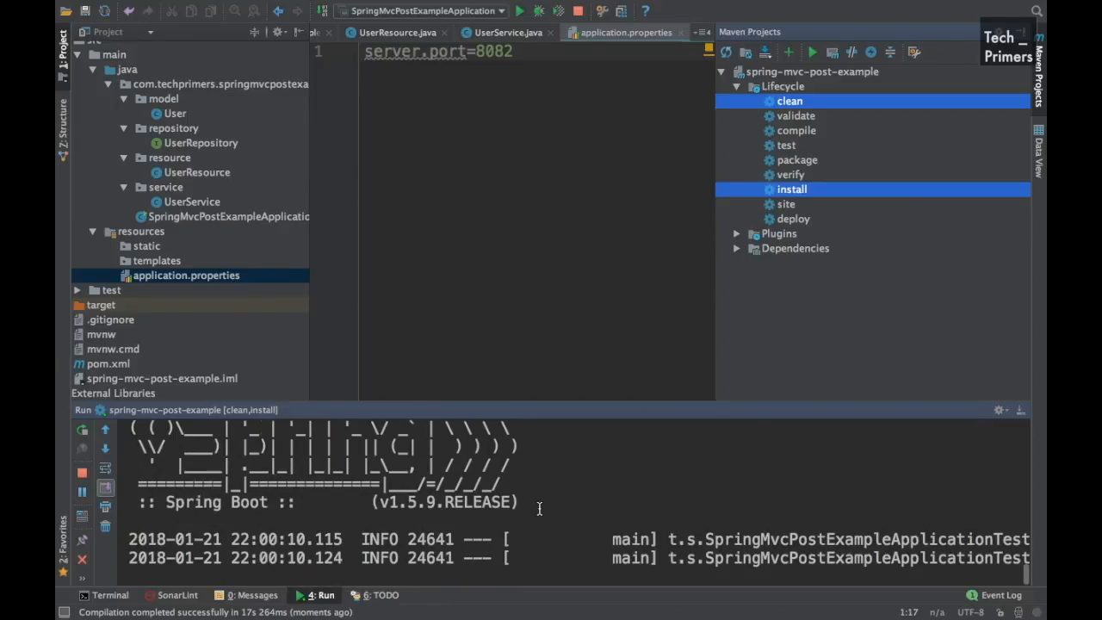
scroll(down, 3)
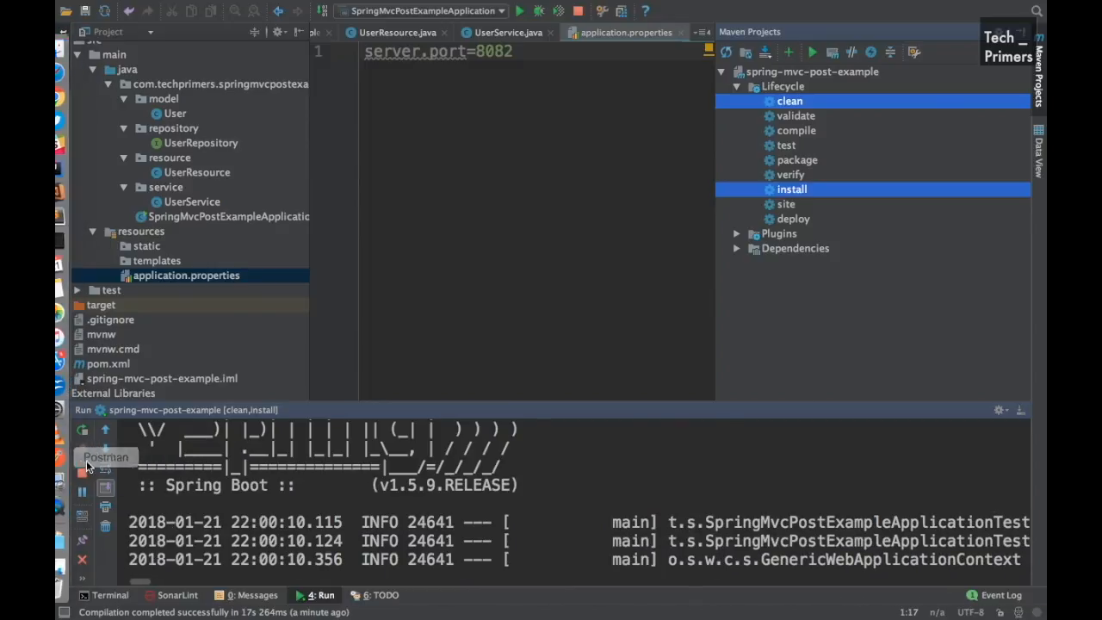
mouse_move(431, 80)
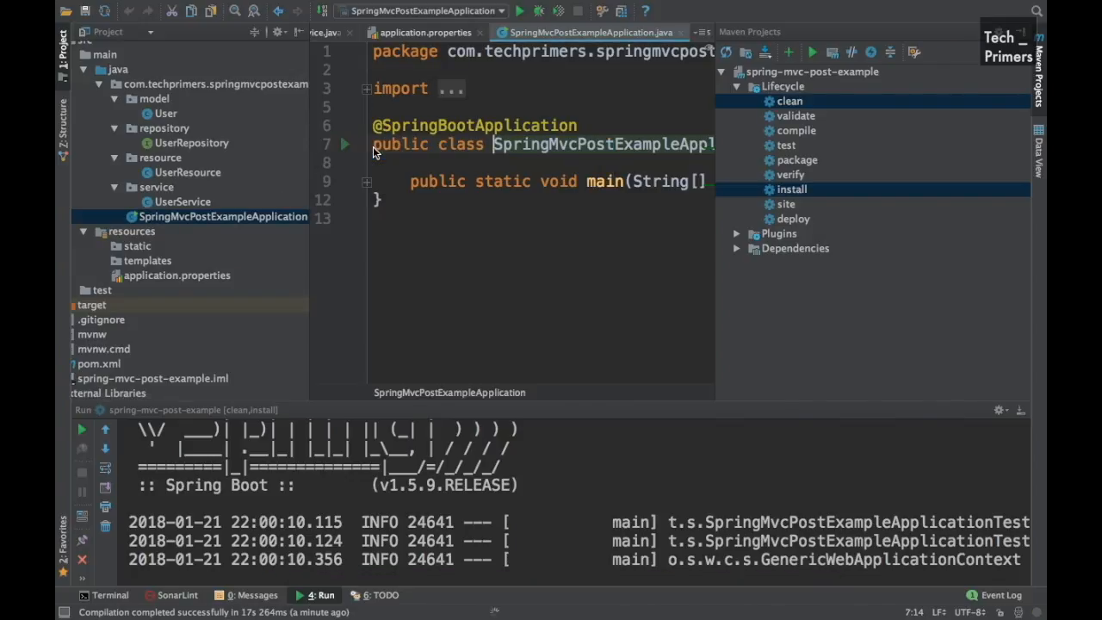
Step: Run SpringMvcPostExampleApplication's main to start the app on embedded Tomcat
click(520, 11)
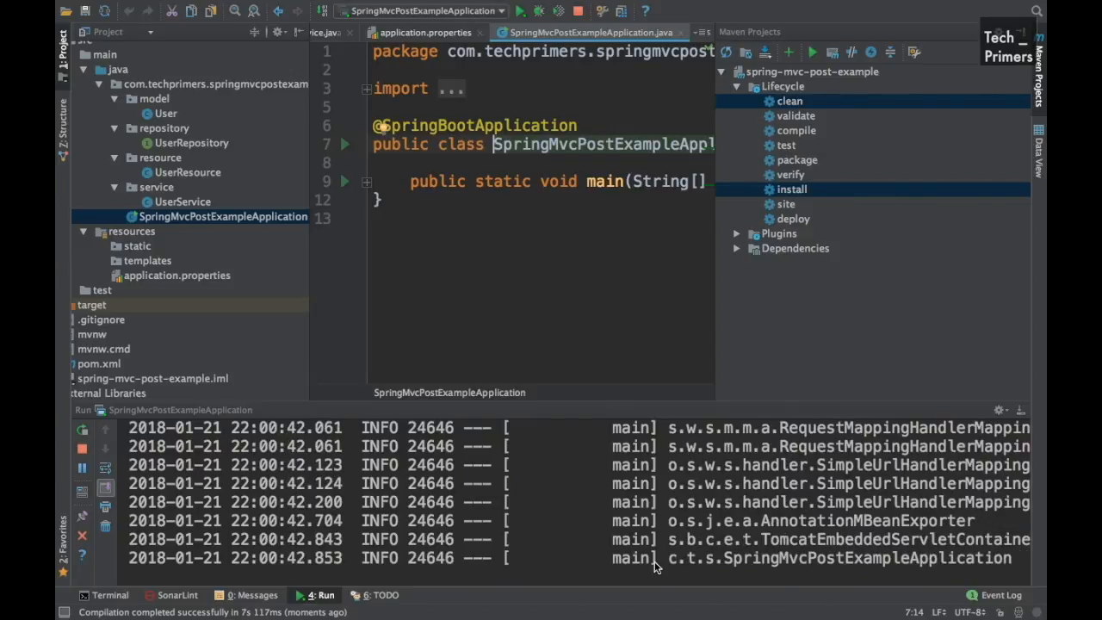
scroll(right, 3)
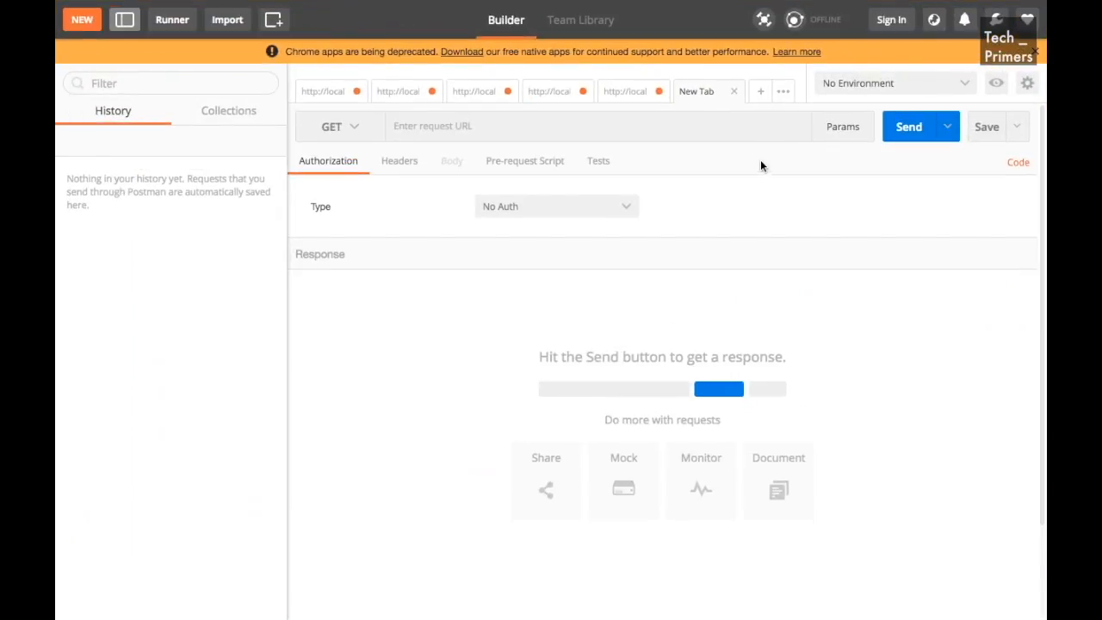
text(http)
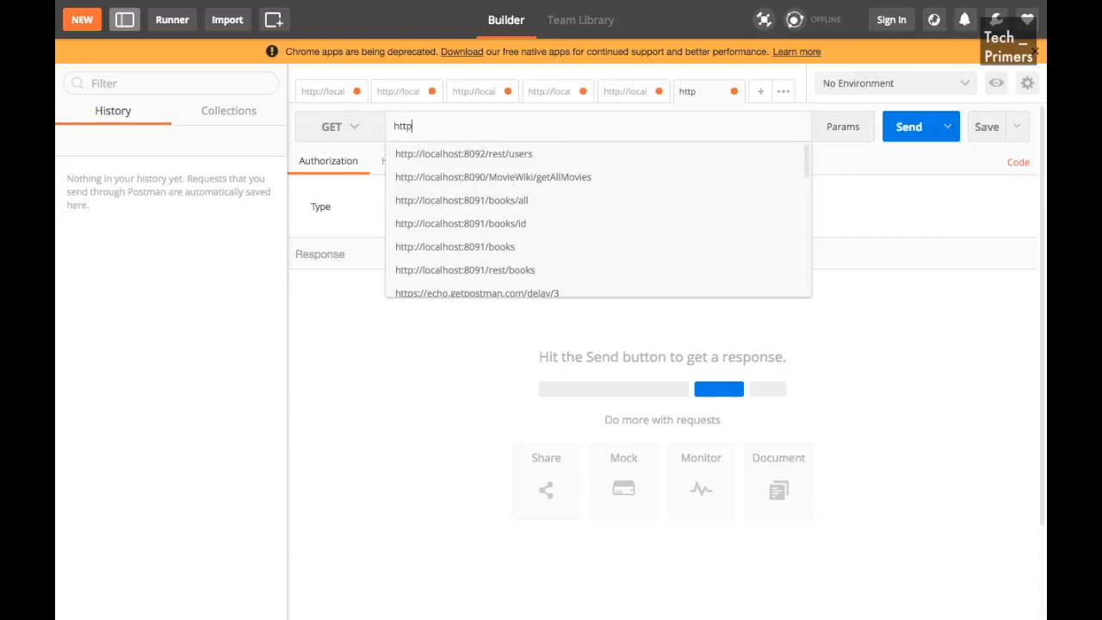
text(://localhost:8082/rest/user)
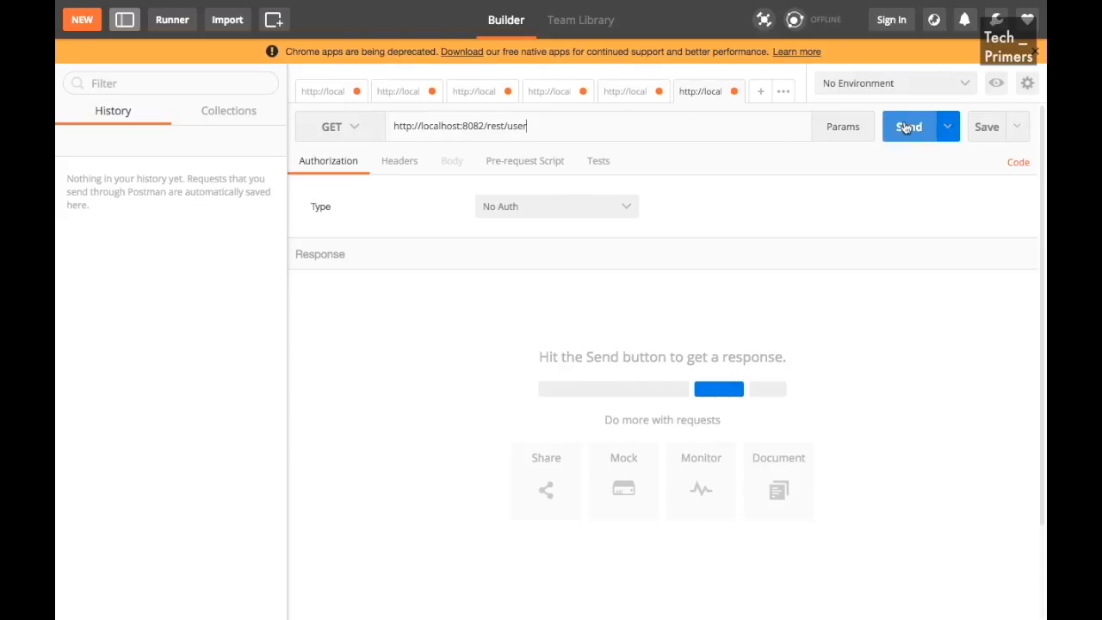
click(908, 127)
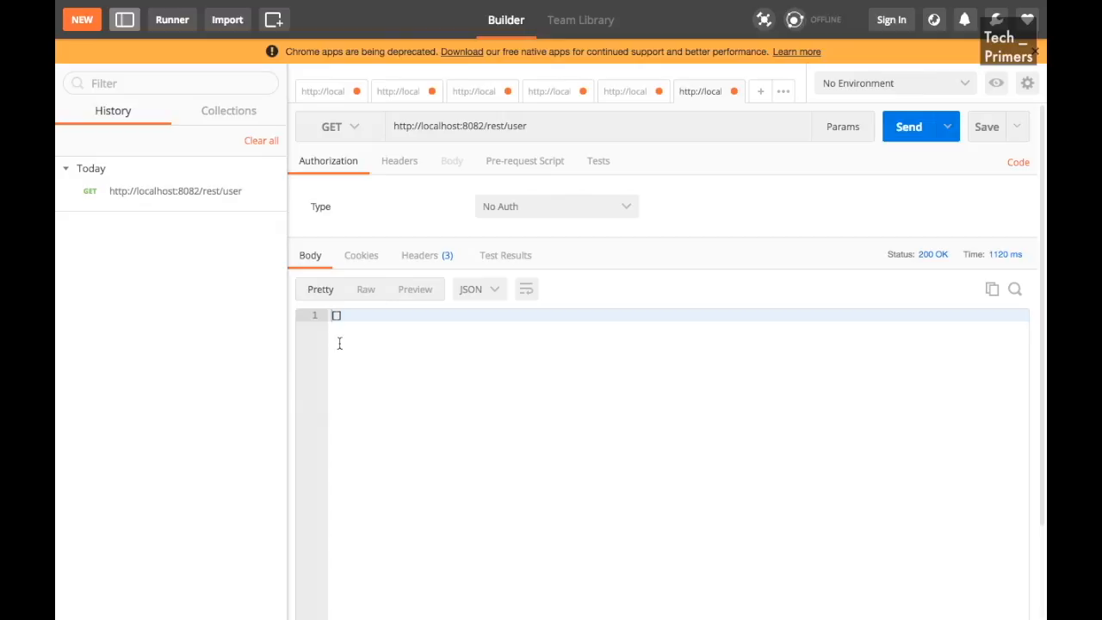
click(338, 126)
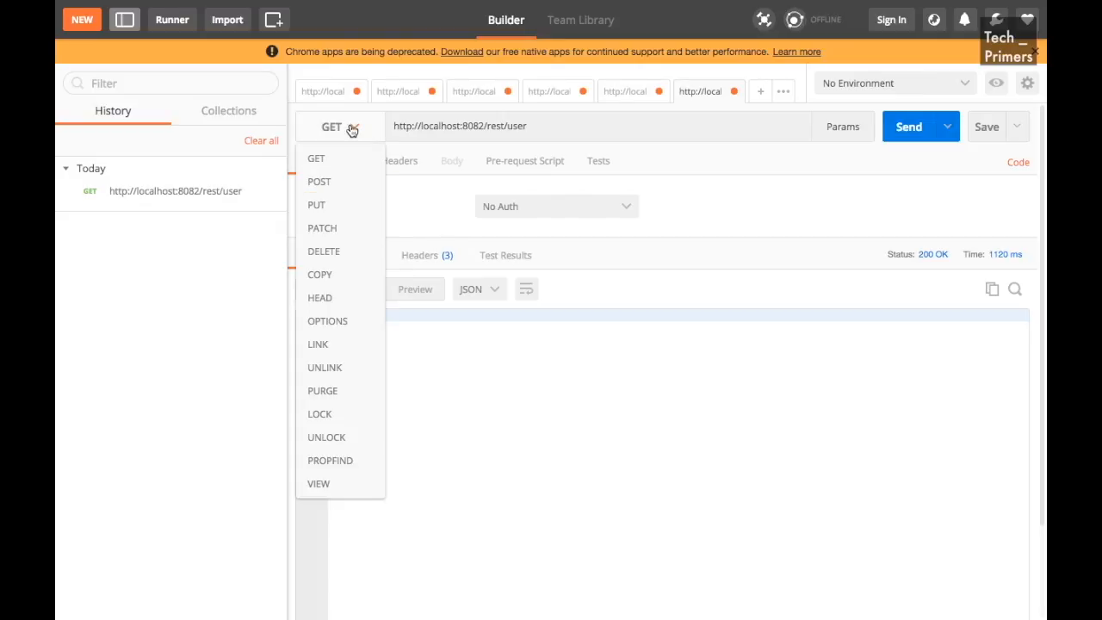
Step: Switch the request to POST and add a Content-Type: application/json header
click(319, 180)
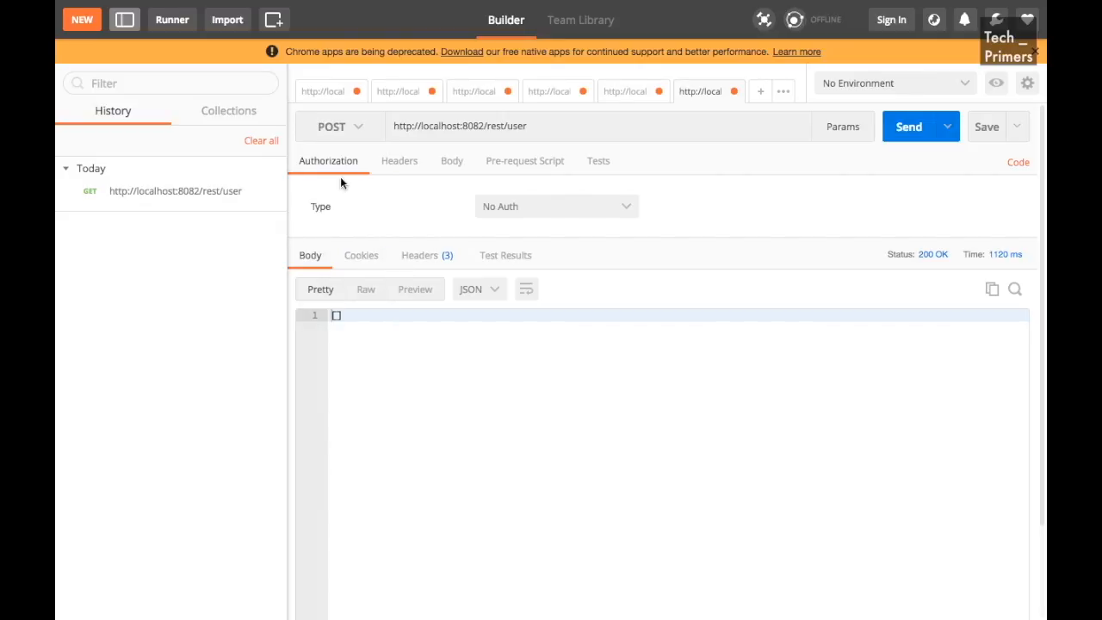
click(399, 160)
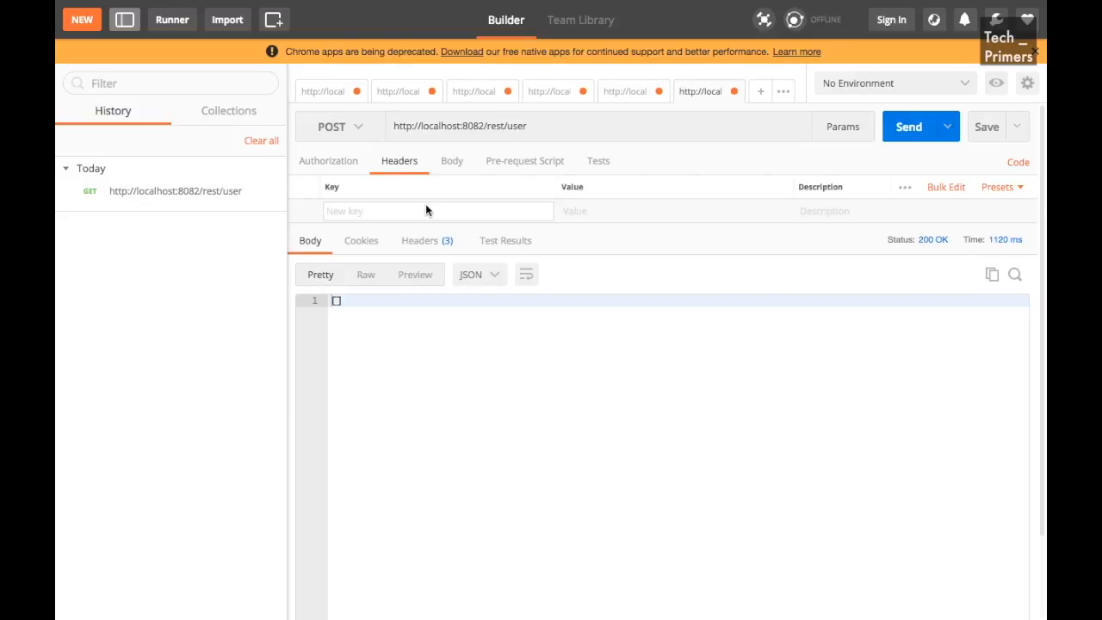
text(Con)
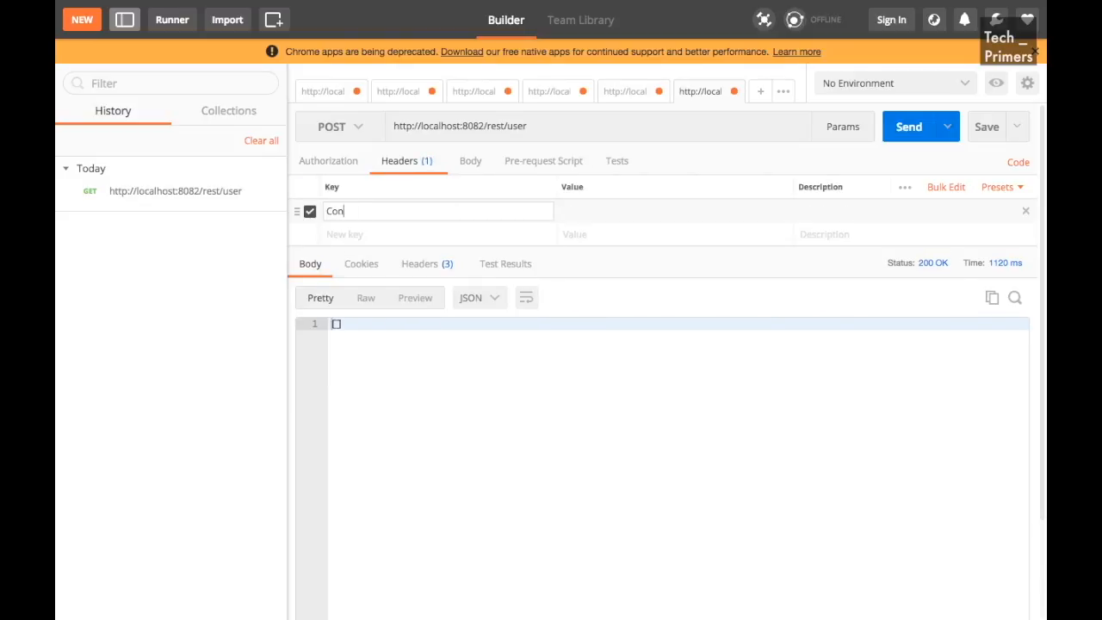
text(tent-Type)
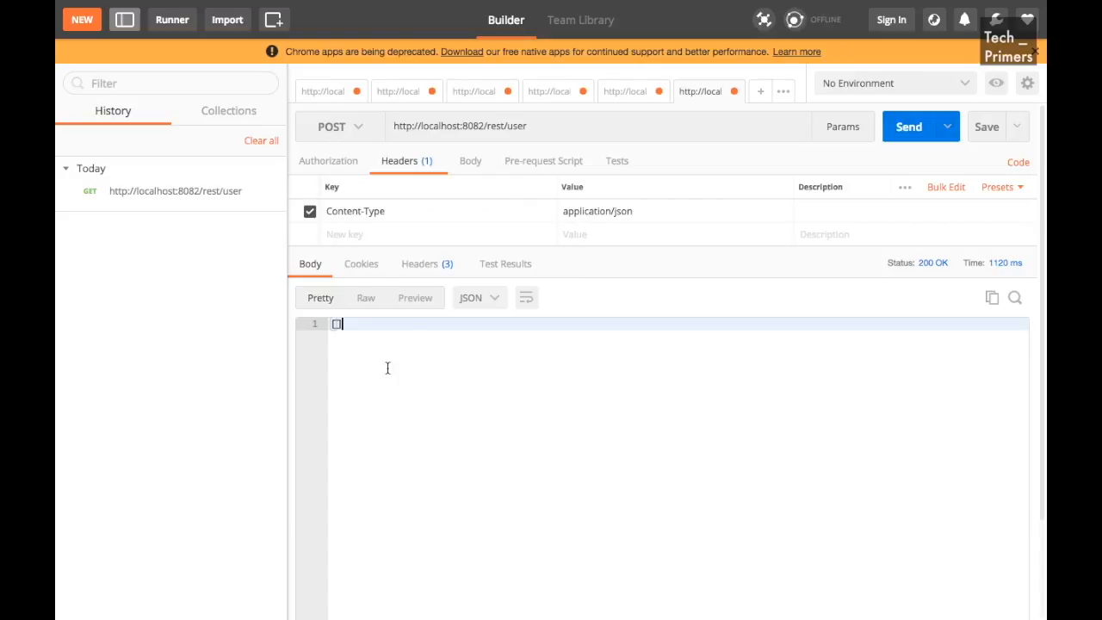
mouse_move(660, 200)
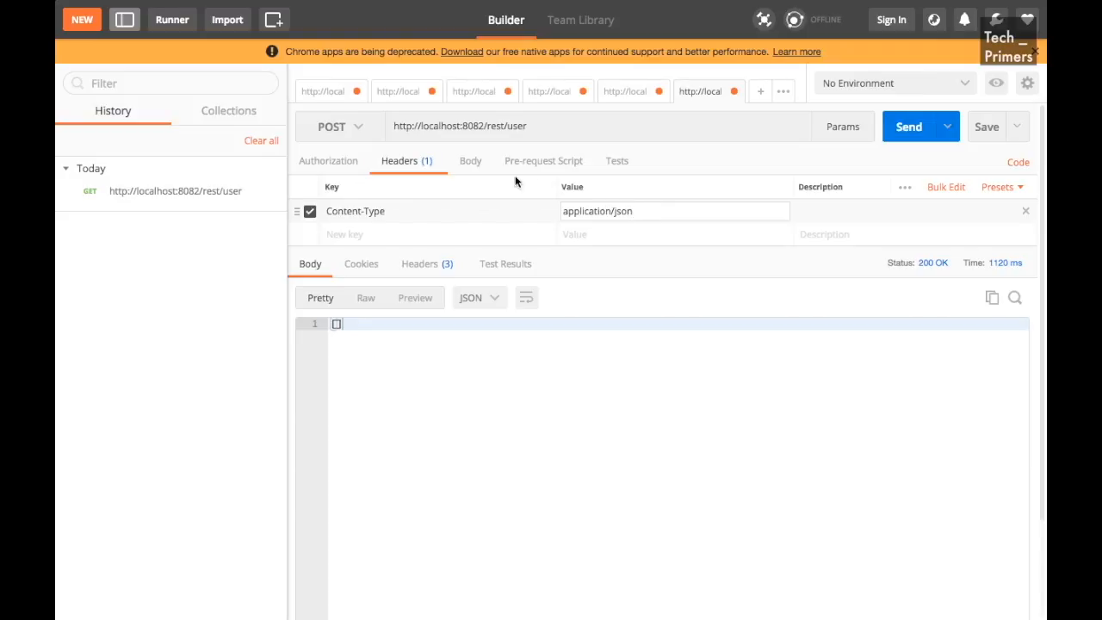
Step: POST a raw JSON body for Peter (Technology, salary 12000), returning him with id 1
click(470, 160)
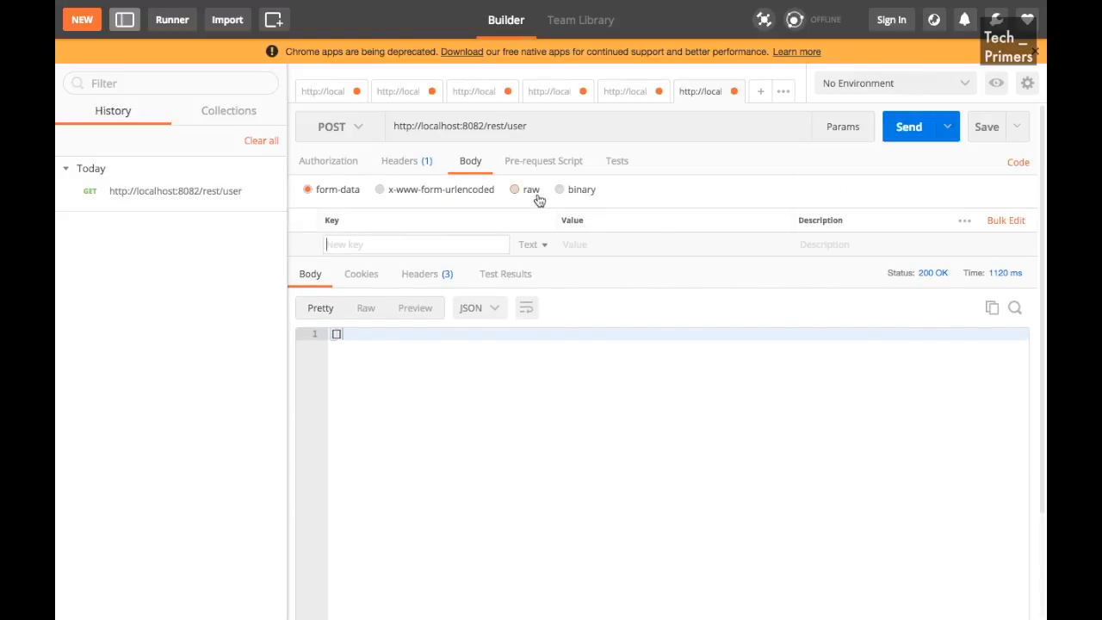
click(515, 190)
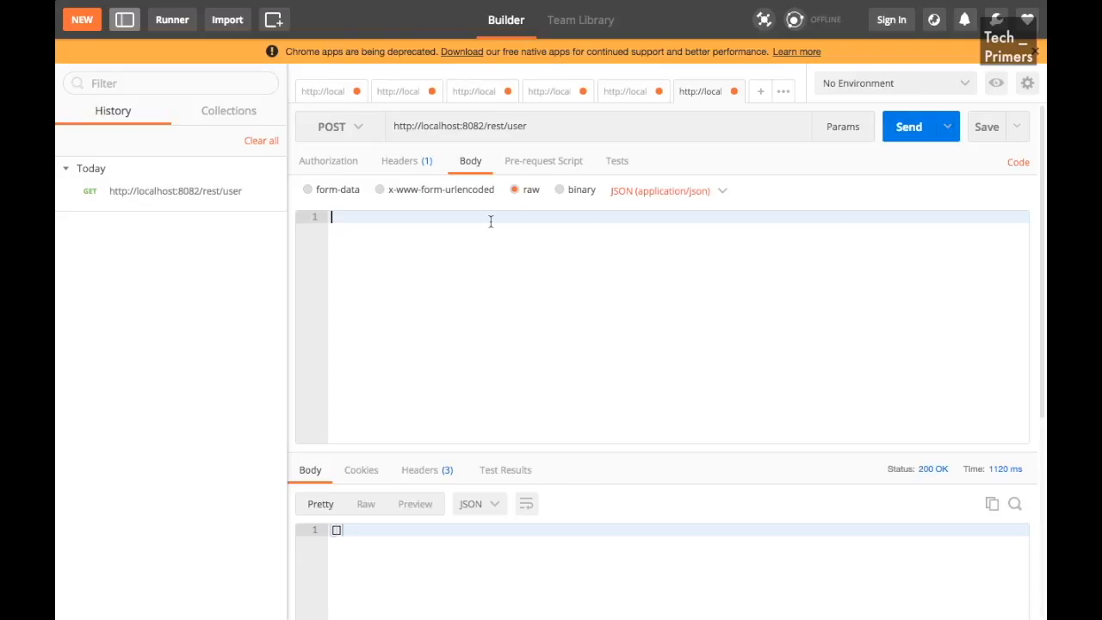
text({)
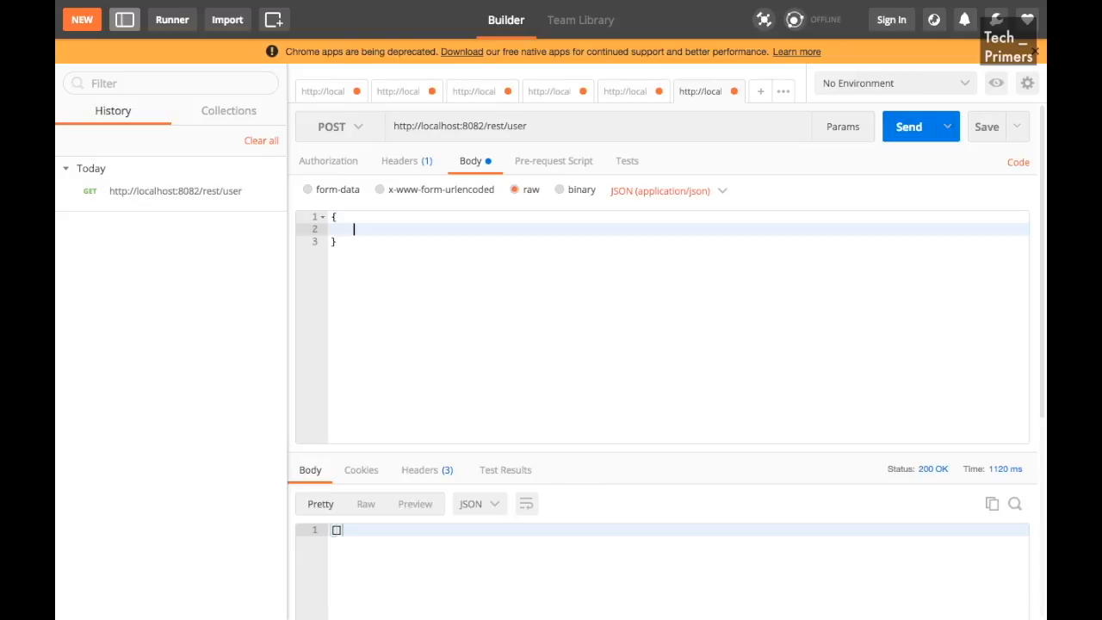
text("")
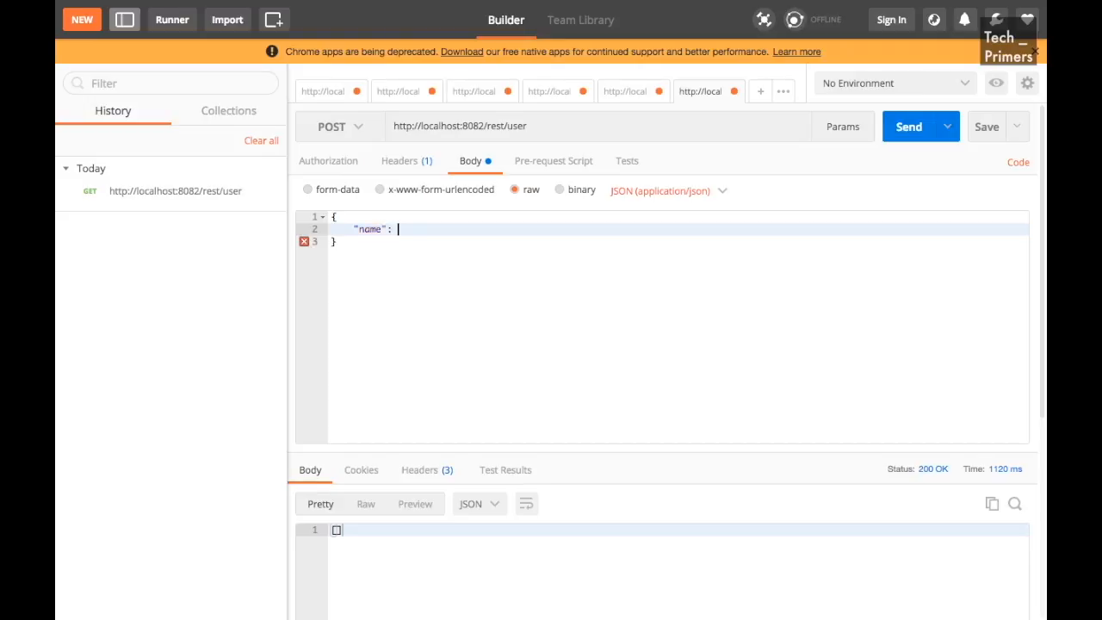
text(Peter",)
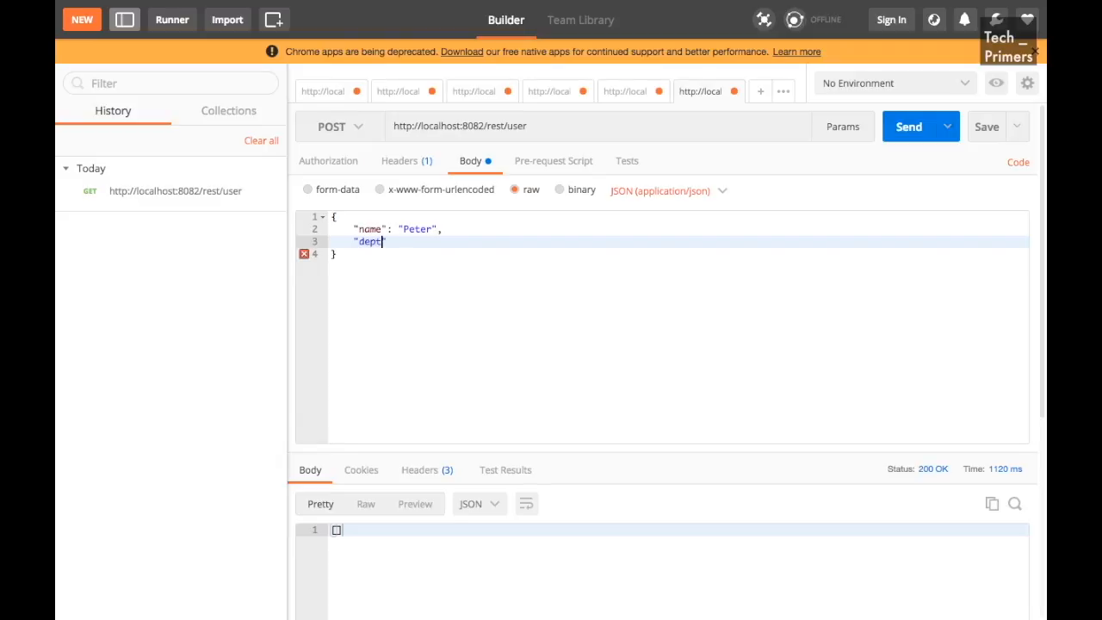
text(: "TEch")
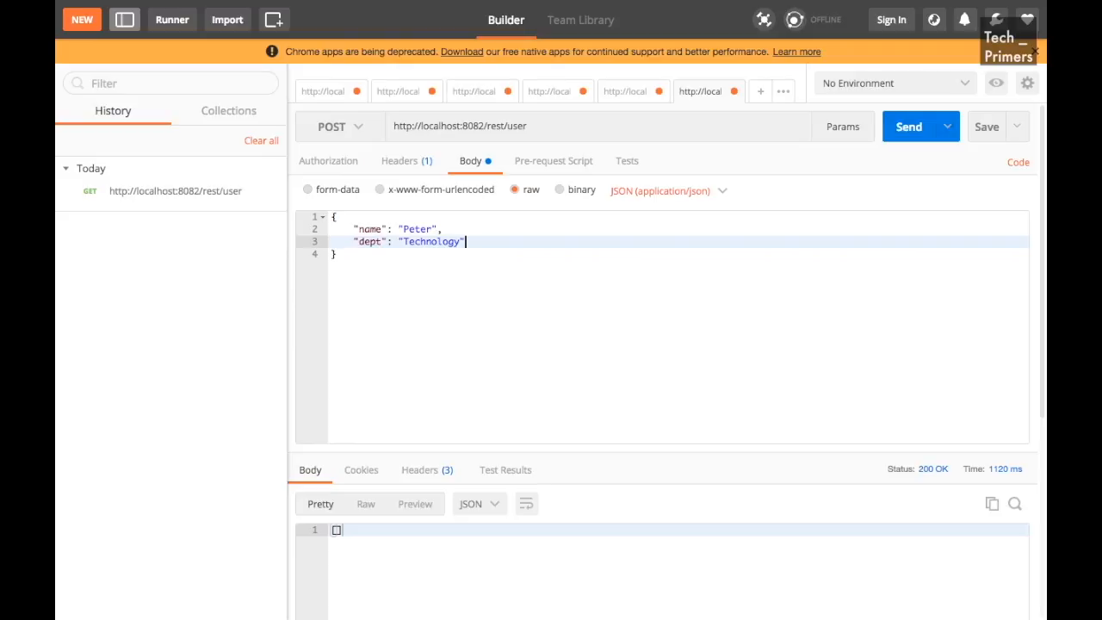
text("salary":)
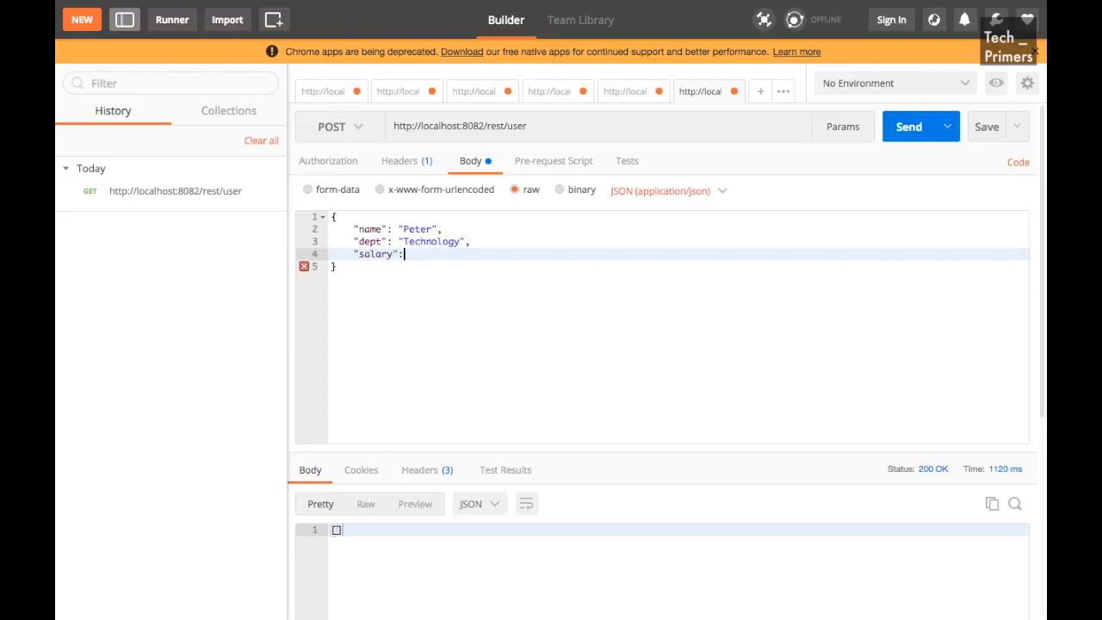
text(12000)
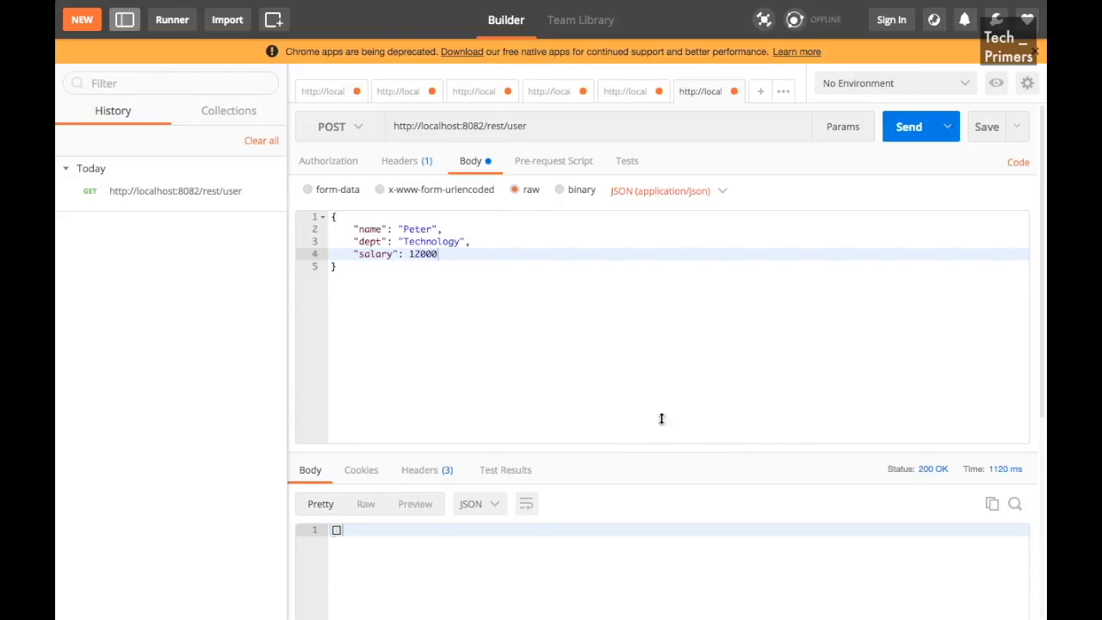
click(908, 127)
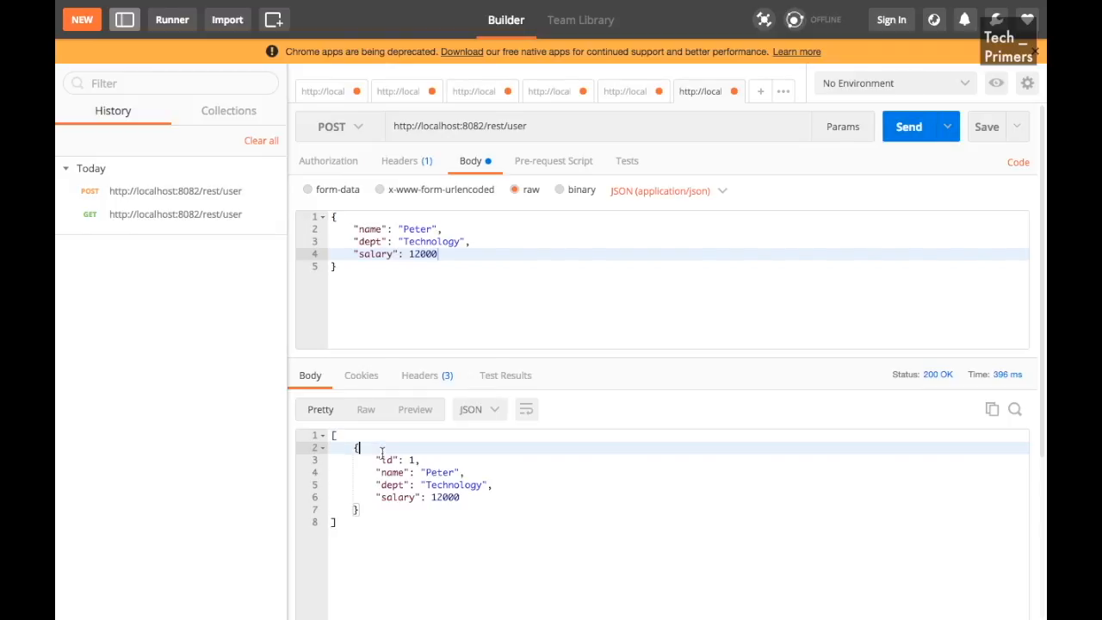
click(422, 459)
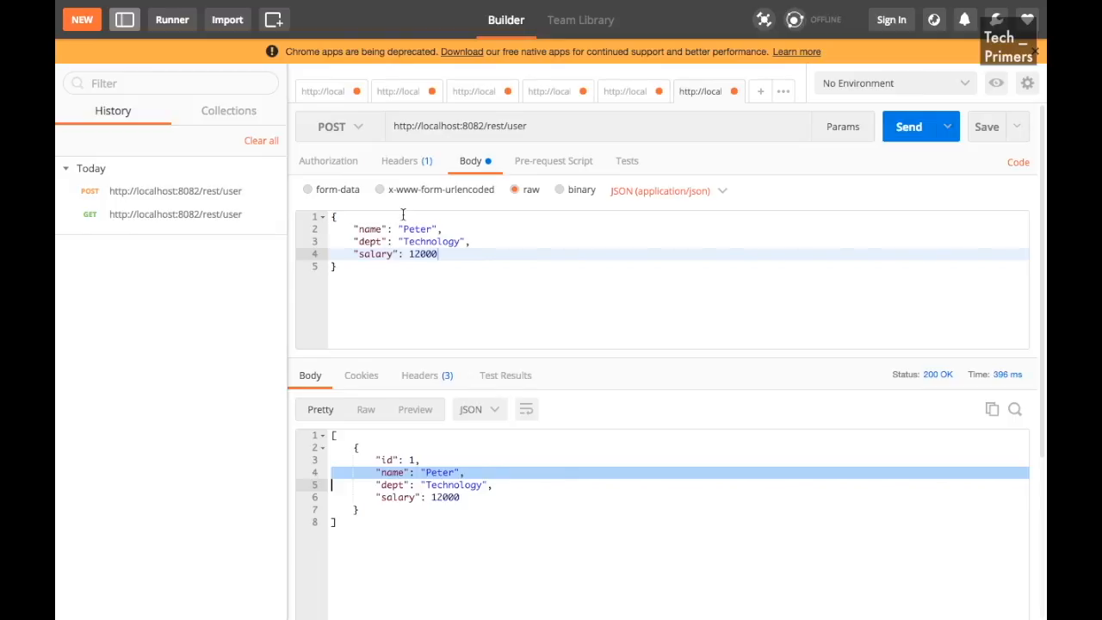
Step: Change the JSON body to Sam, Operations, salary 6000 and send the POST
text(Sam)
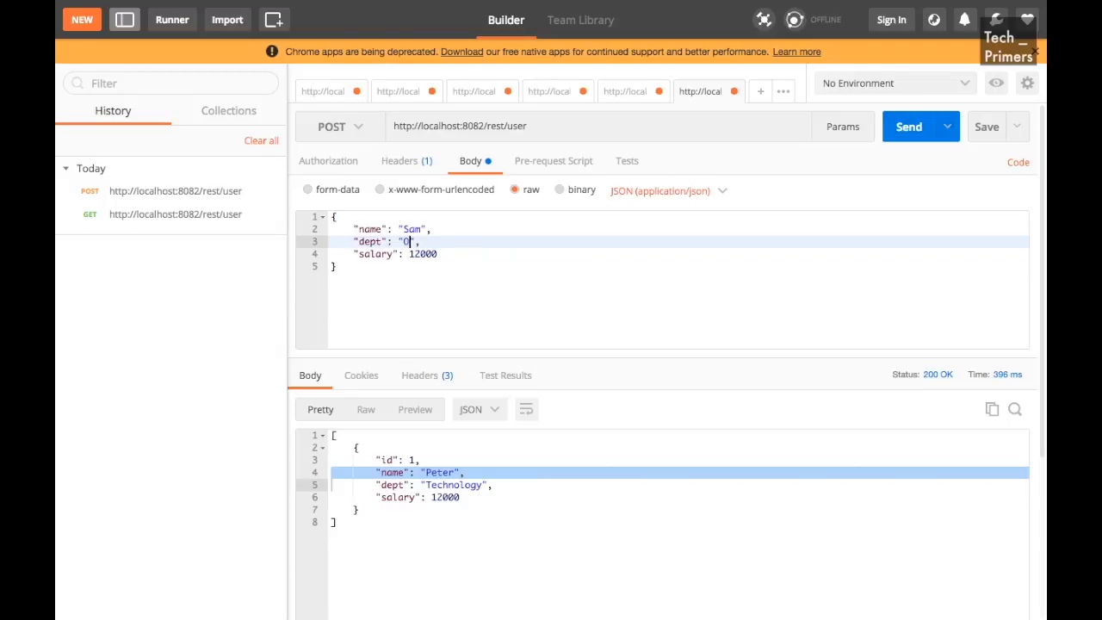
text(peration)
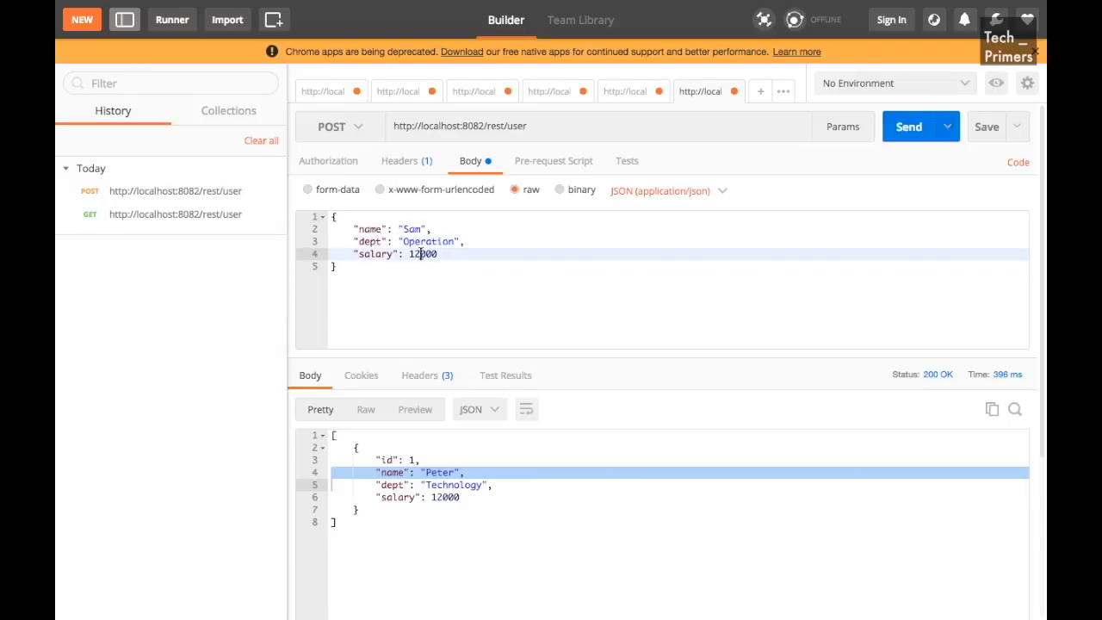
text(6000)
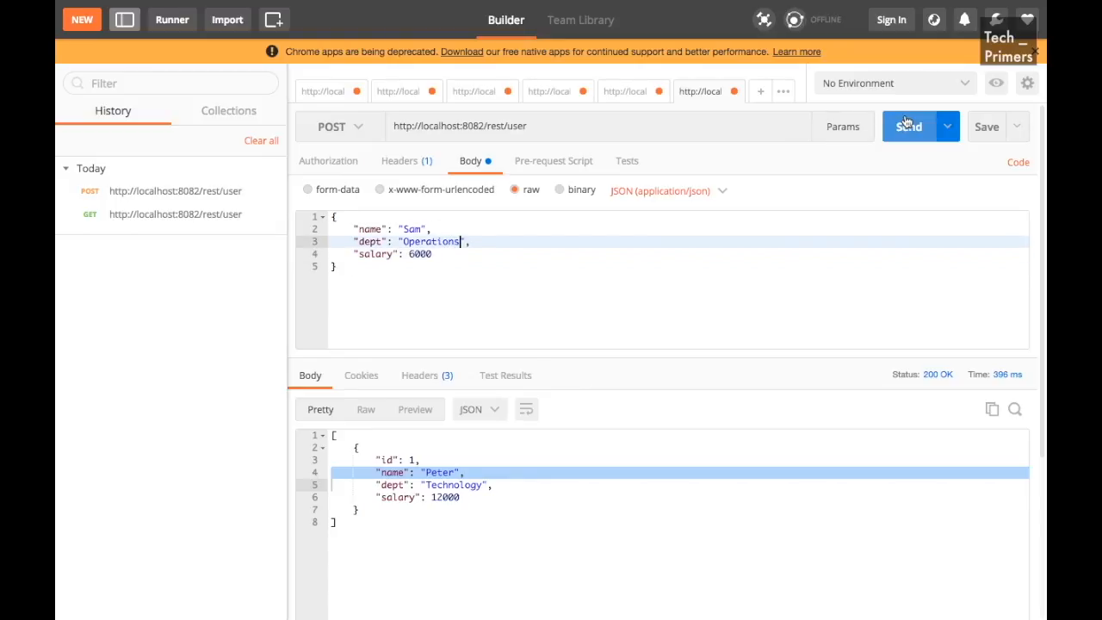
click(908, 127)
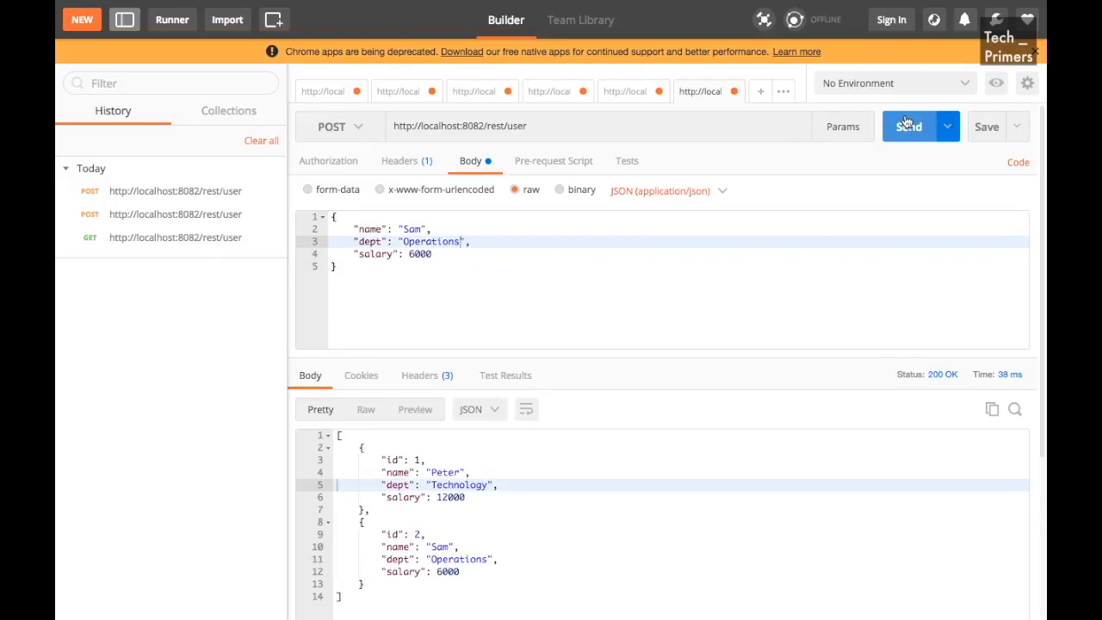
mouse_move(642, 357)
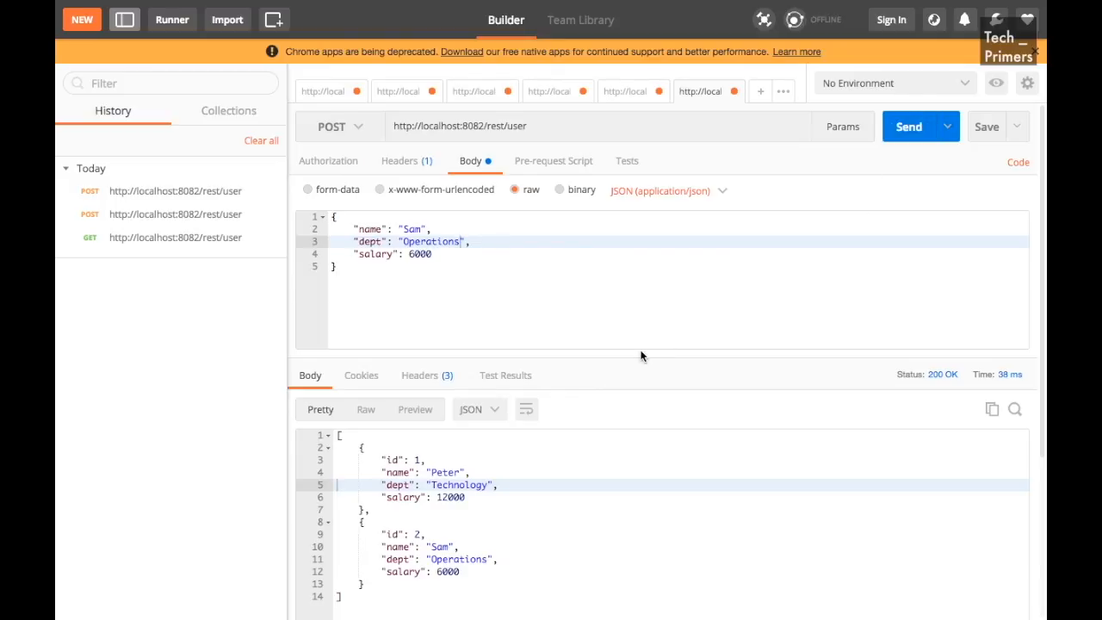
Step: Switch the request method back to GET and send it to list both users
click(338, 126)
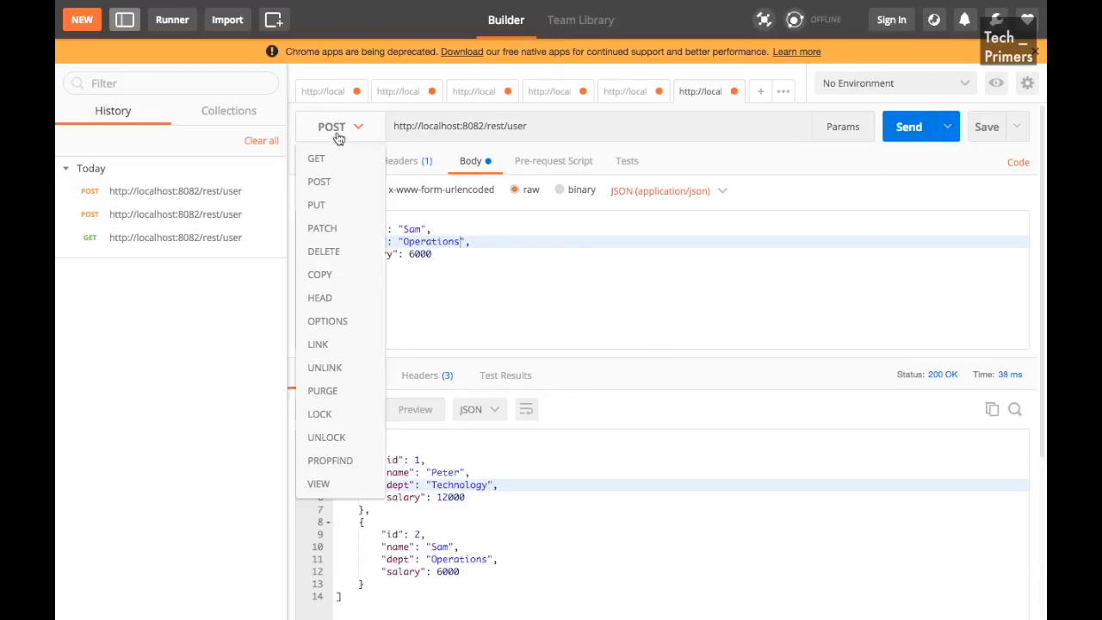
click(318, 158)
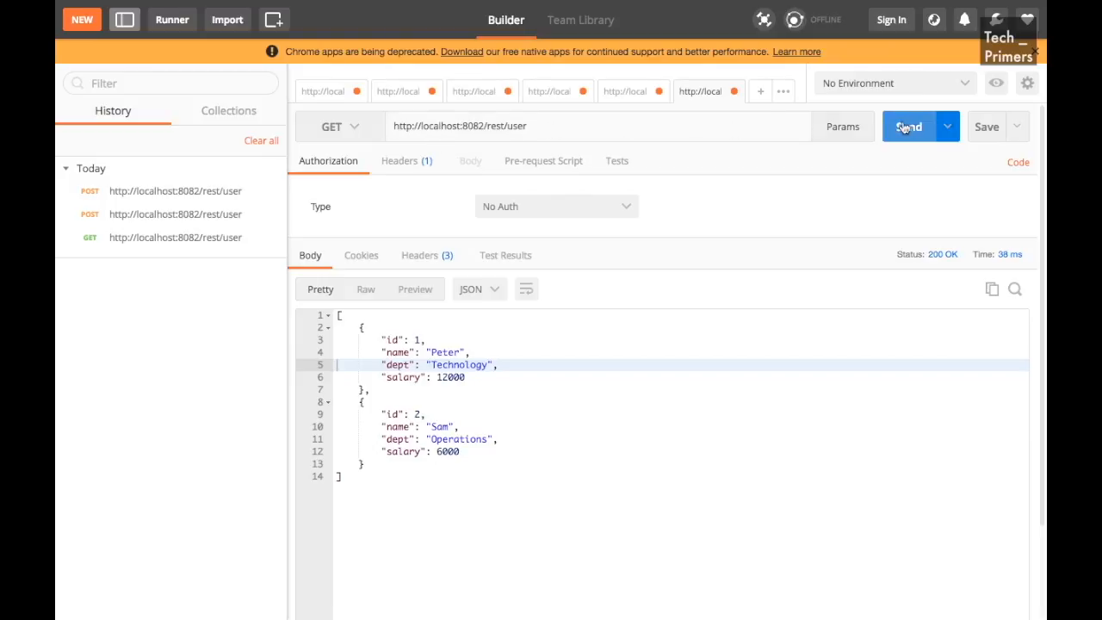
click(908, 126)
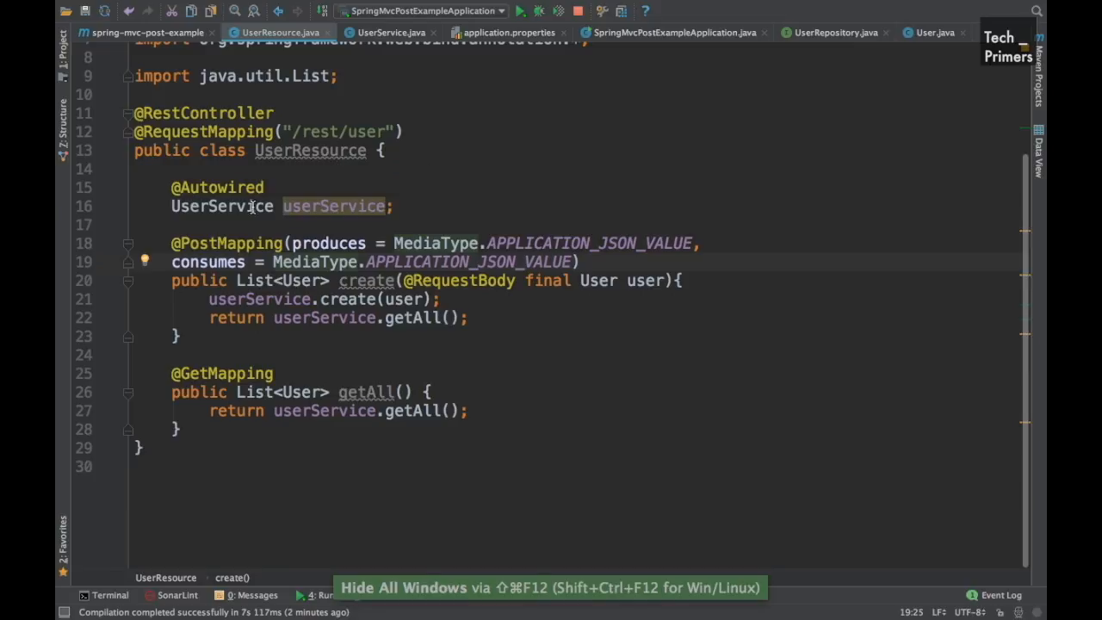
double_click(328, 243)
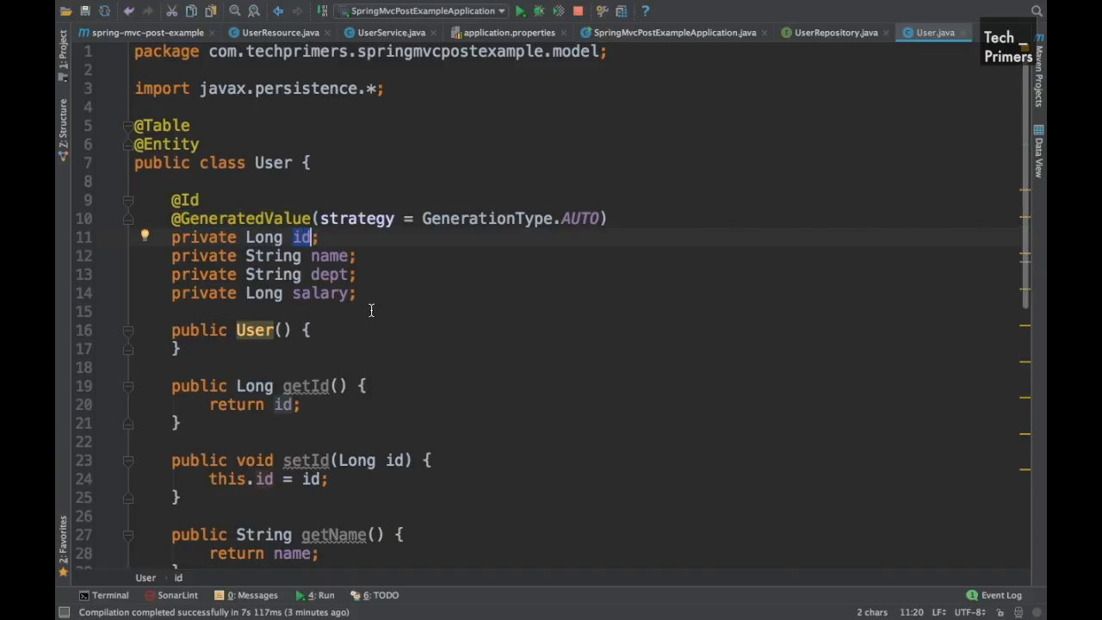
key(ctrl+e)
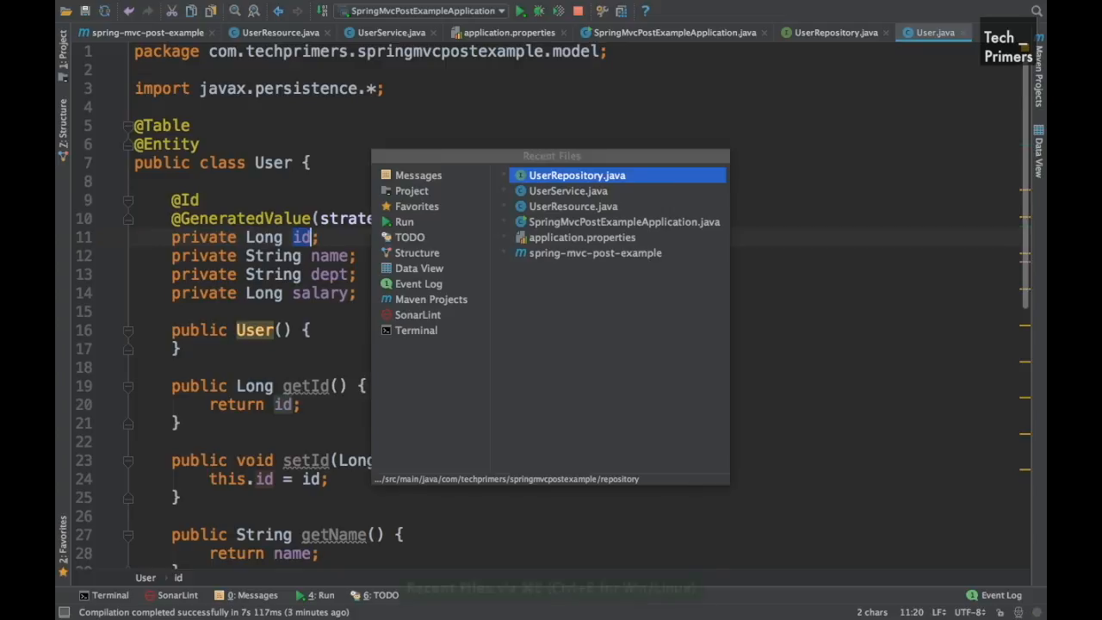
click(573, 206)
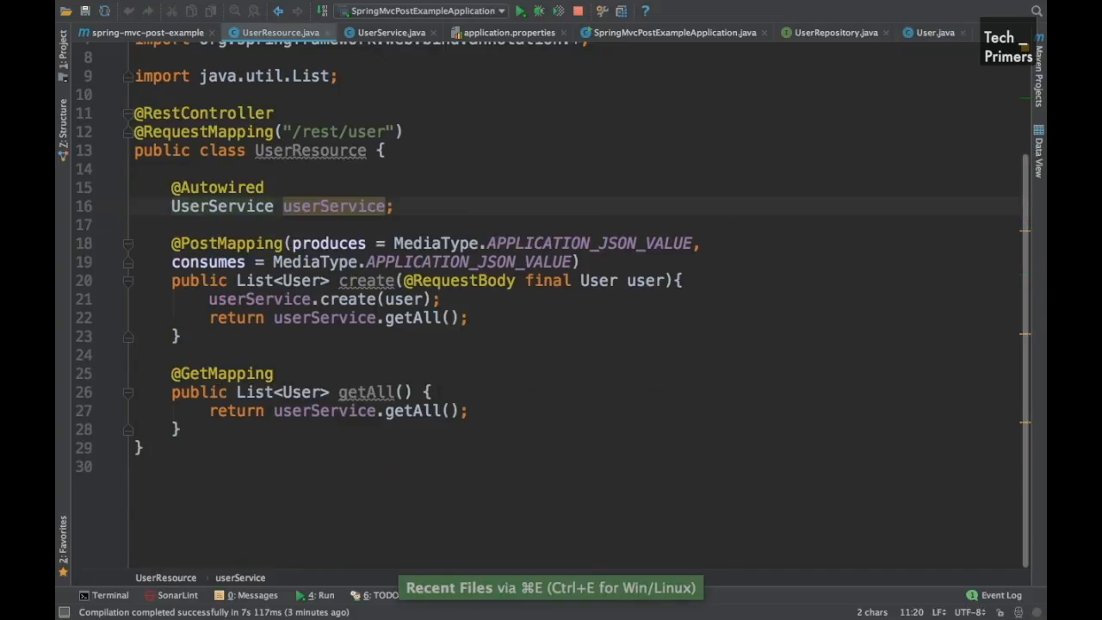